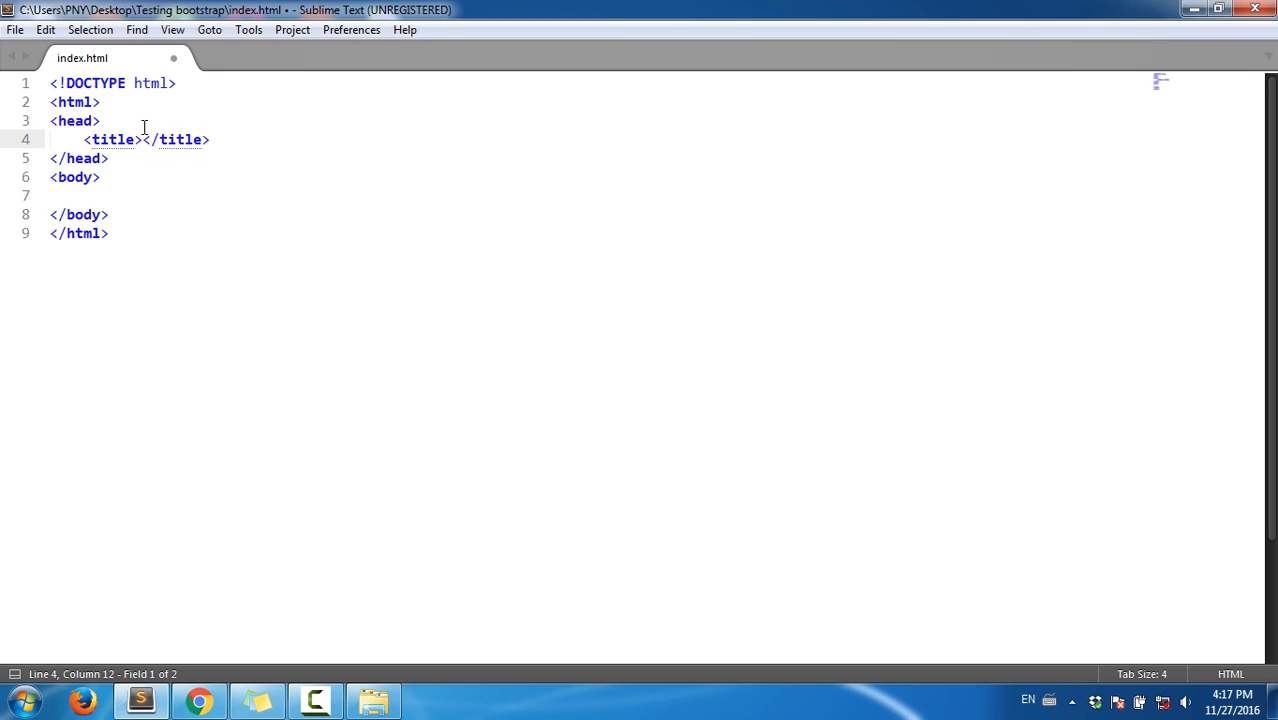
Step: Write 'Calculate In javascipt' as the page title and move into the empty body
{"action": "type", "text": "Ca"}
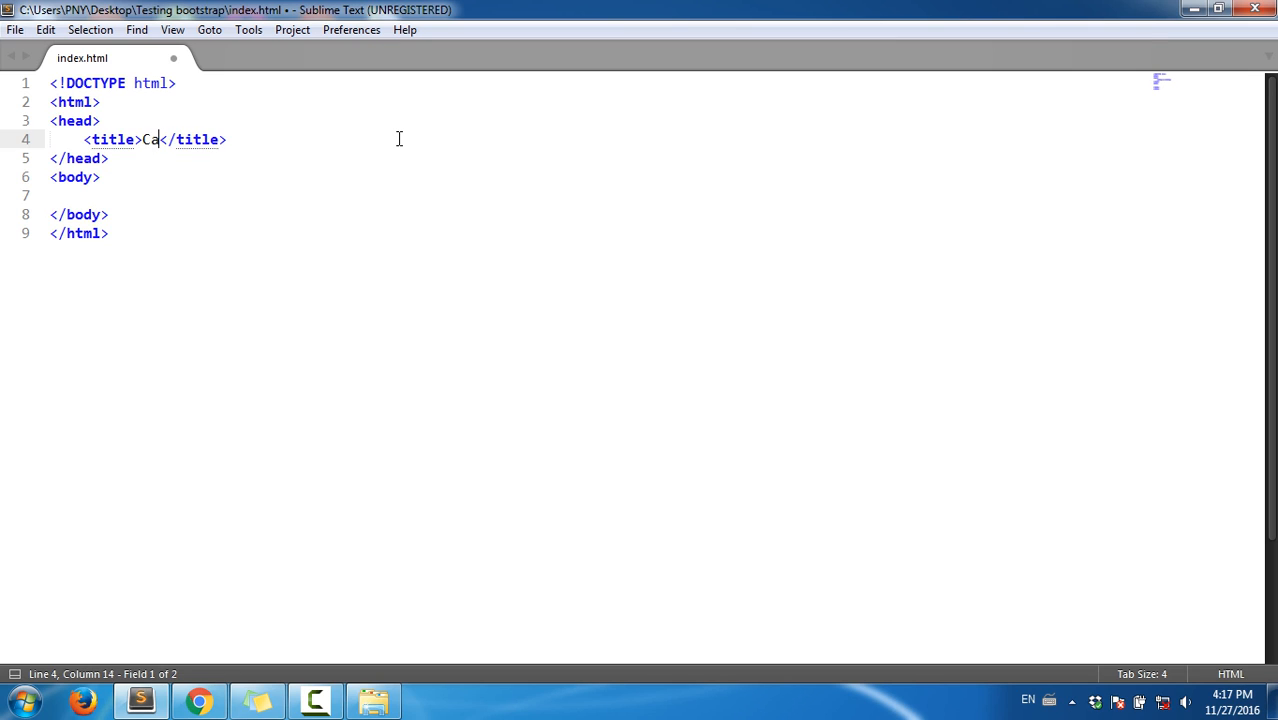
{"action": "type", "text": "lcula"}
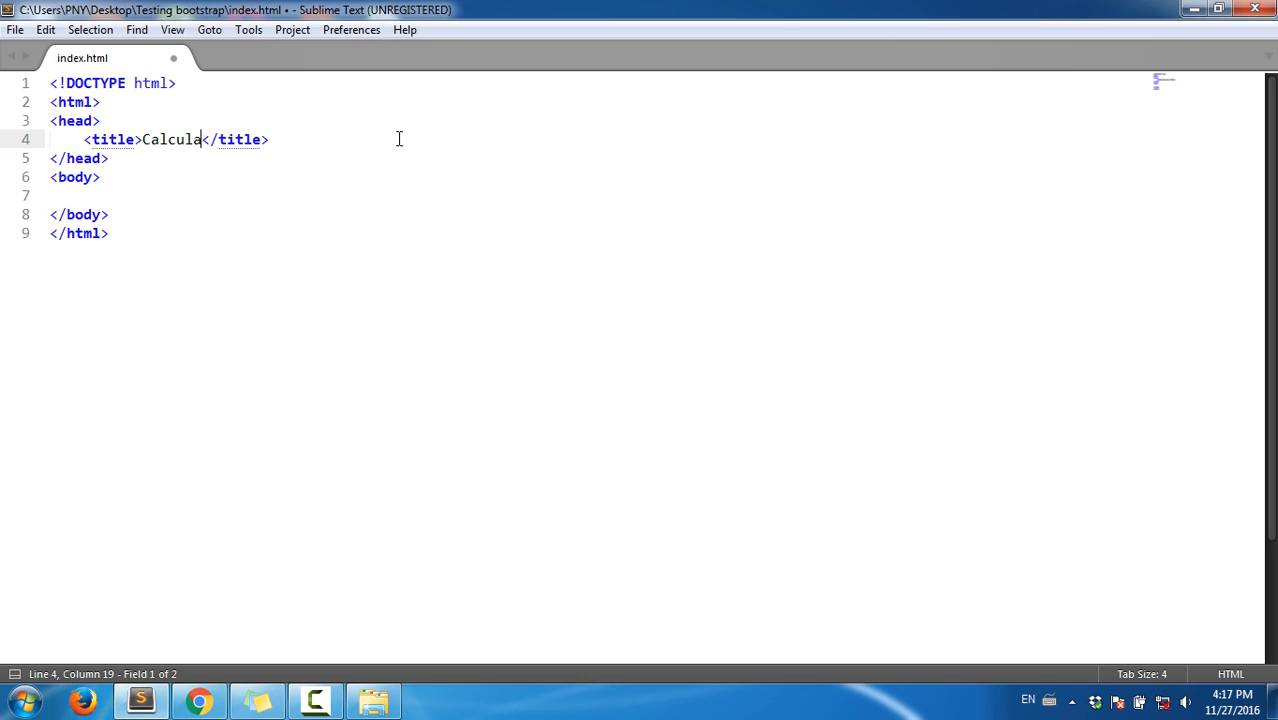
{"action": "type", "text": "te"}
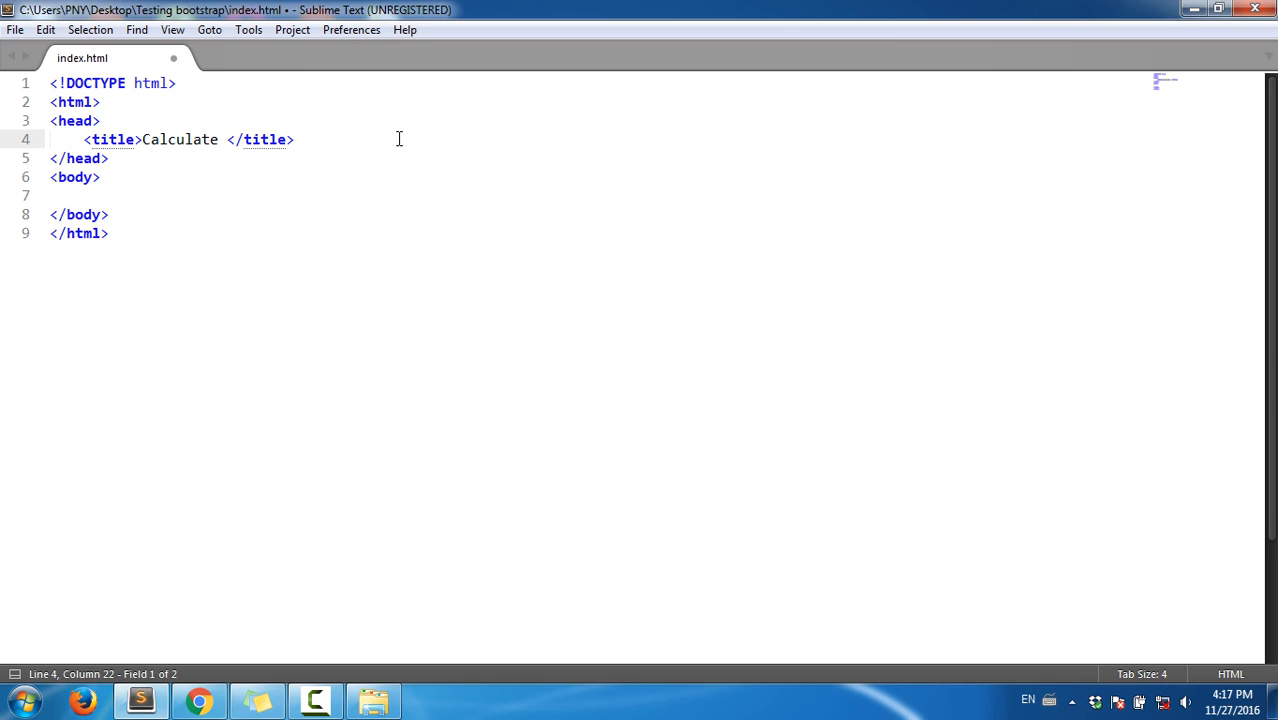
{"action": "type", "text": "In"}
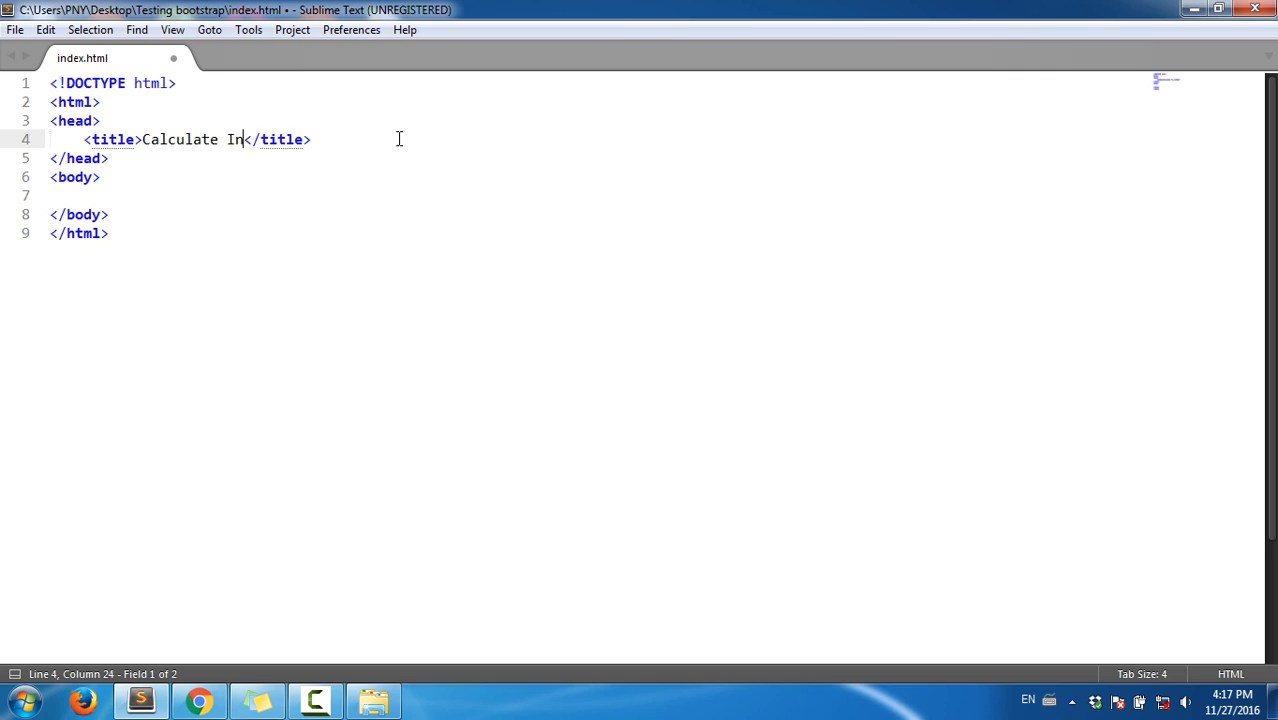
{"action": "type", "text": "javascipt"}
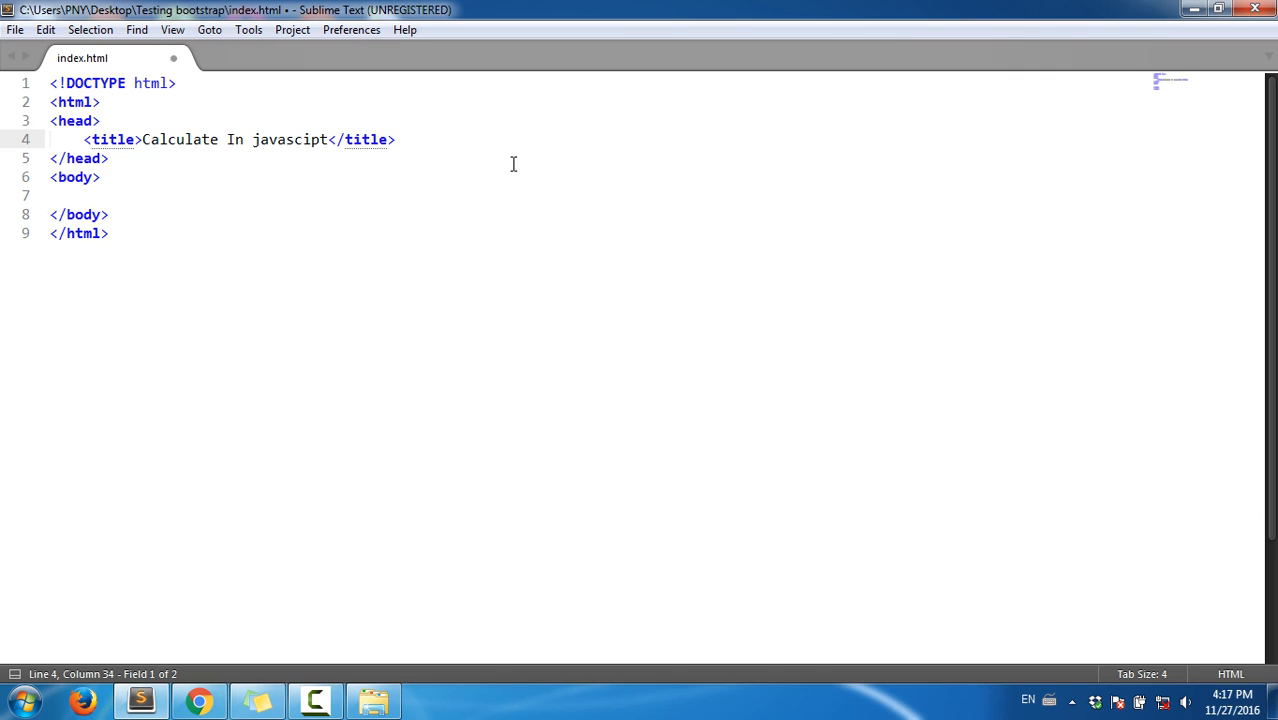
{"action": "left_click", "coordinate": [264, 158]}
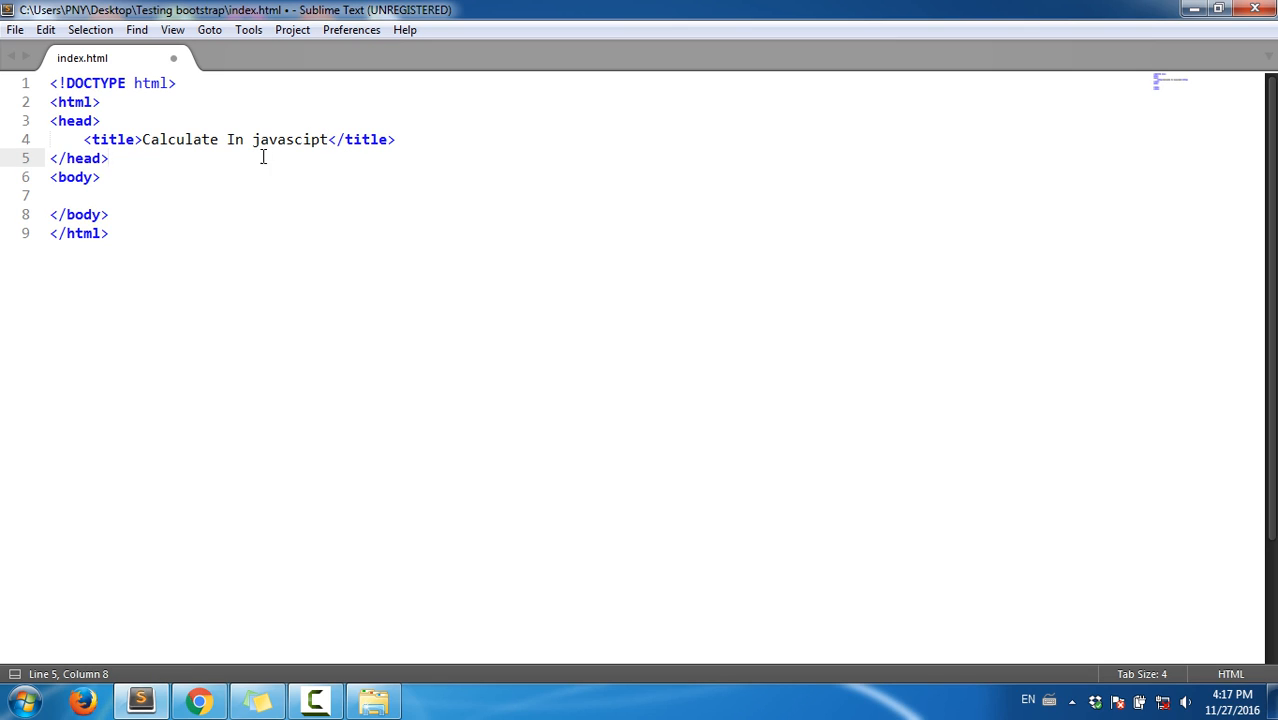
Step: Add an empty <form name="formcalc"> with its closing tag inside the body
{"action": "type", "text": "<"}
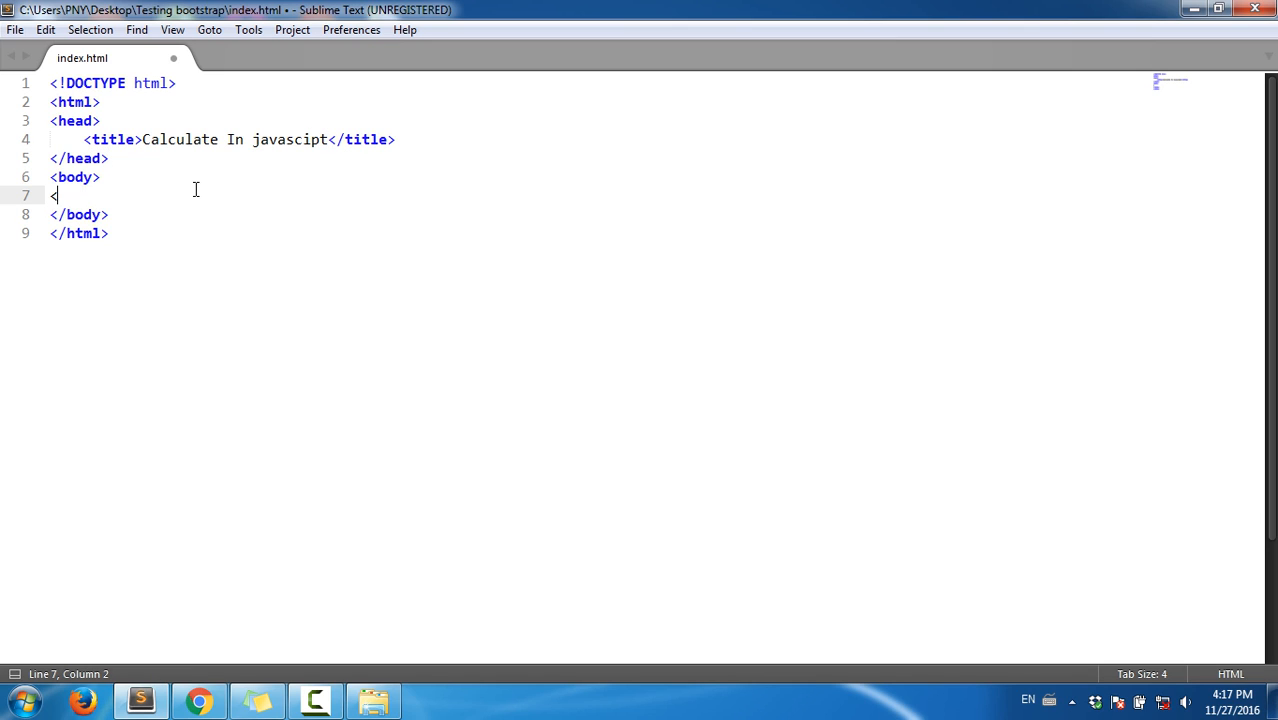
{"action": "type", "text": "fr"}
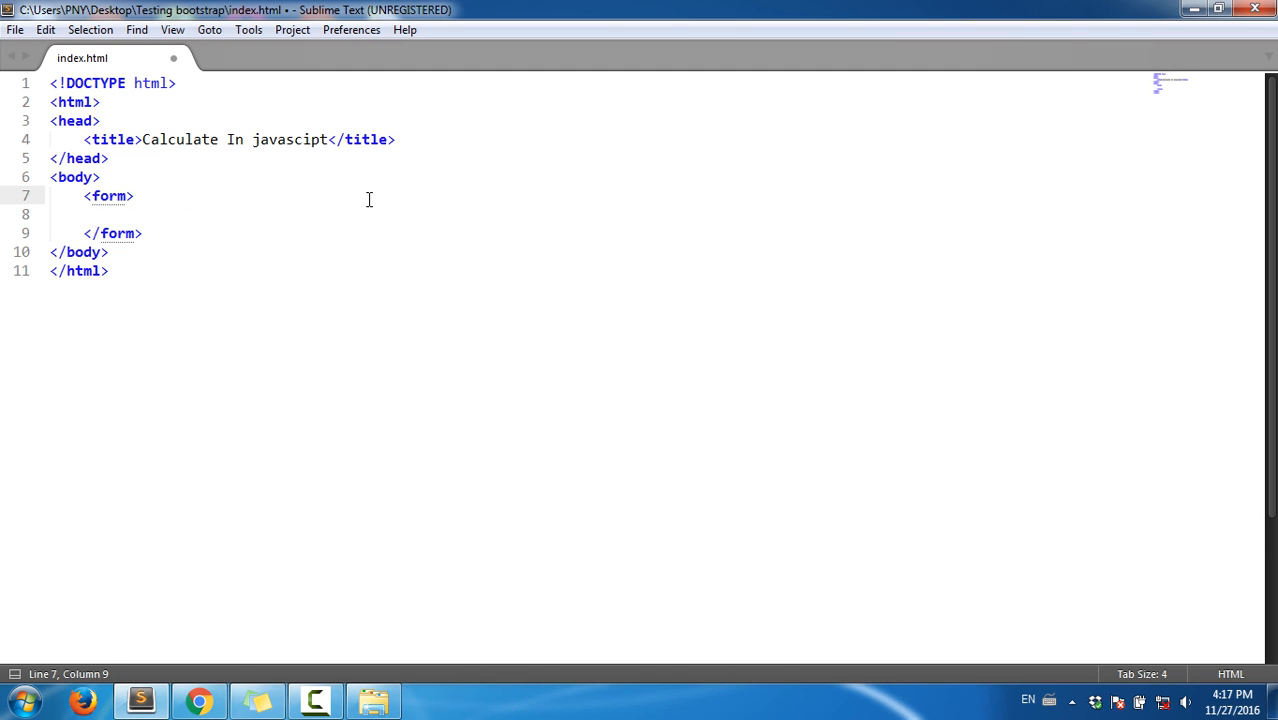
{"action": "type", "text": "name=\"t"}
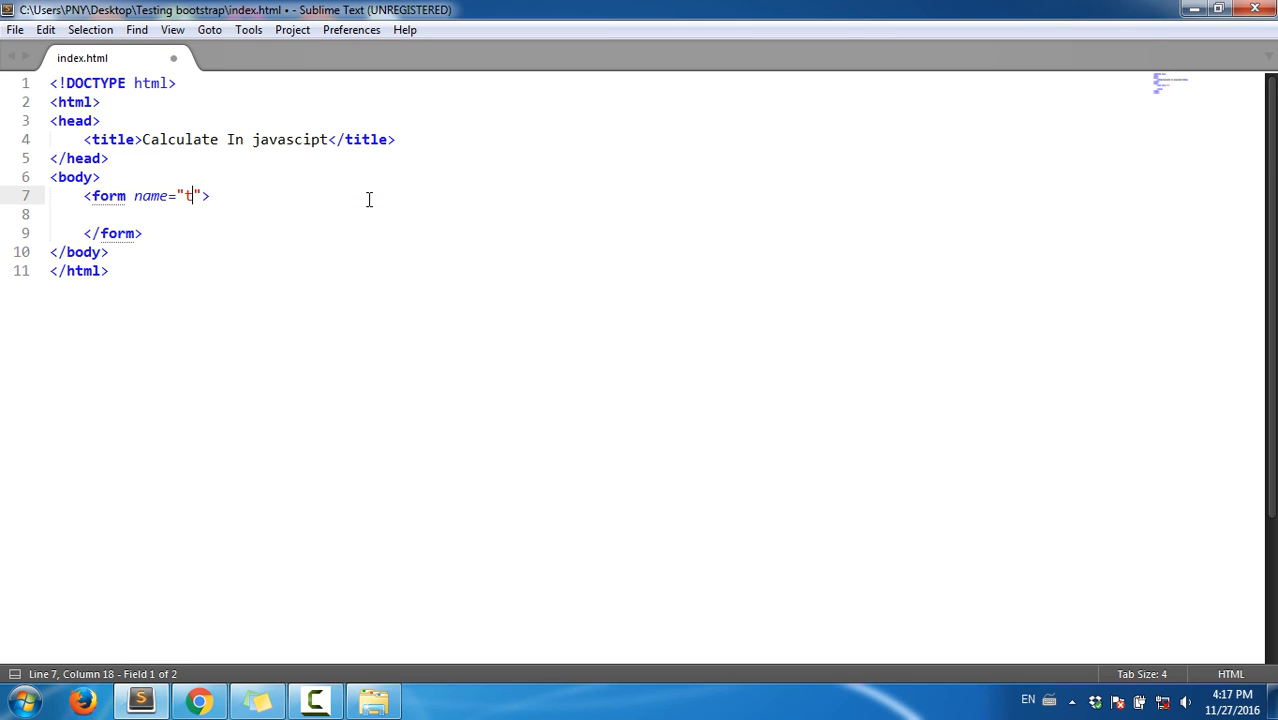
{"action": "type", "text": "ormca"}
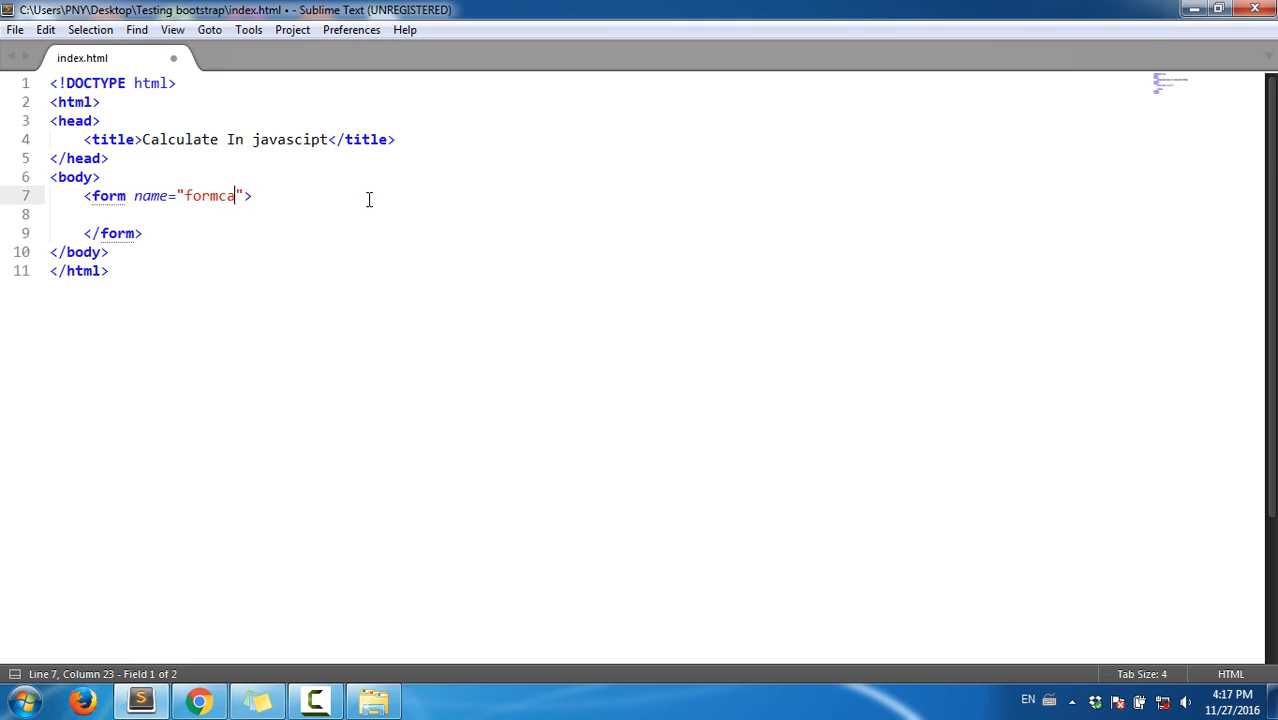
{"action": "type", "text": "lc\">\\"}
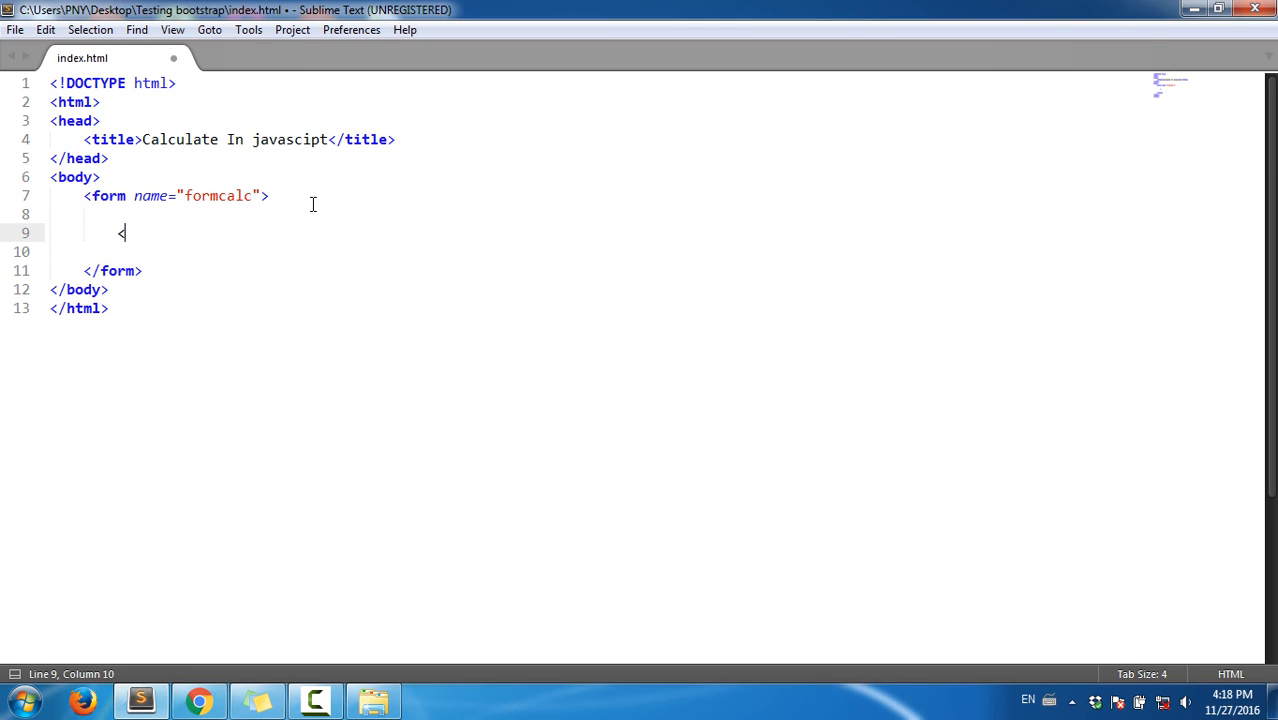
Step: Write a 'Number 1:' label followed by a text input named txtnum1 on its own line
{"action": "key", "text": "Backspace"}
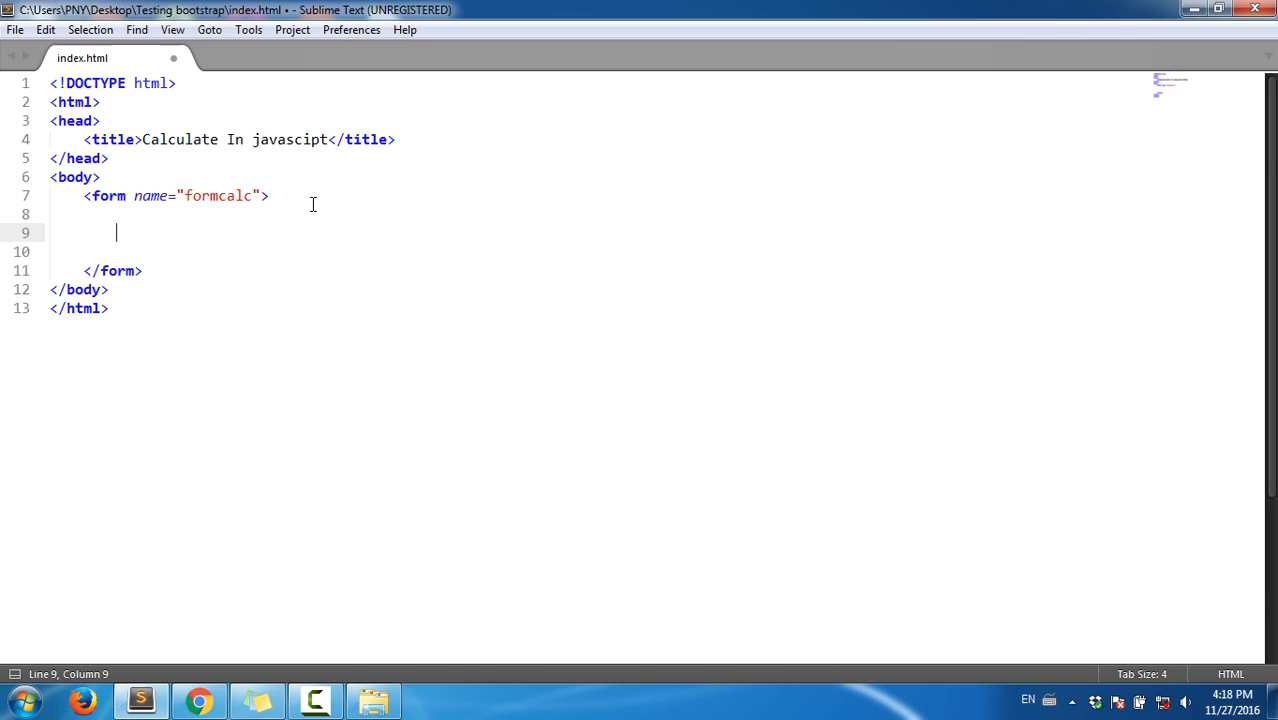
{"action": "type", "text": "Nu"}
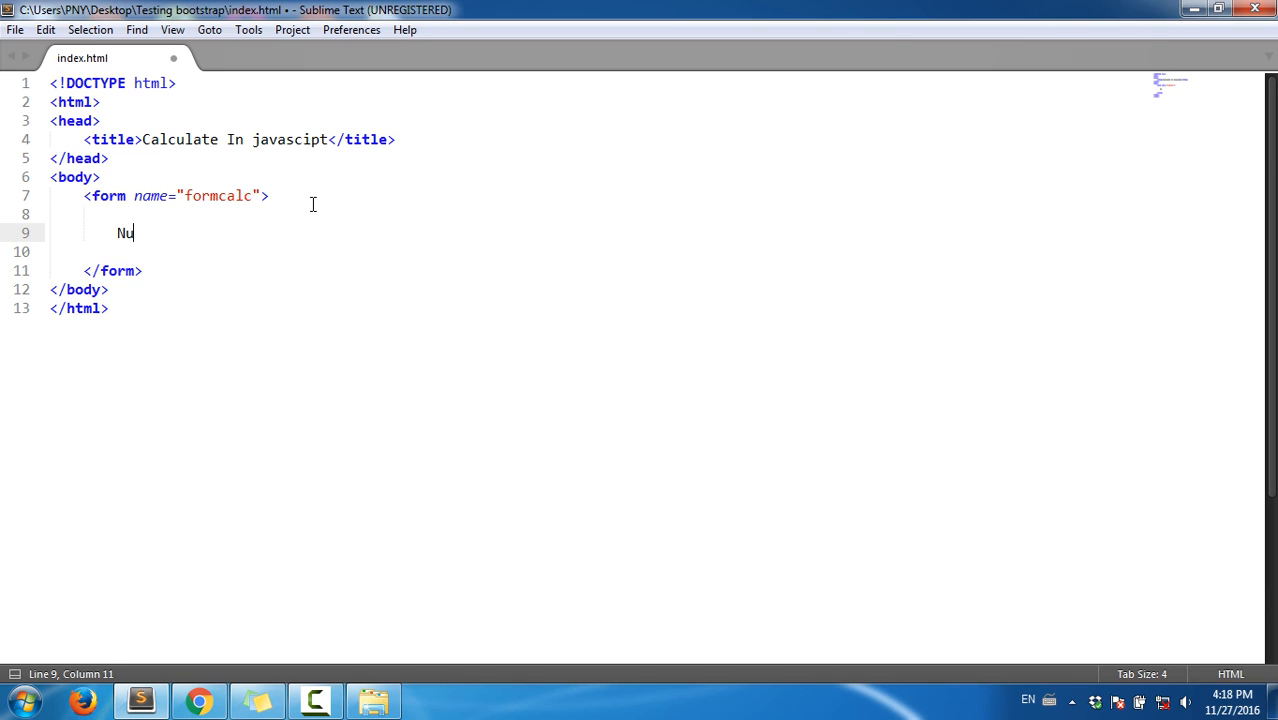
{"action": "type", "text": "mber"}
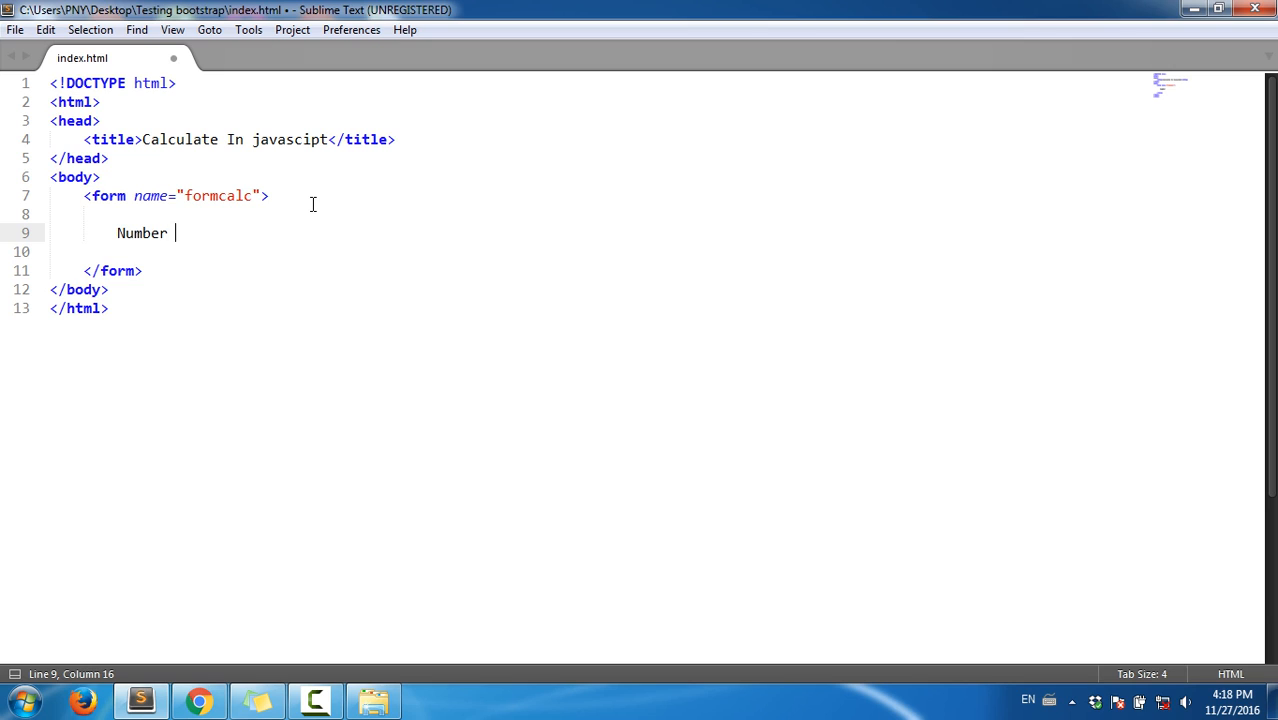
{"action": "type", "text": "!1"}
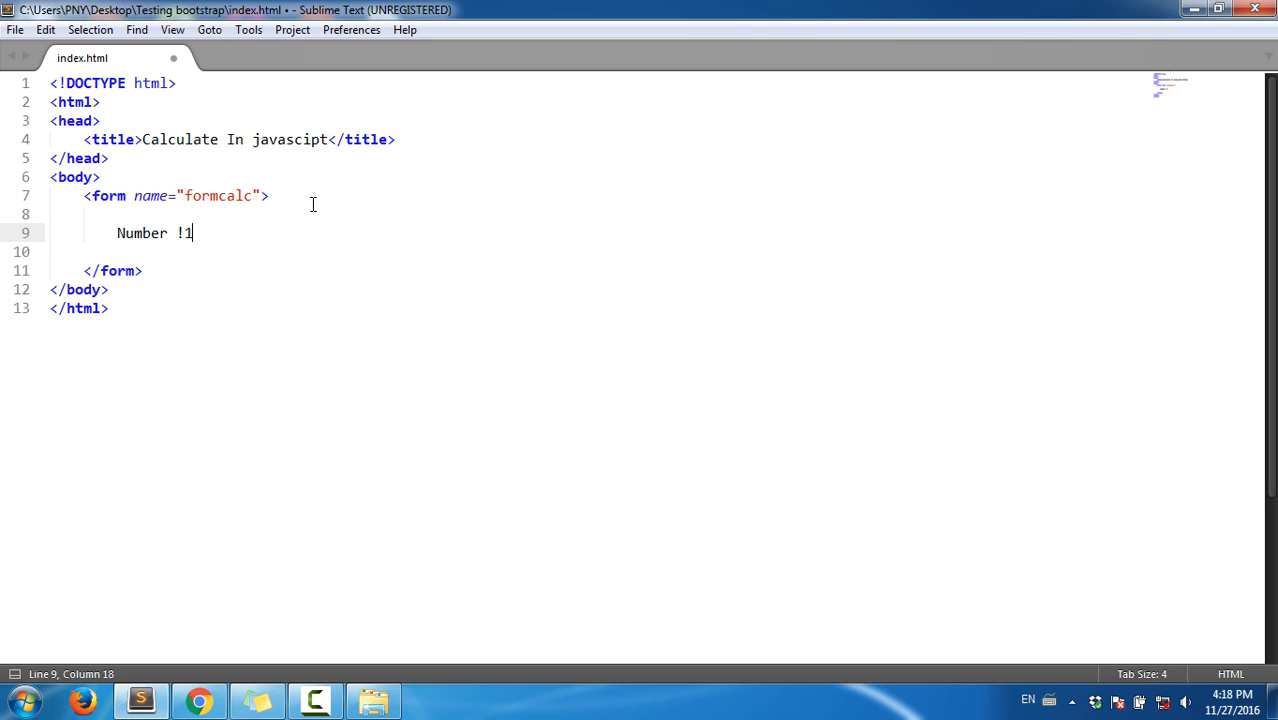
{"action": "key", "text": "BackSpace"}
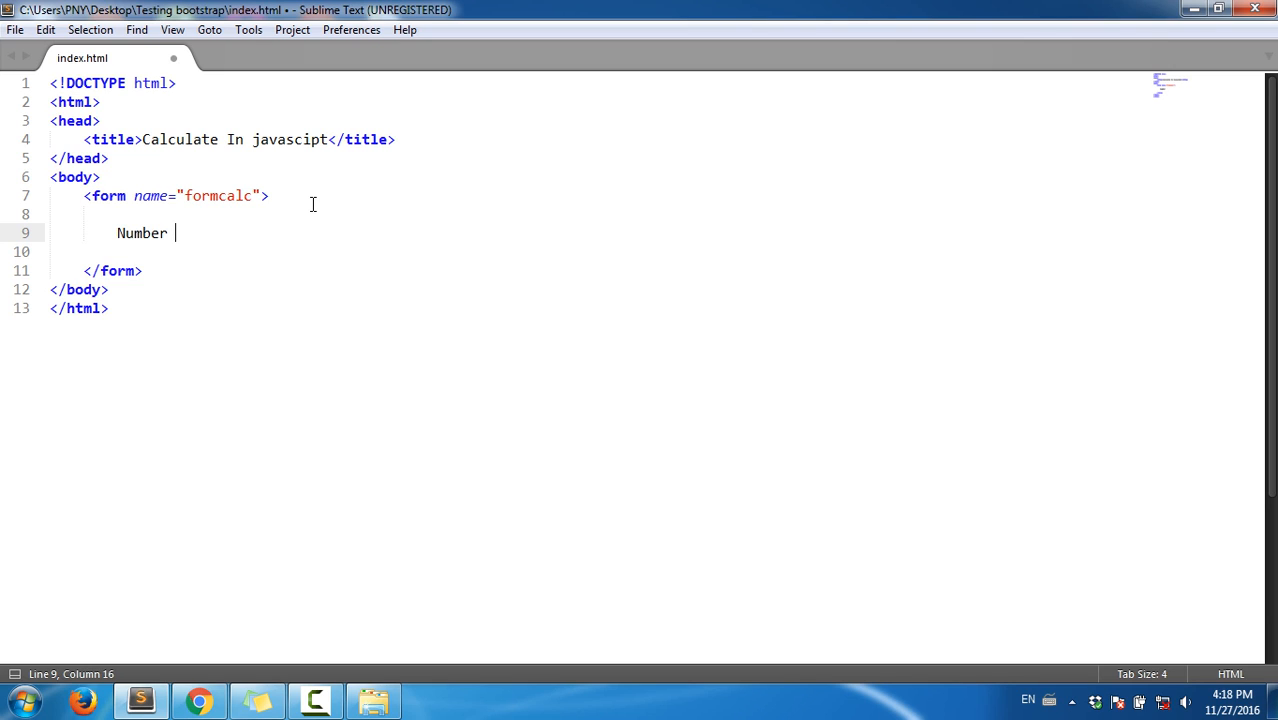
{"action": "type", "text": "1: <input type=\"\" name=\"\">"}
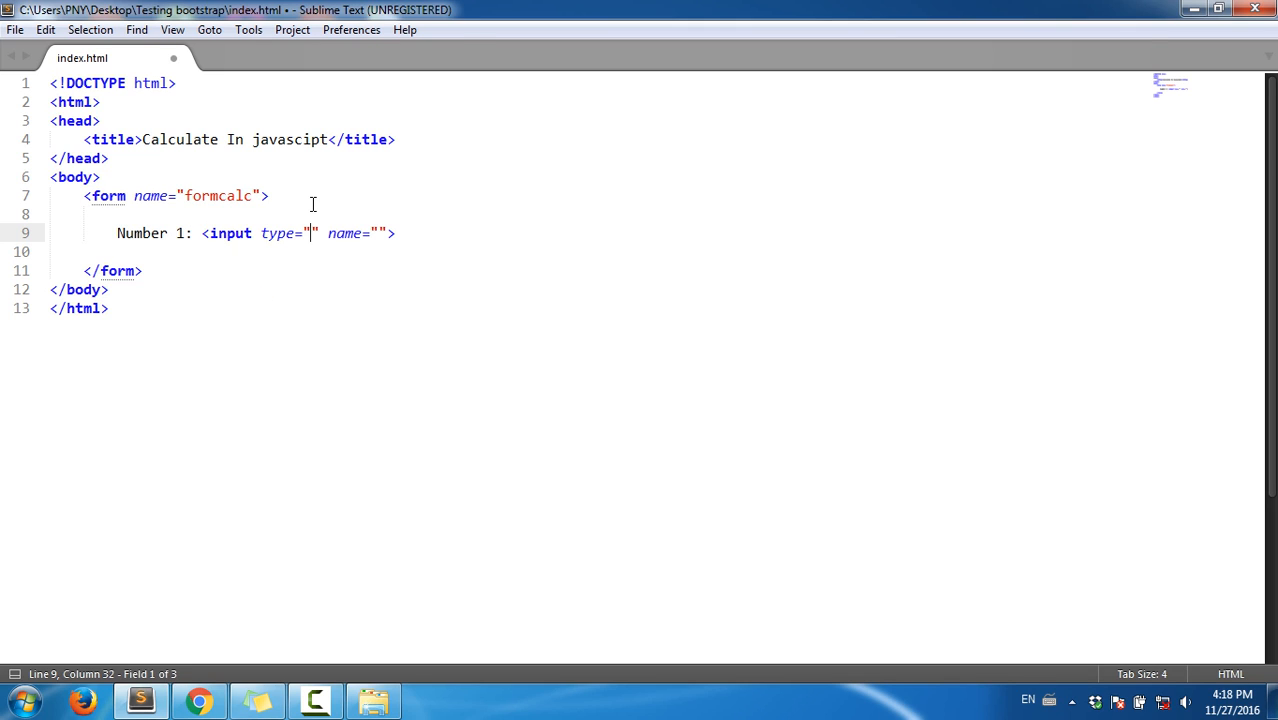
{"action": "type", "text": "text"}
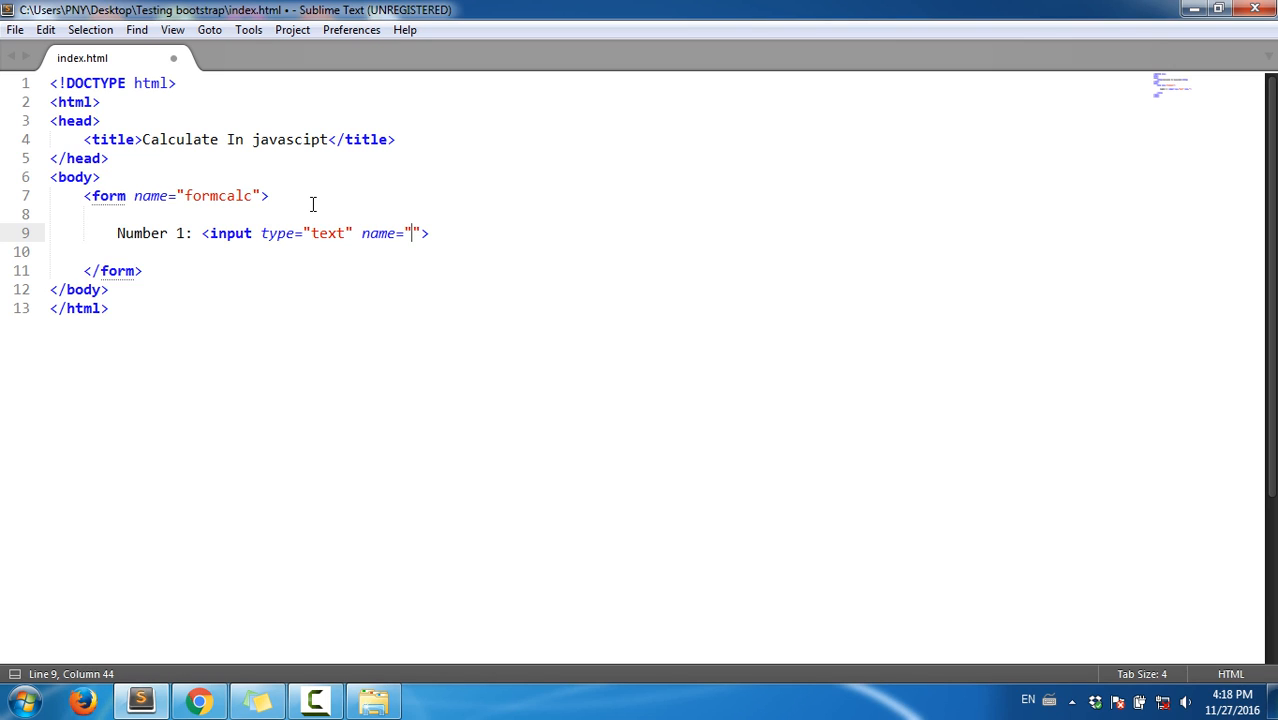
{"action": "type", "text": "txt"}
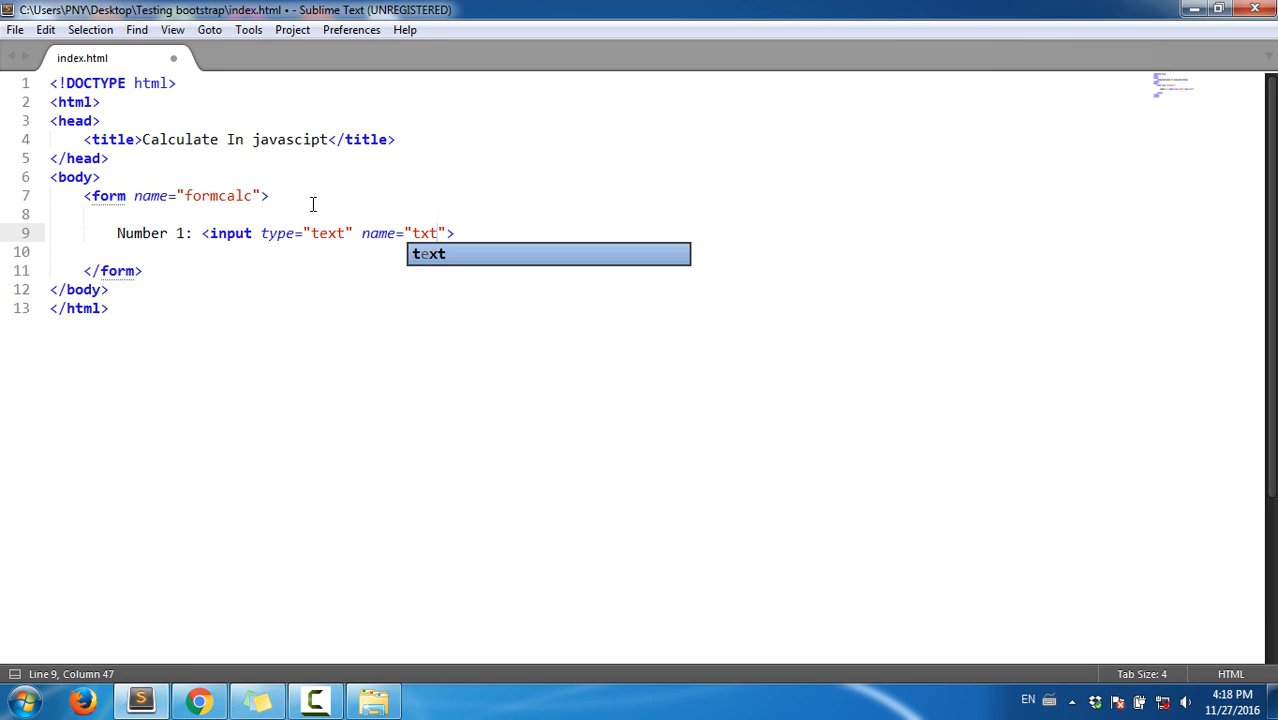
{"action": "type", "text": "num1"}
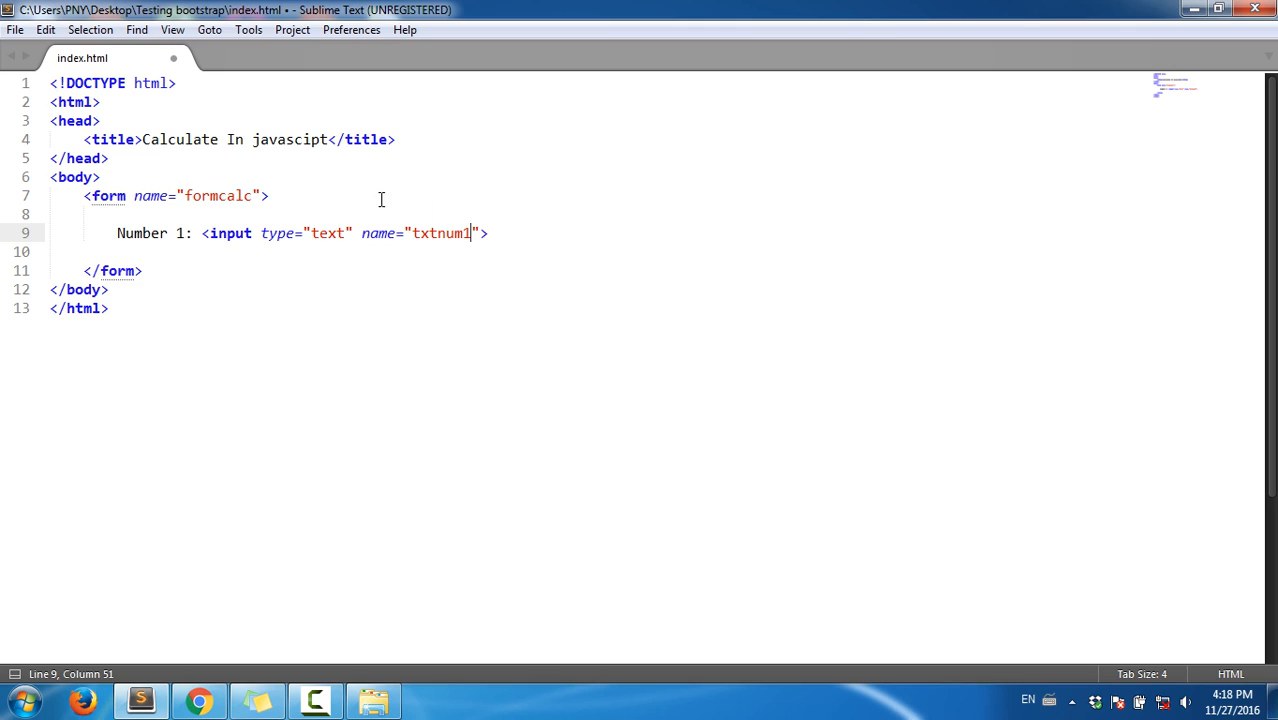
{"action": "key", "text": "Return"}
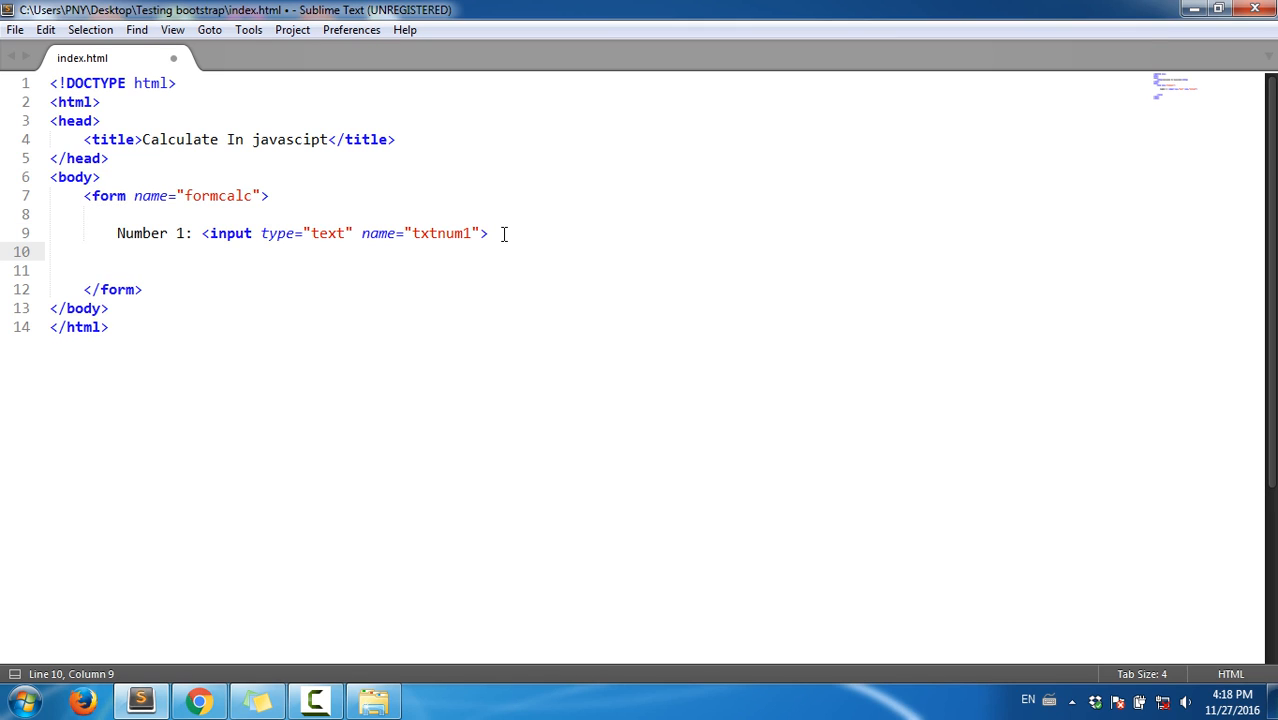
Step: Add a <br> then a 'Number 2:' label with a text input named txtnum2
{"action": "type", "text": "<br>"}
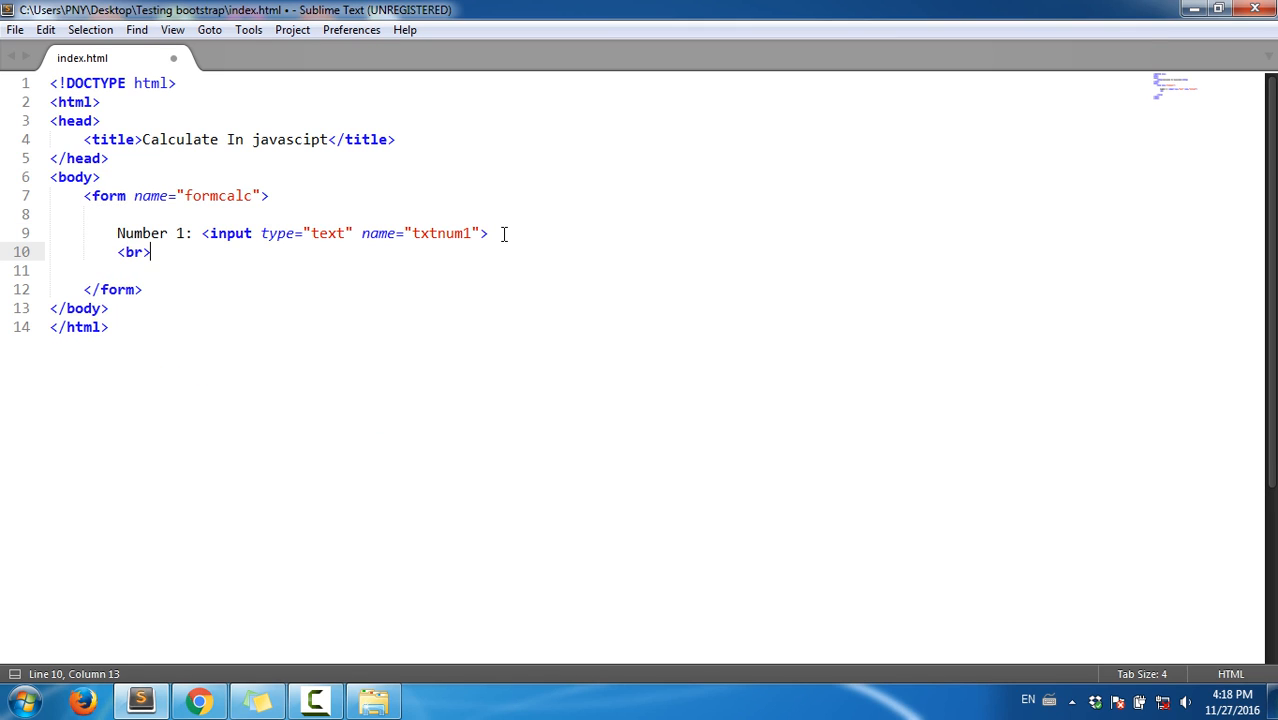
{"action": "type", "text": "N"}
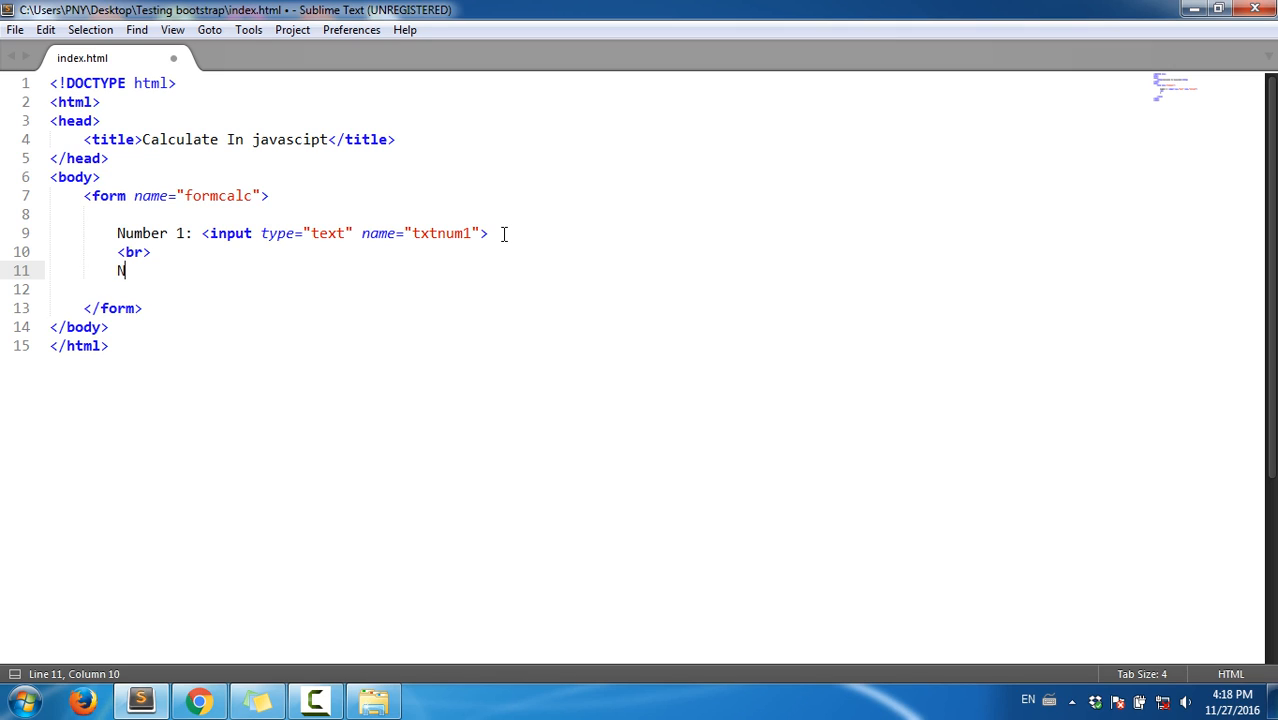
{"action": "type", "text": "umber 2"}
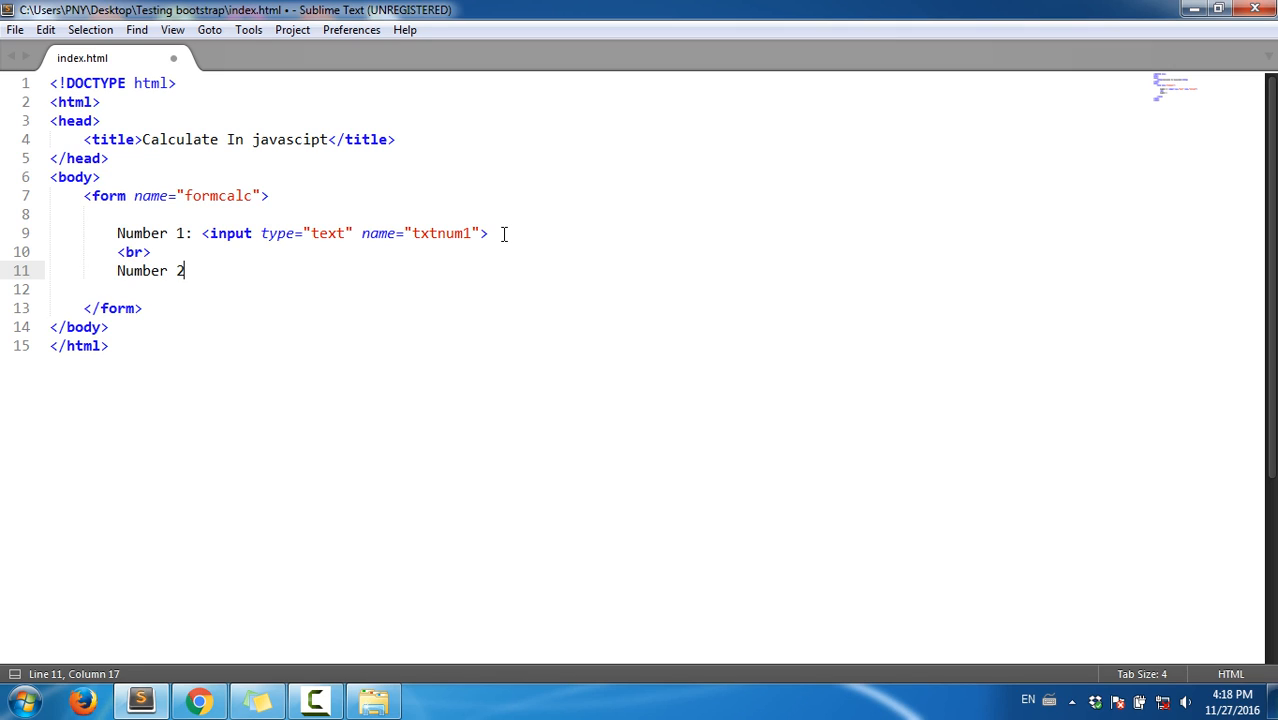
{"action": "type", "text": ": <input type=\"\" name=\"\">"}
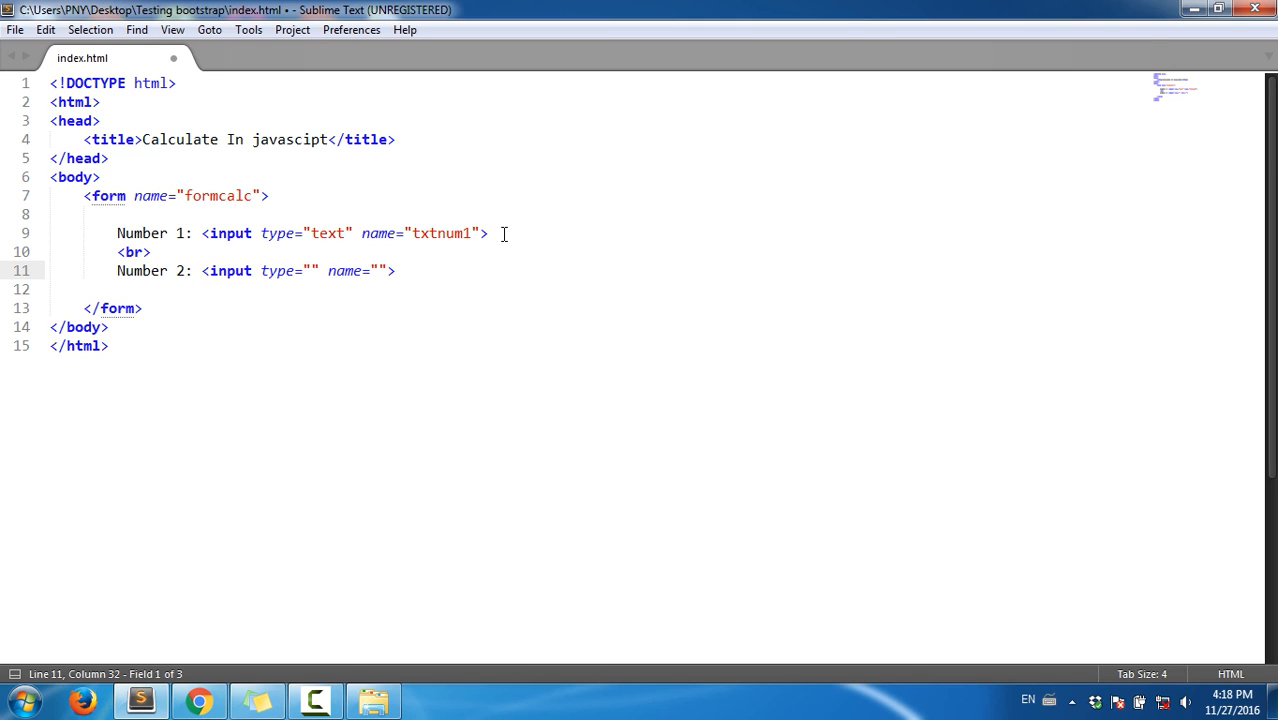
{"action": "type", "text": "text"}
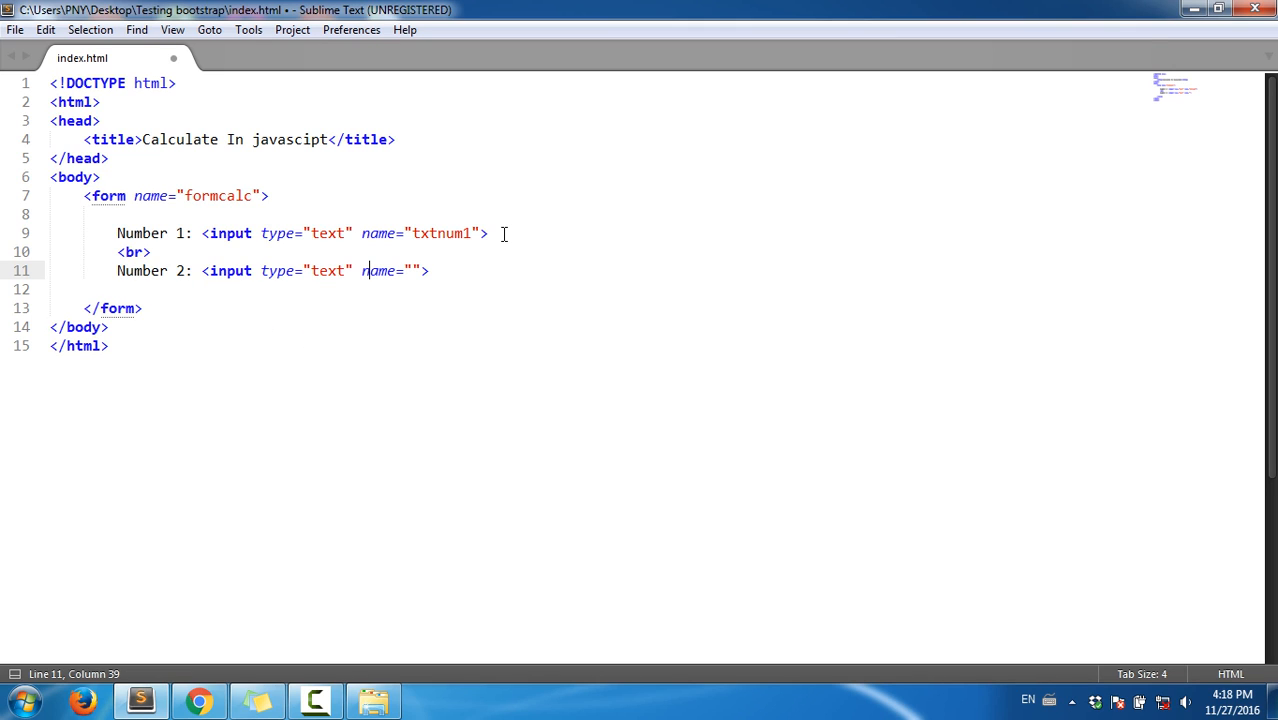
{"action": "type", "text": "t"}
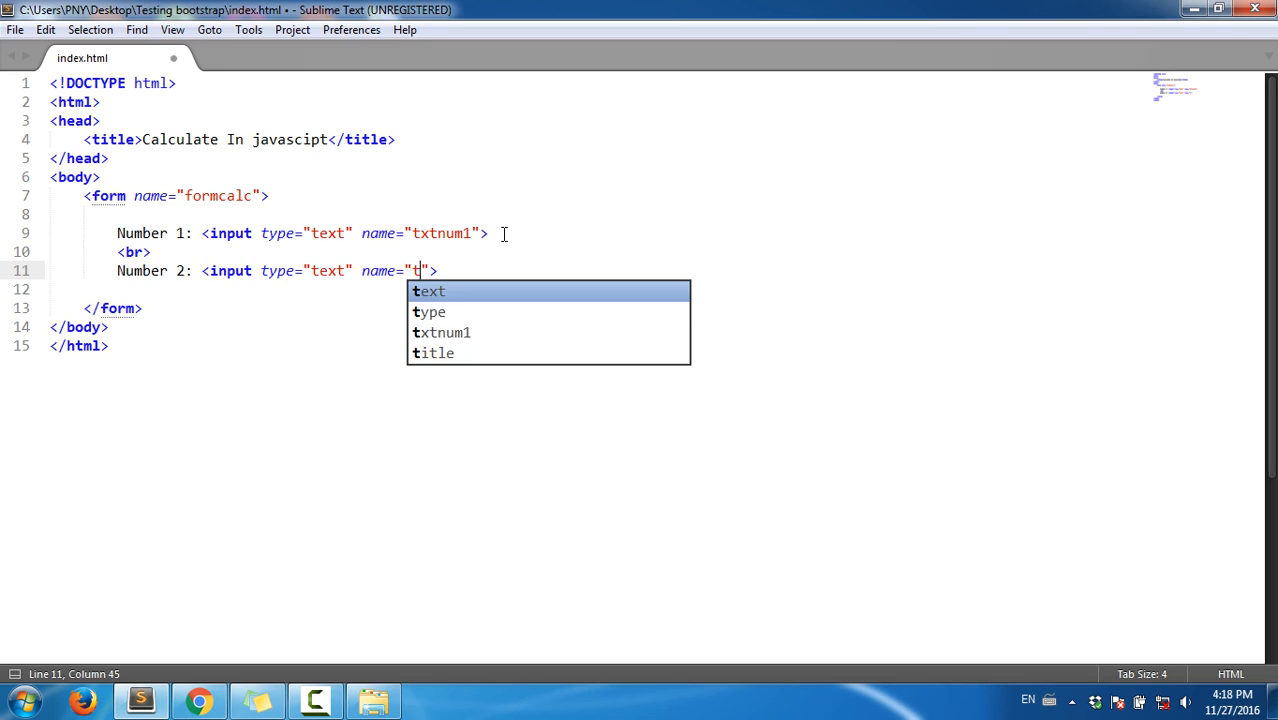
{"action": "type", "text": "xtnum2"}
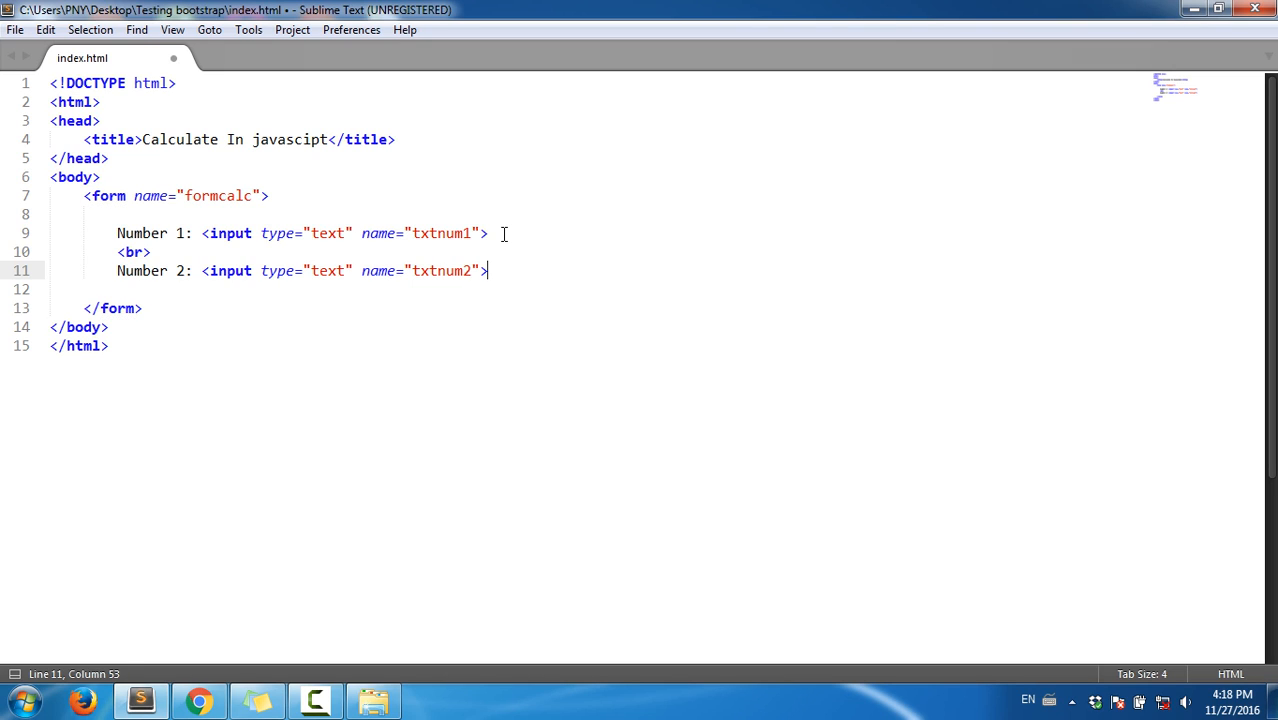
Step: Add a <br> then a 'Result :' label with a text input named txtres
{"action": "type", "text": "b"}
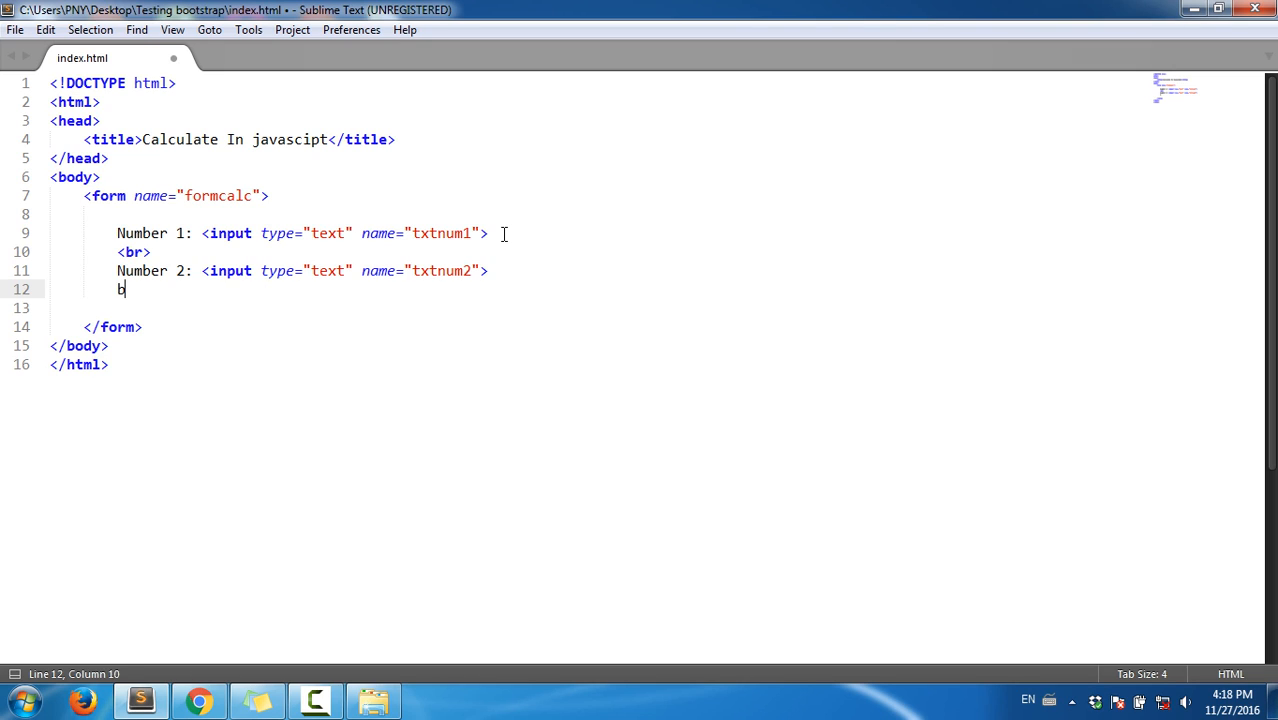
{"action": "type", "text": "<br>"}
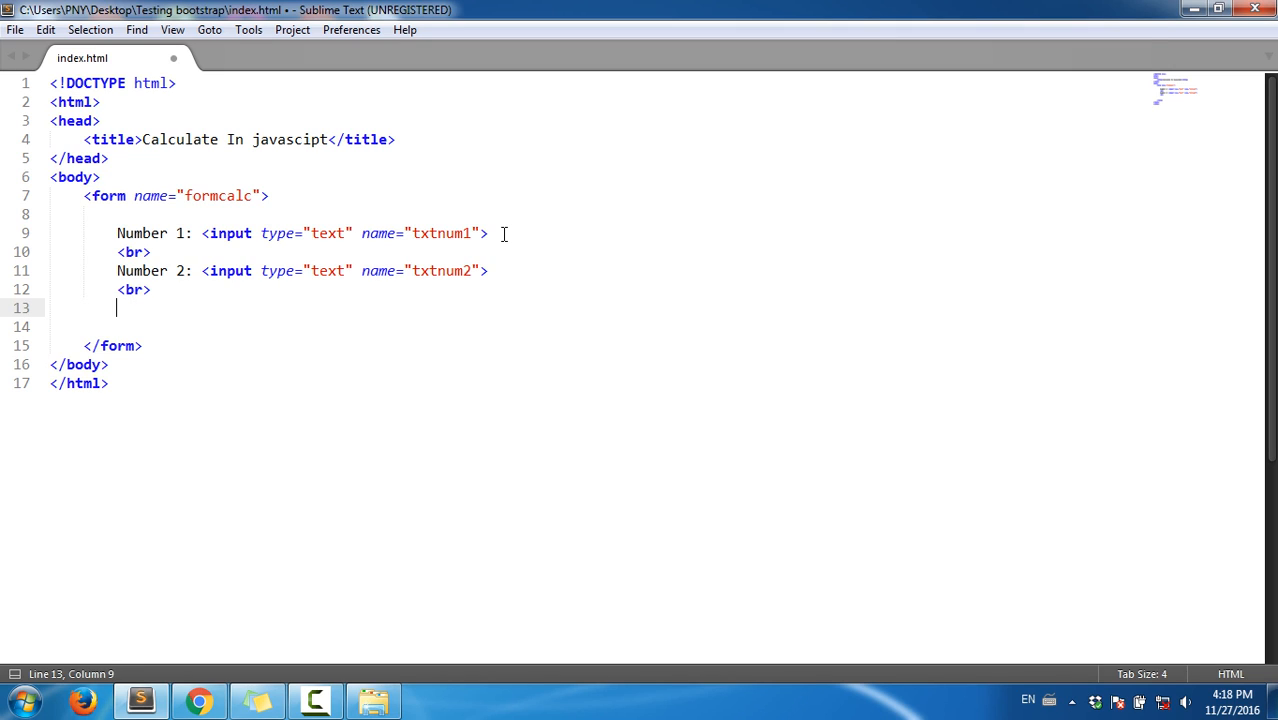
{"action": "type", "text": "Result"}
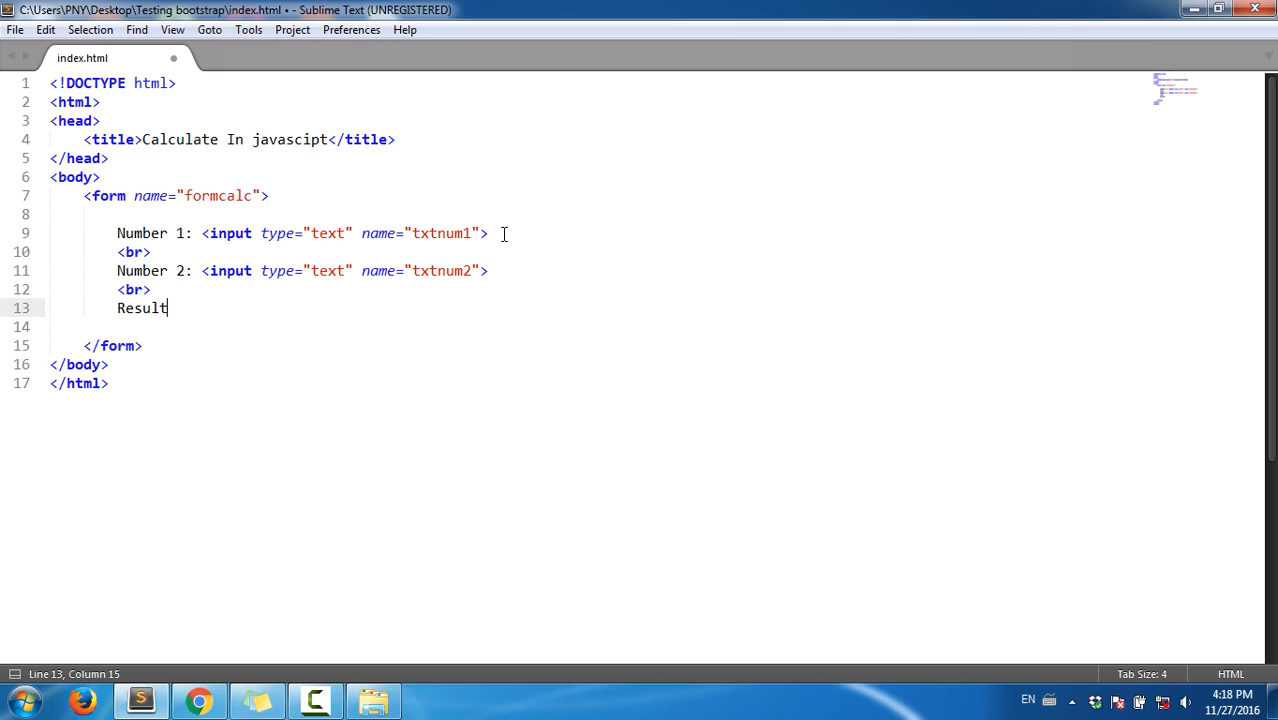
{"action": "type", "text": "of"}
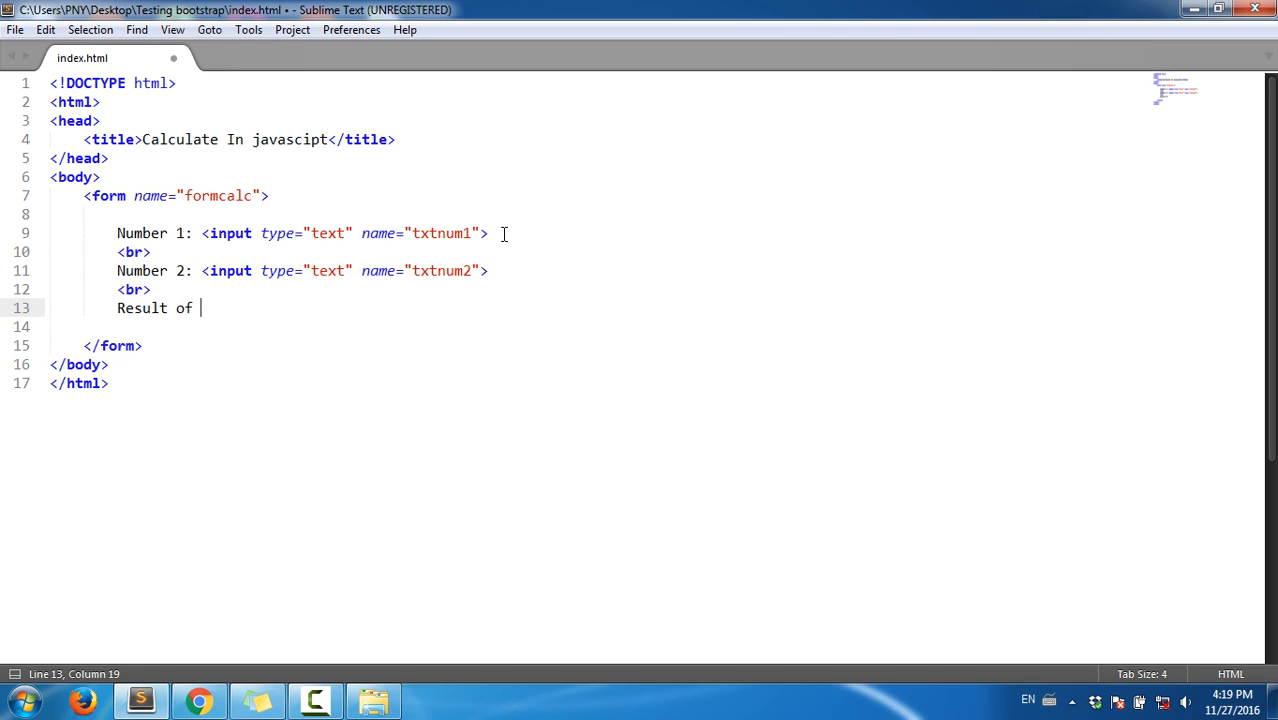
{"action": "key", "text": "backspace"}
{"action": "type", "text": ":"}
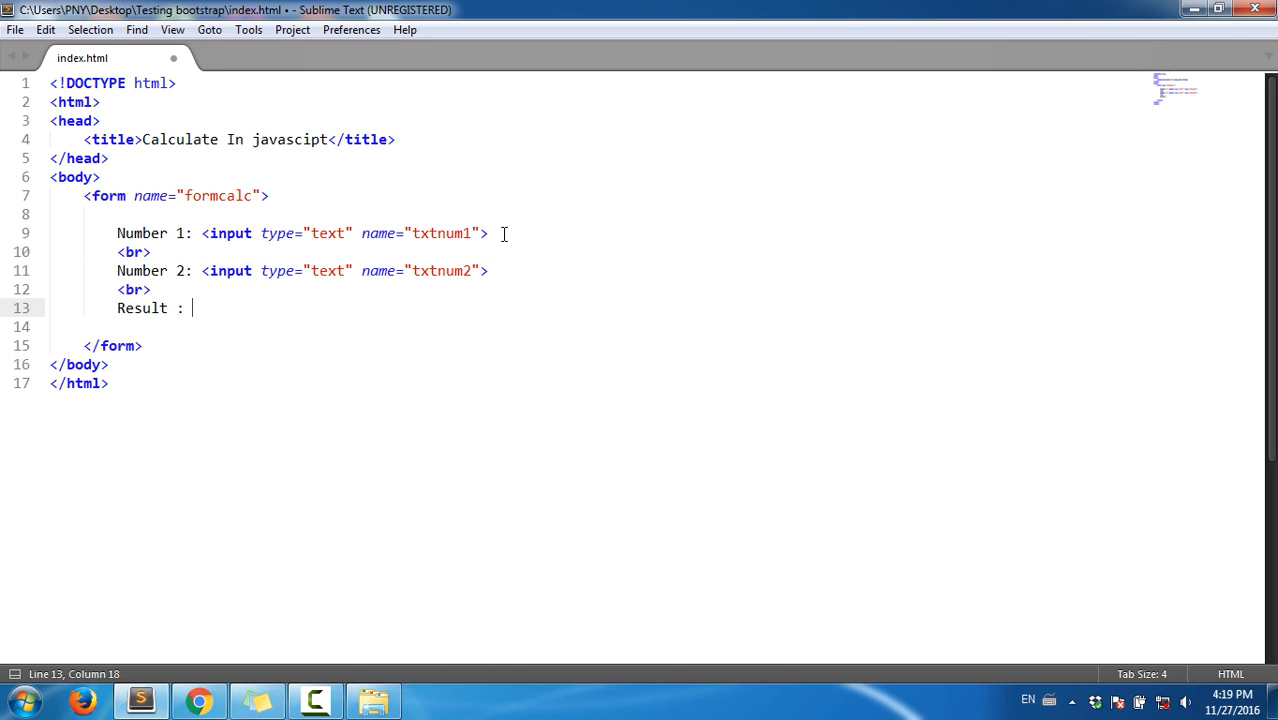
{"action": "type", "text": "<input type=\"text\" name=\"\">"}
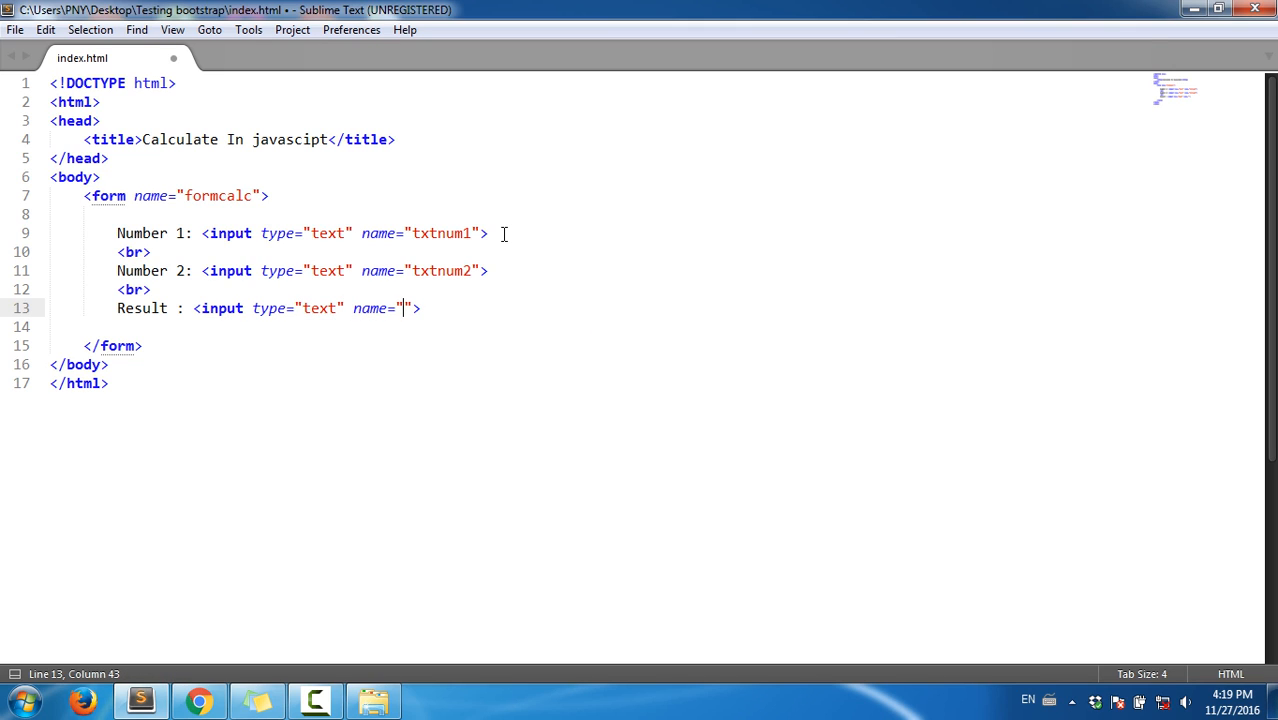
{"action": "type", "text": "txtres"}
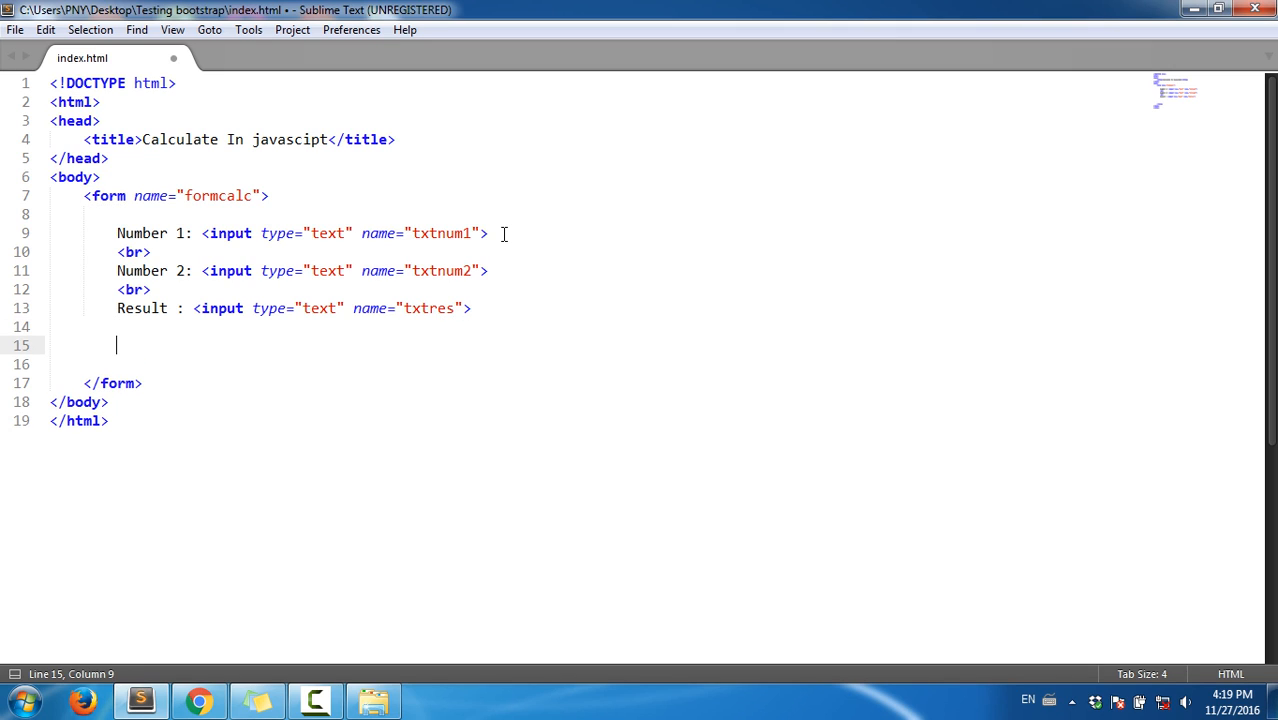
Step: Add an input of type button with value 'Calucate' and no name attribute
{"action": "type", "text": "<inpu"}
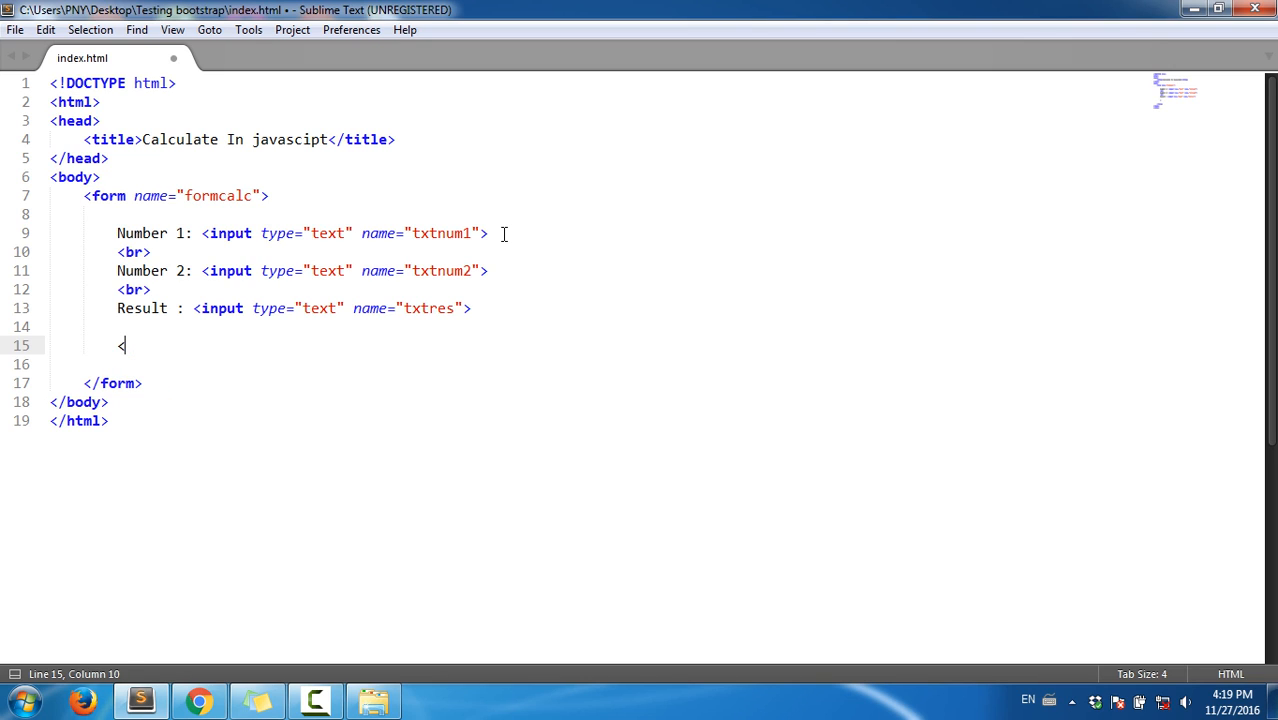
{"action": "type", "text": "<"}
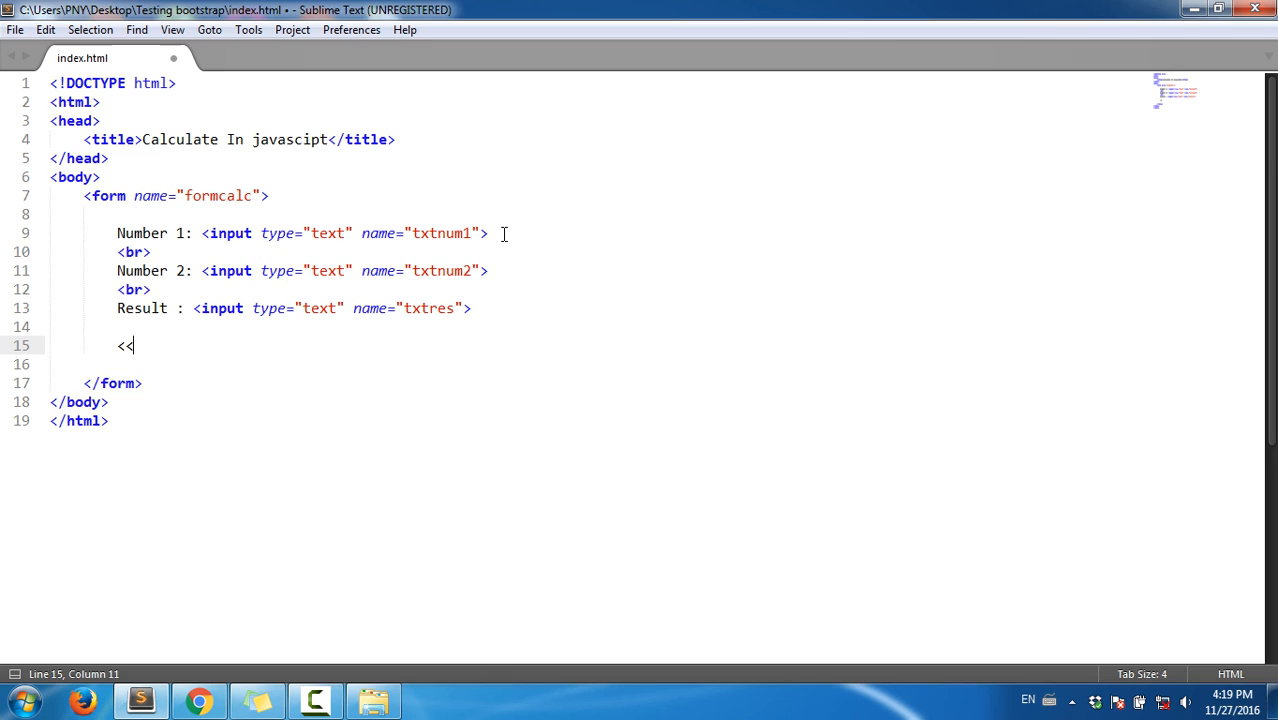
{"action": "type", "text": "input type=\"but\" name=\"\">"}
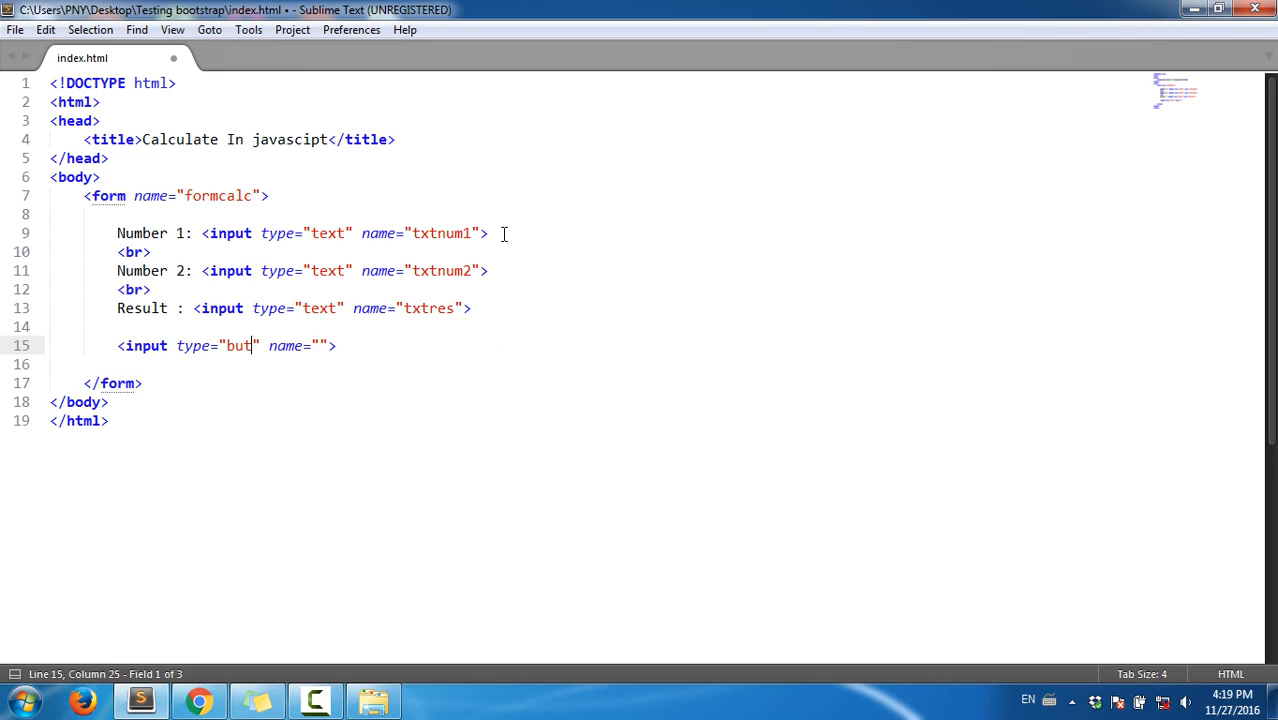
{"action": "type", "text": "ton"}
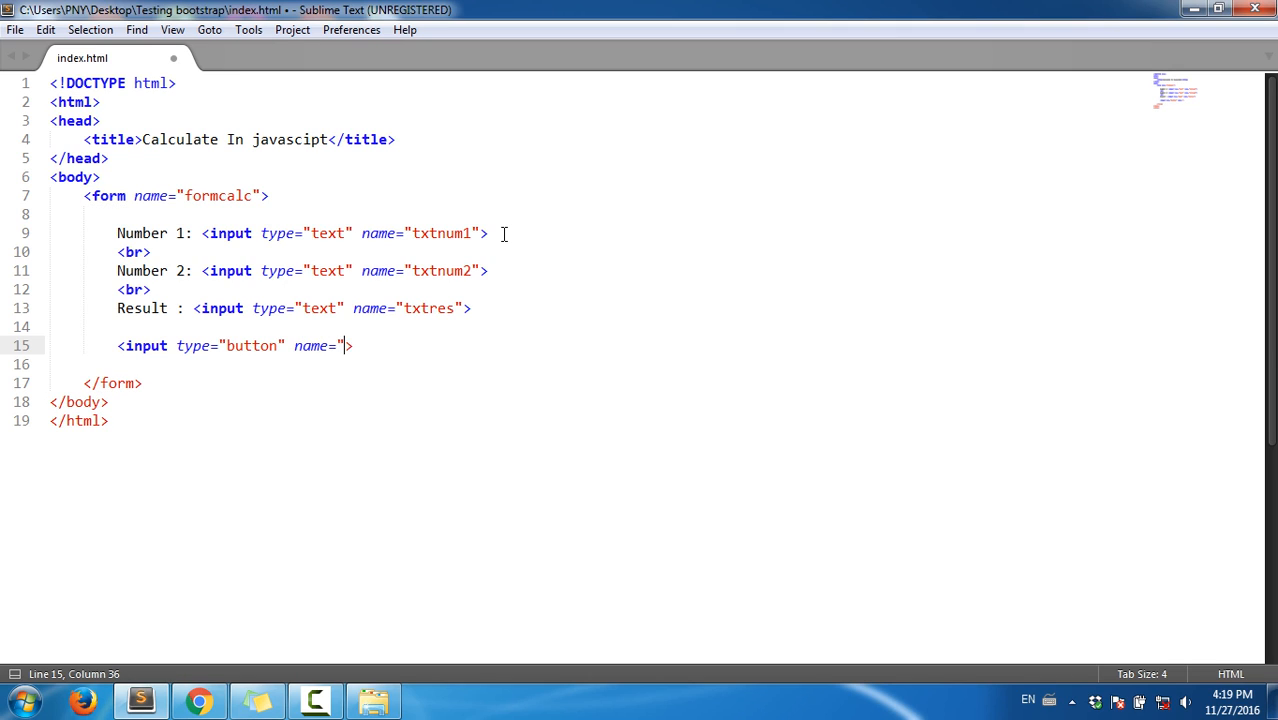
{"action": "key", "text": "BackSpace"}
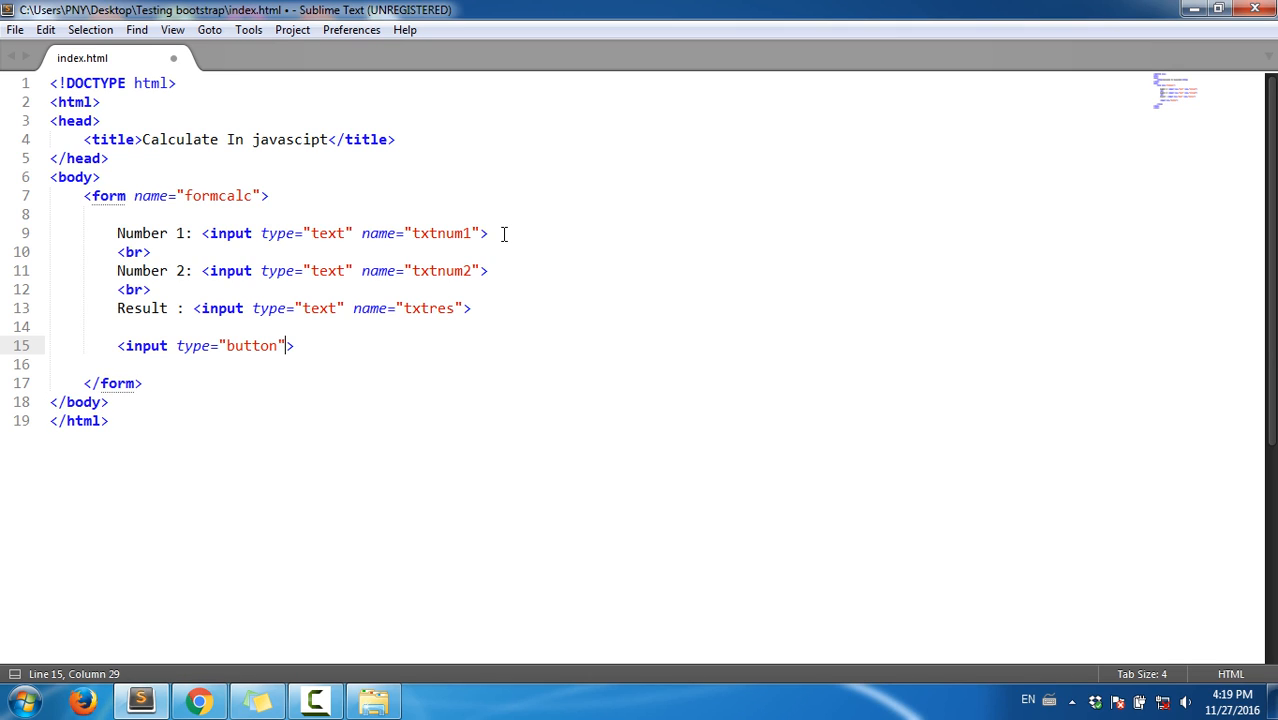
{"action": "type", "text": "value=\"\""}
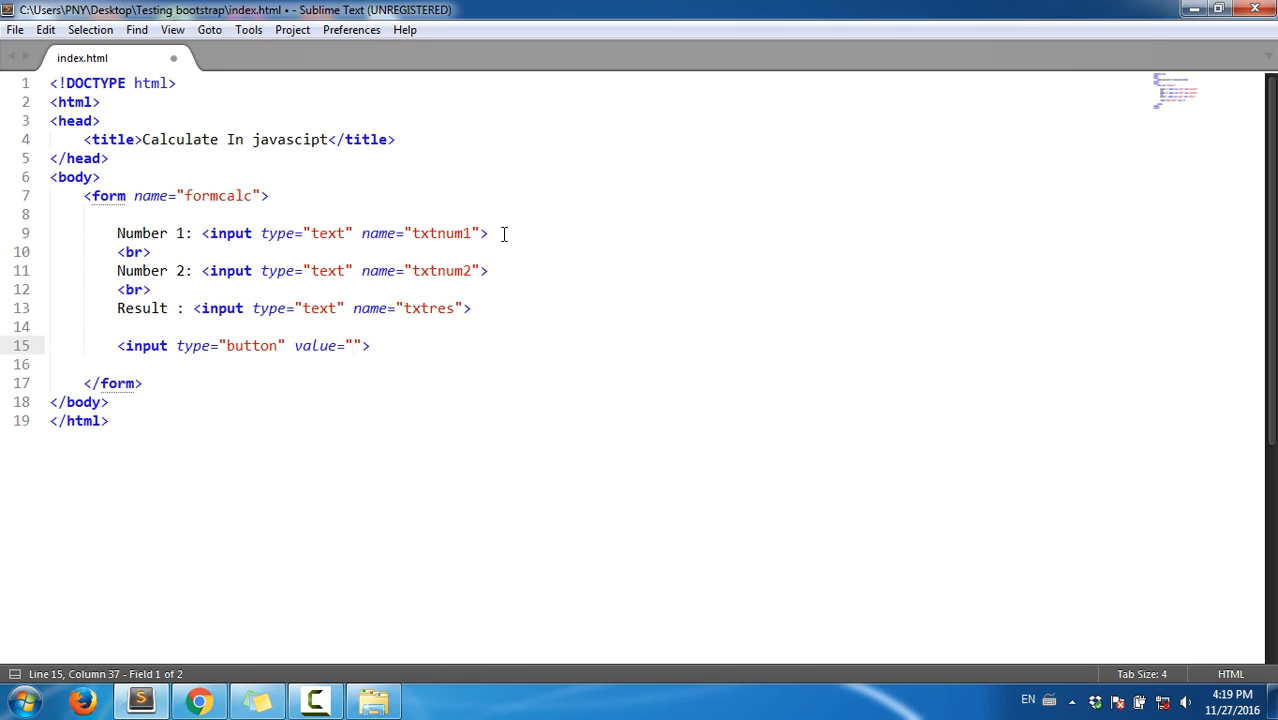
{"action": "type", "text": "Calucate"}
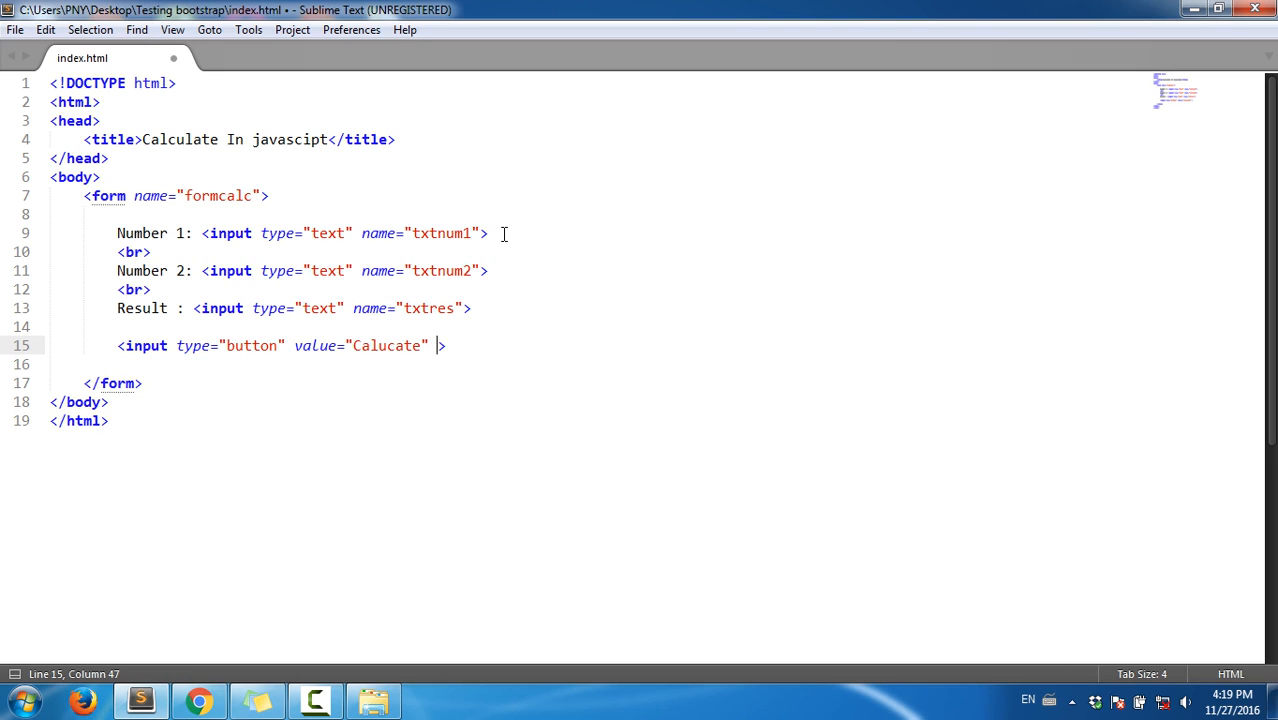
Step: Give the button onclick="sumValues()" and save index.html
{"action": "type", "text": "onl"}
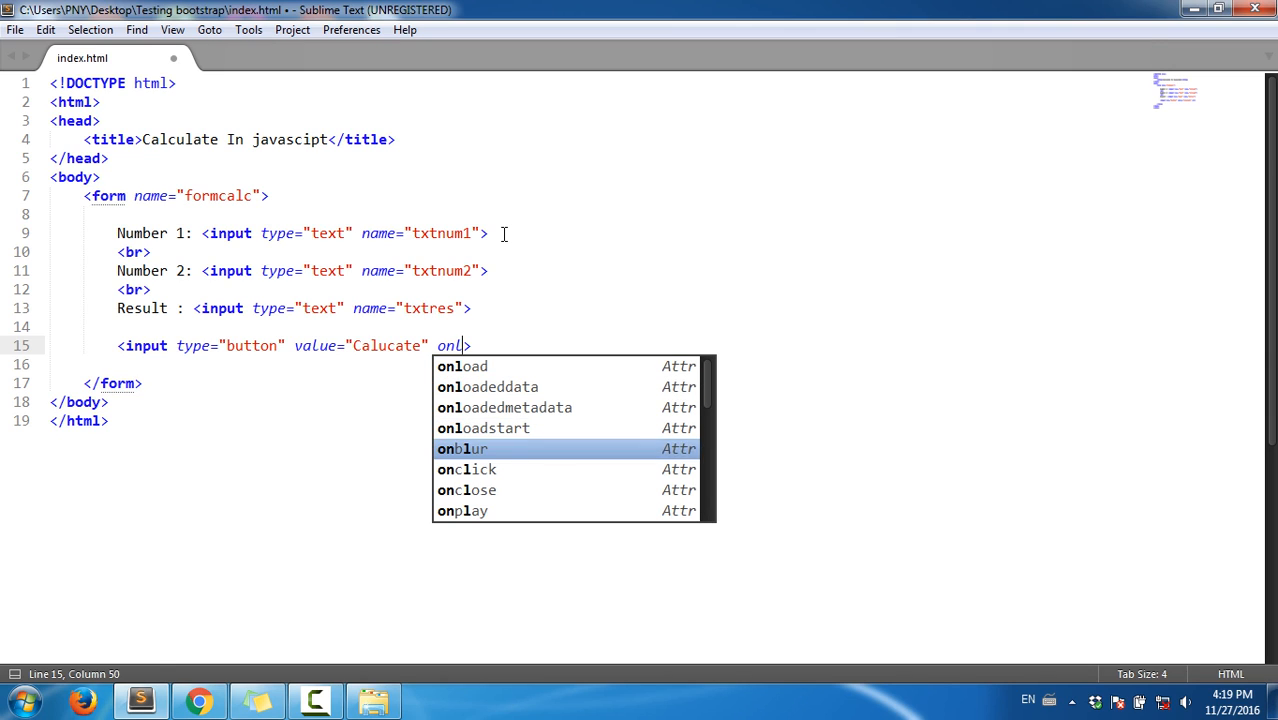
{"action": "left_click", "coordinate": [466, 468]}
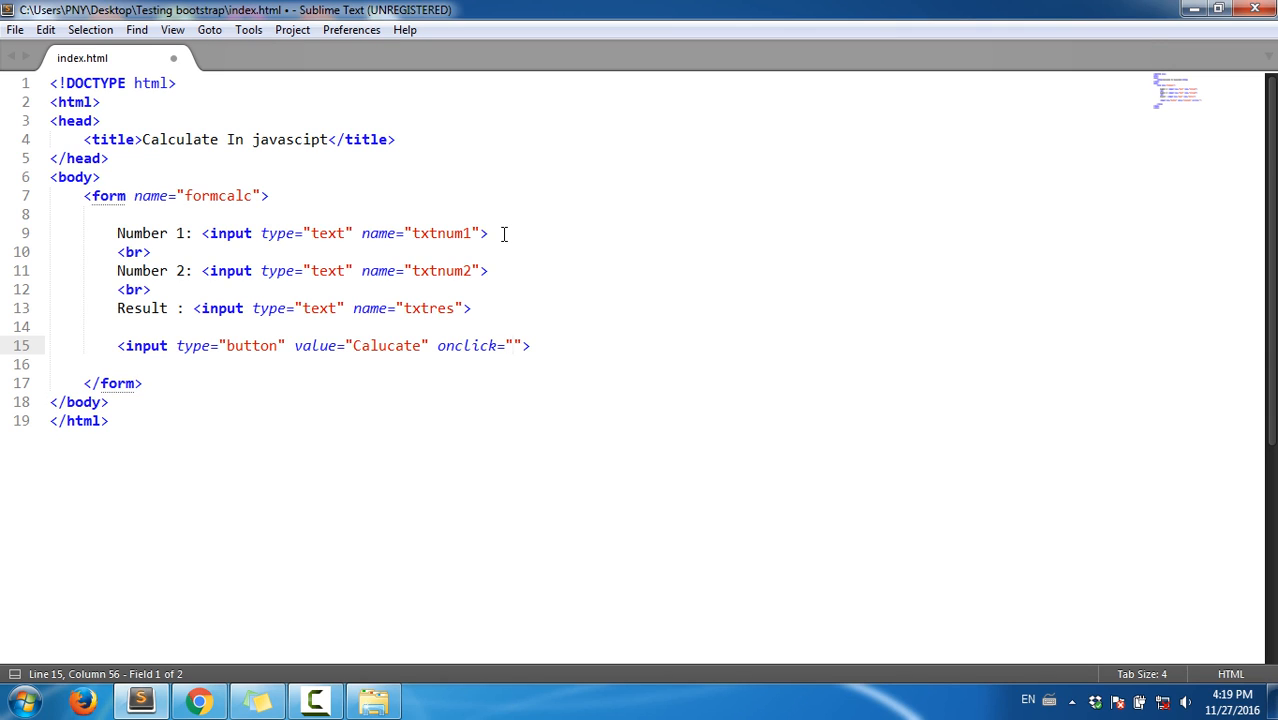
{"action": "left_click", "coordinate": [510, 344]}
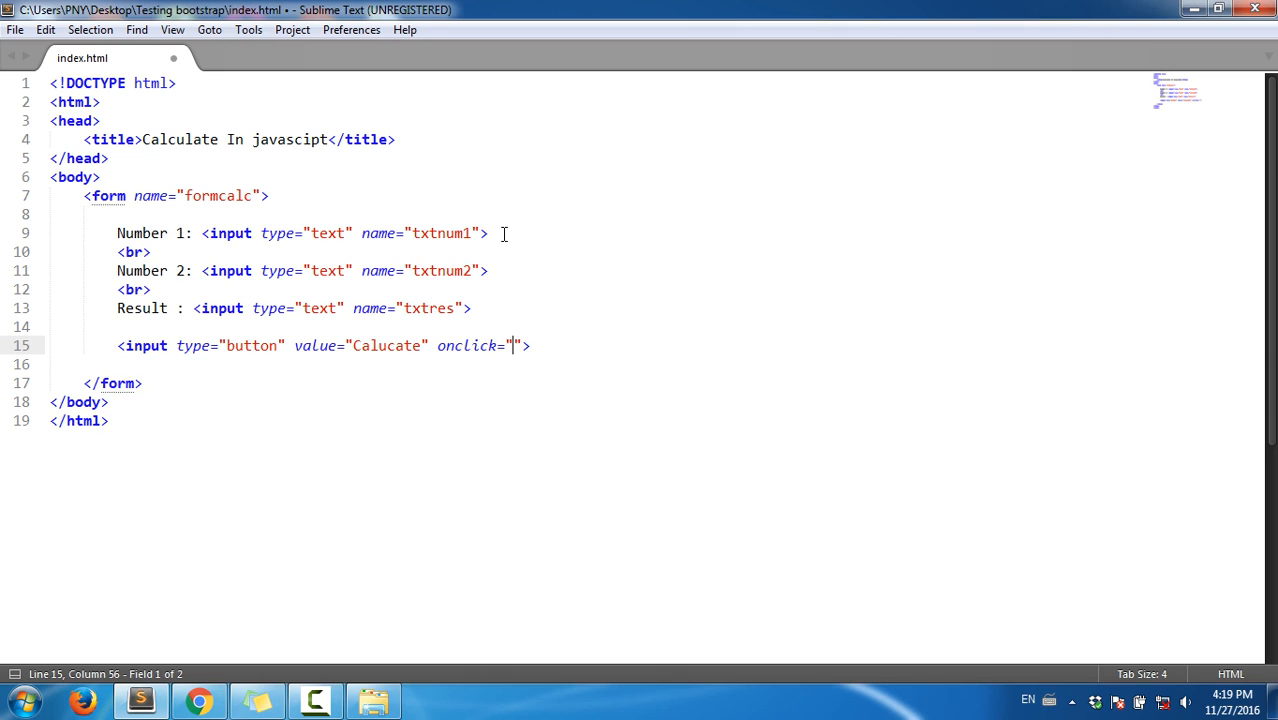
{"action": "type", "text": "su"}
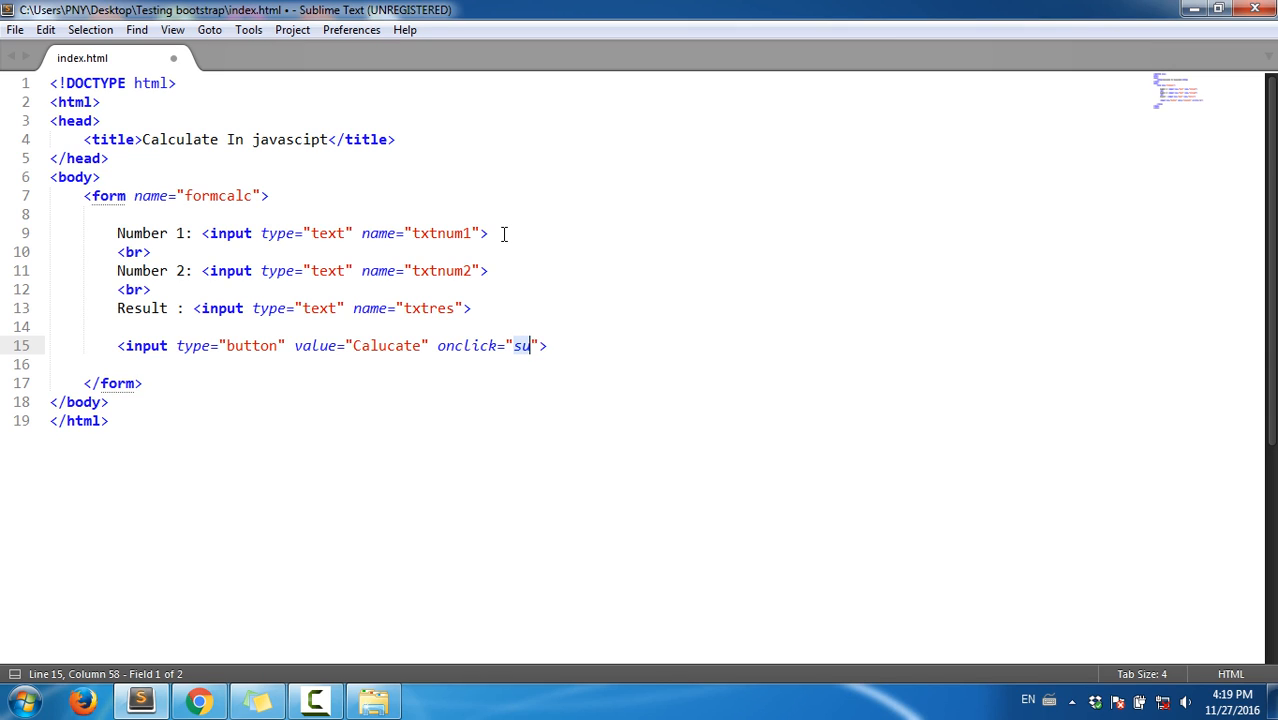
{"action": "type", "text": "mVal"}
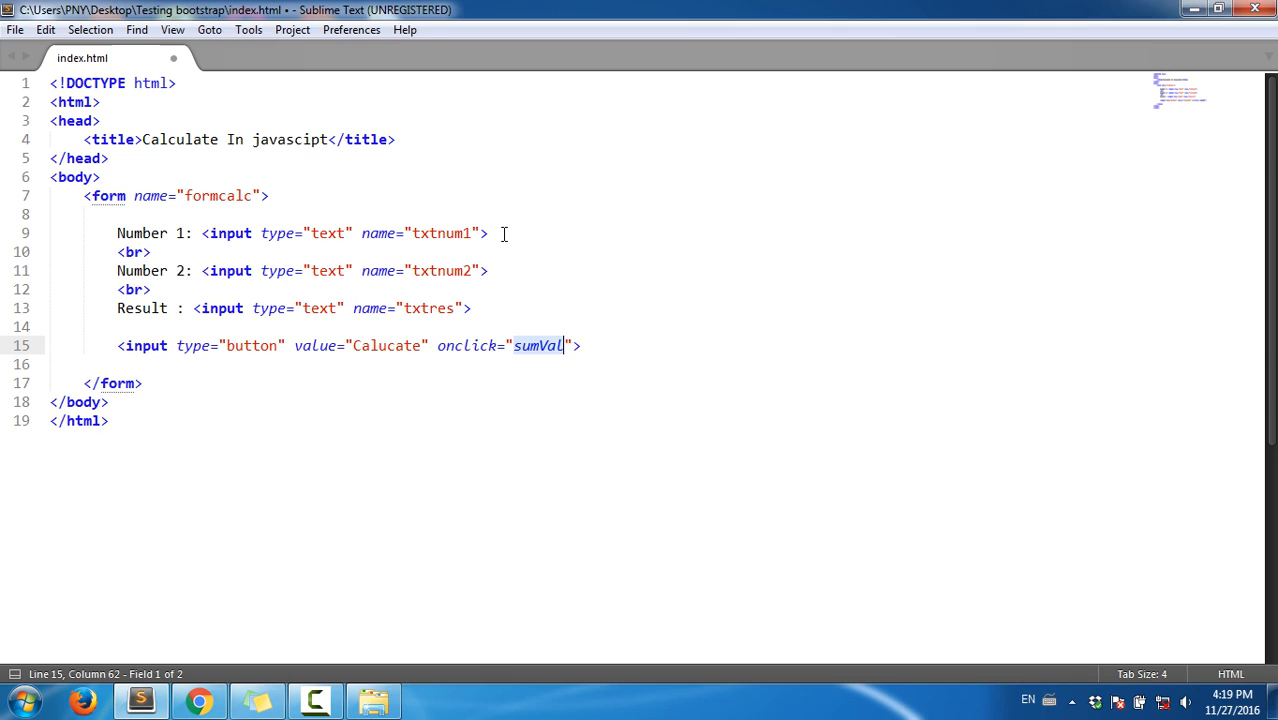
{"action": "type", "text": "ues"}
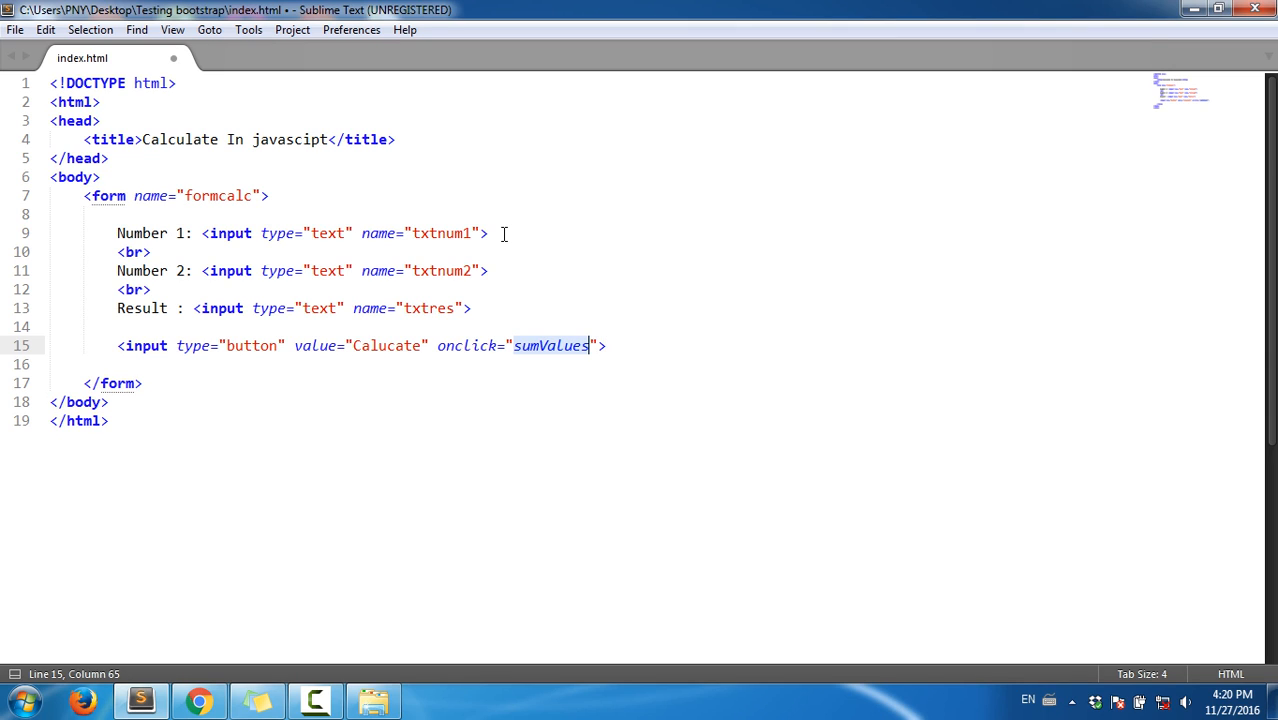
{"action": "type", "text": "()"}
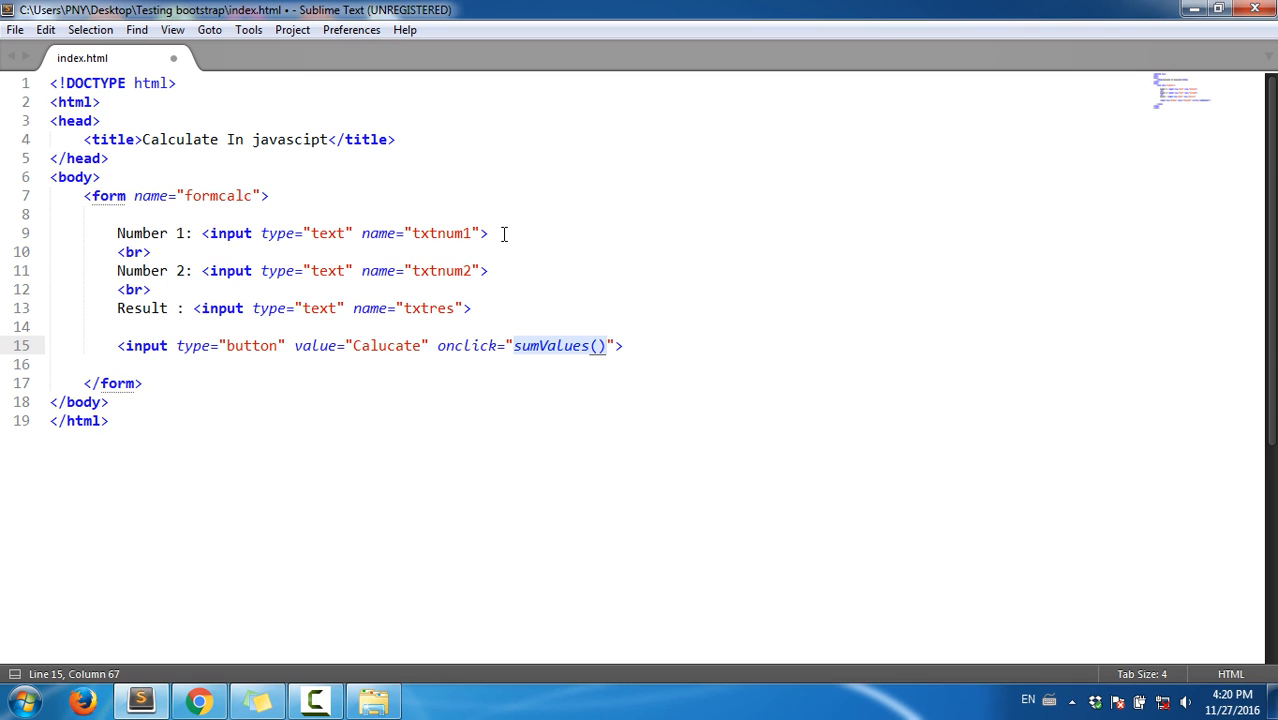
{"action": "key", "text": "ctrl+s"}
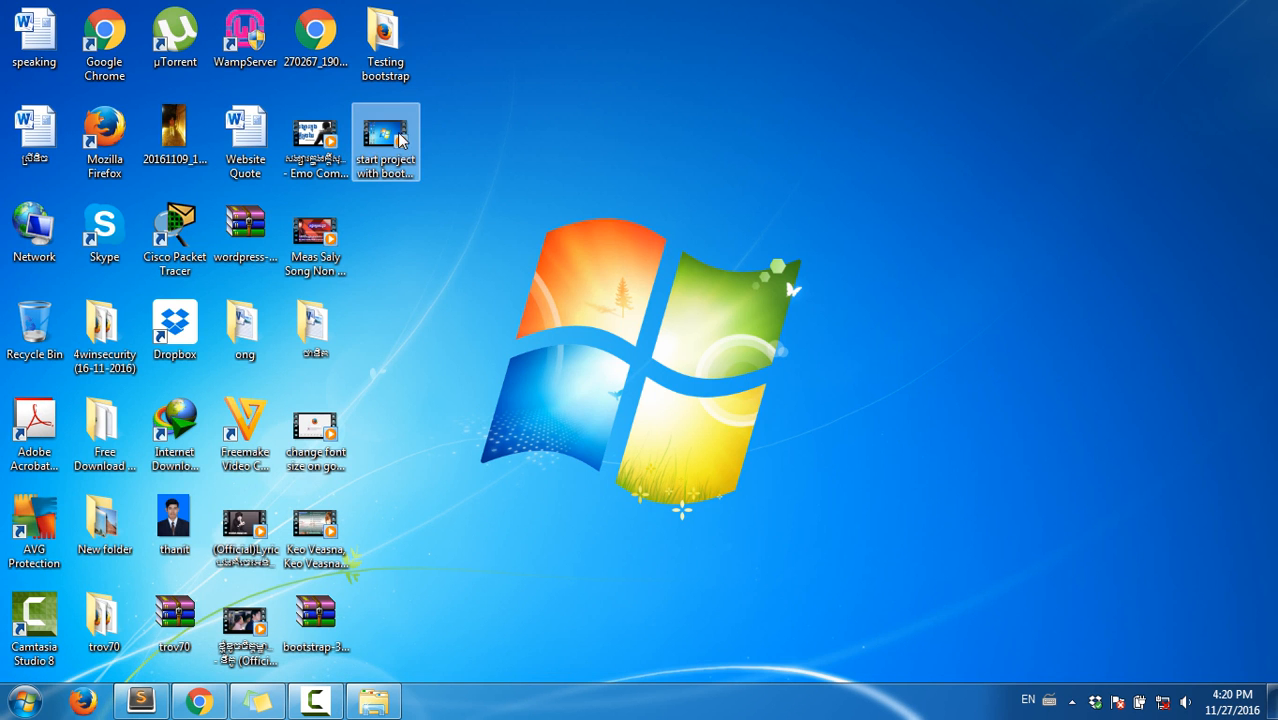
Step: Open the Testing bootstrap folder and launch index.html with Google Chrome
{"action": "double_click", "coordinate": [384, 36]}
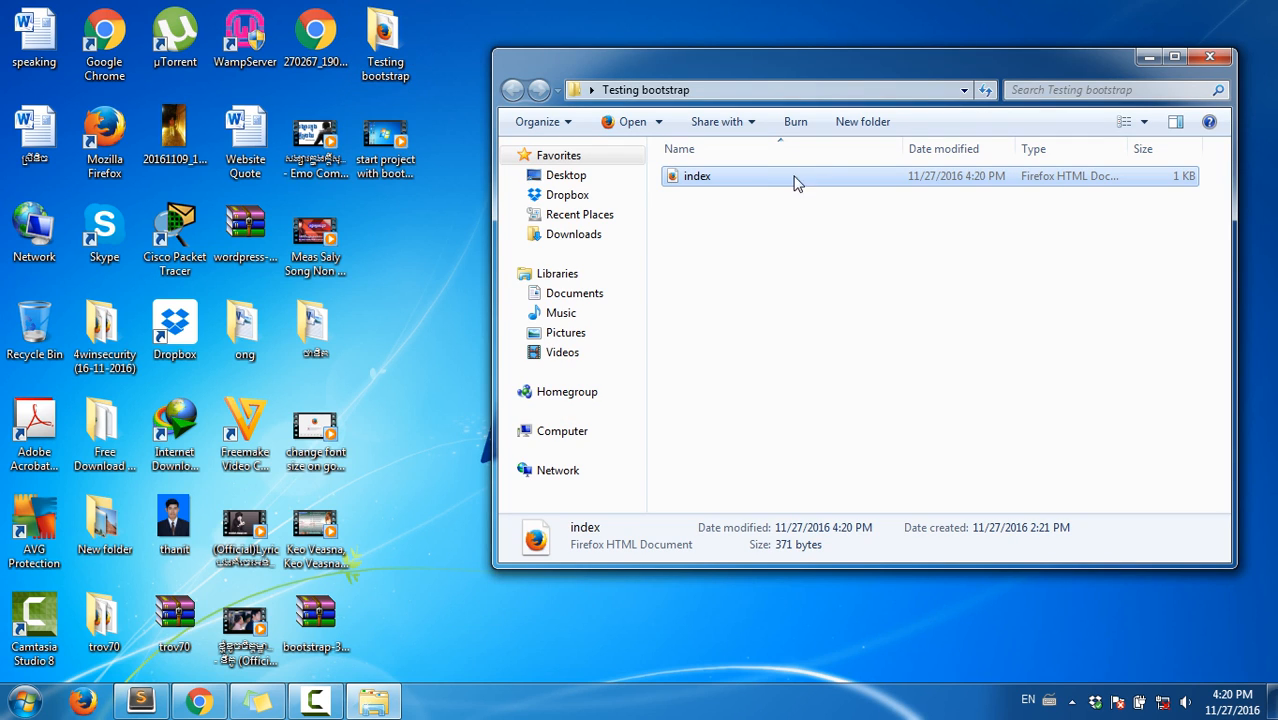
{"action": "right_click", "coordinate": [696, 176]}
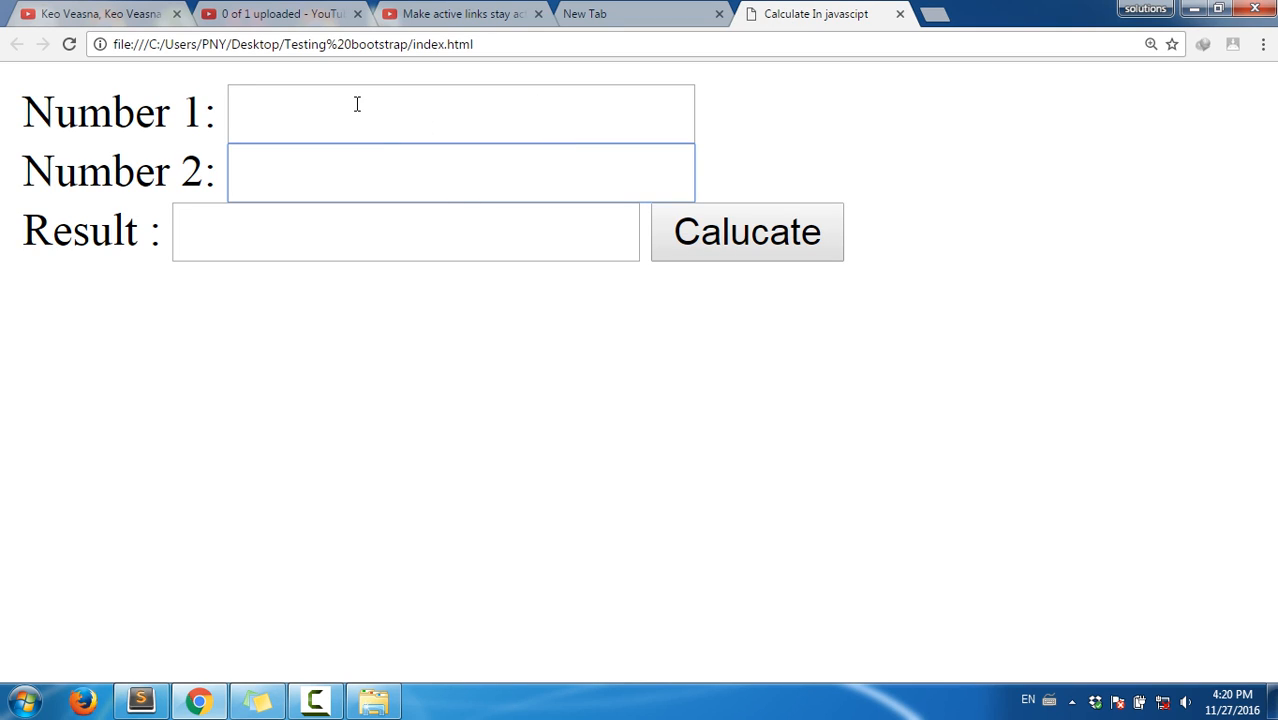
Step: Enter 23423 and 3434 in the Number fields, see Result stay empty, and return to the source
{"action": "type", "text": "23423"}
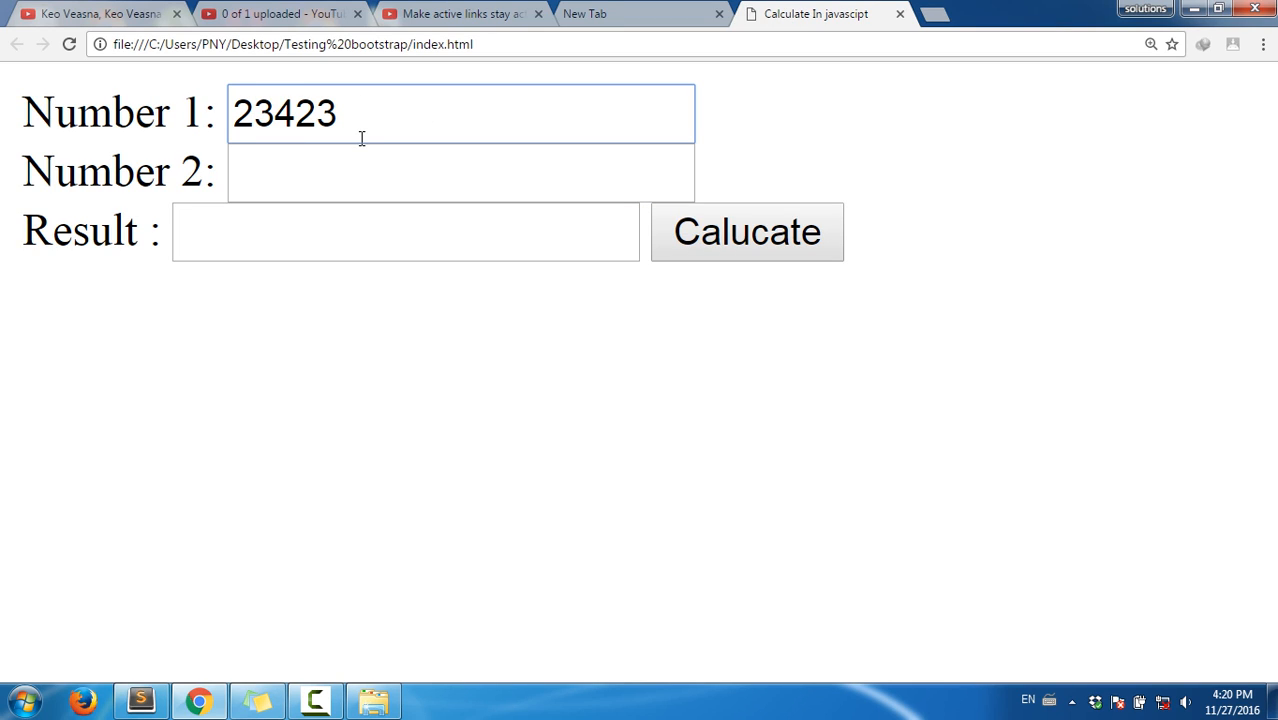
{"action": "type", "text": "w4345"}
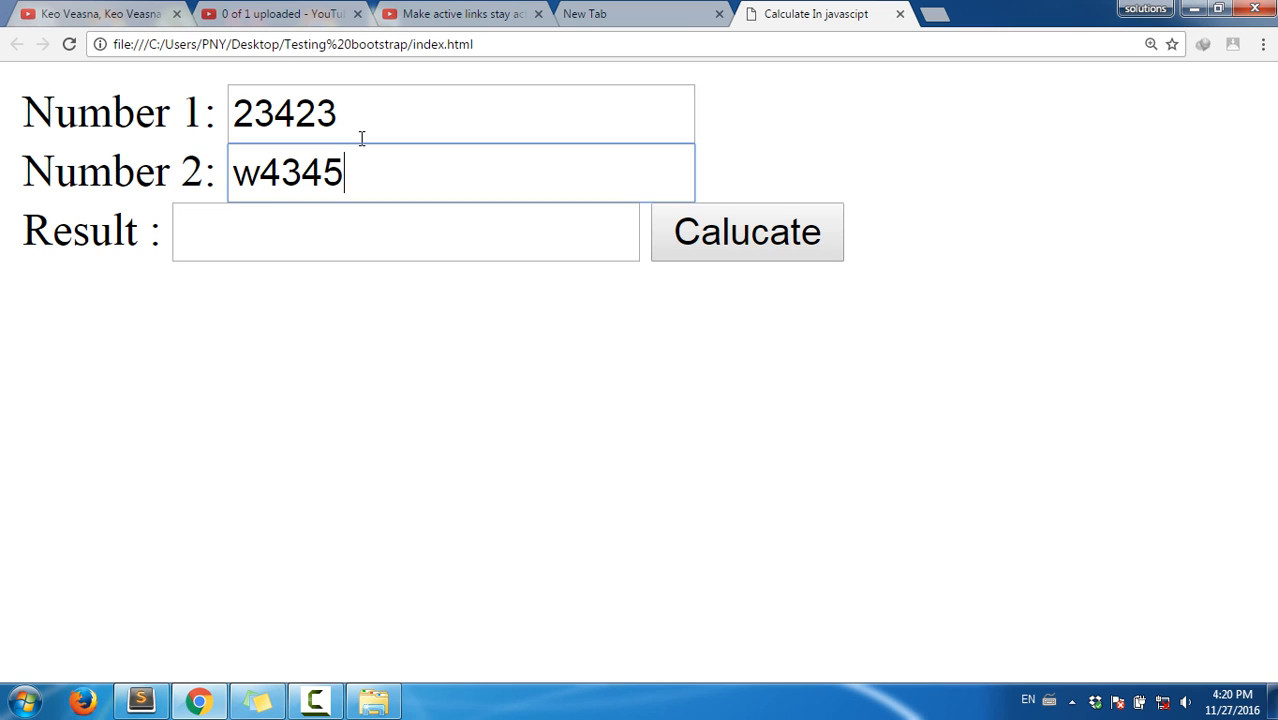
{"action": "type", "text": "3434"}
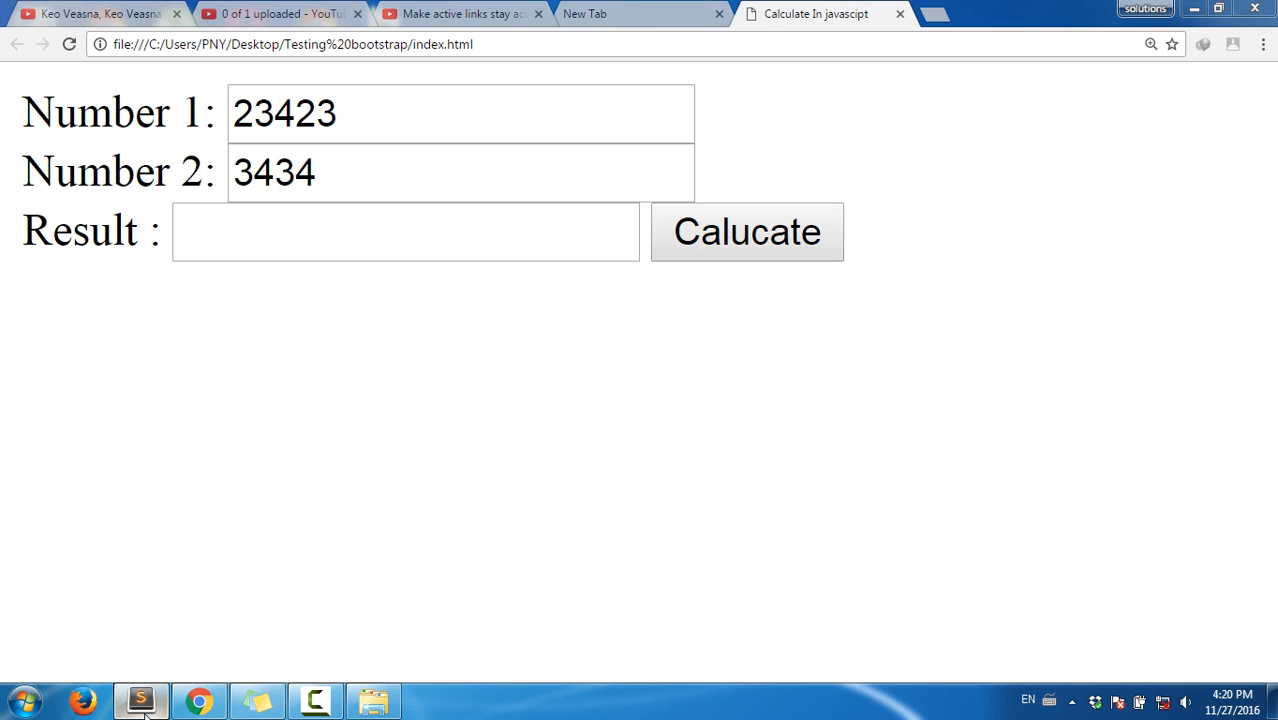
{"action": "left_click", "coordinate": [140, 700]}
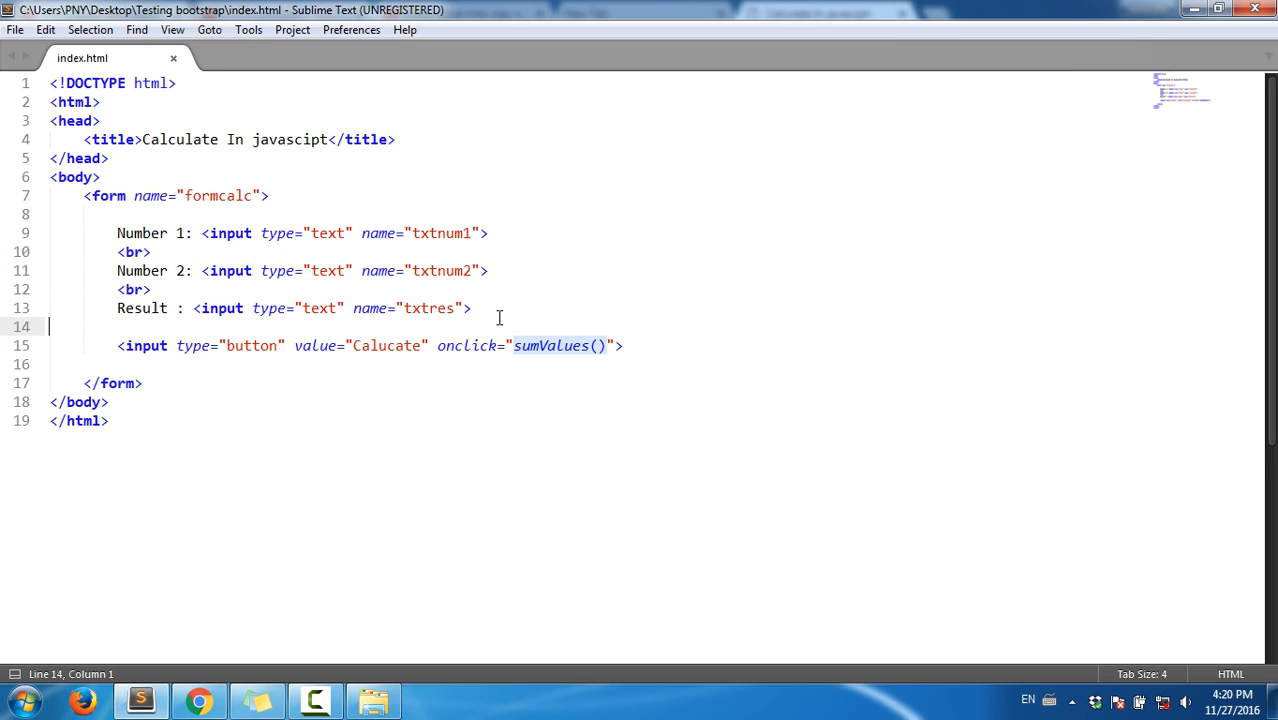
Step: Add a <br> after the Result field, save, and start a script block below the form
{"action": "left_click", "coordinate": [472, 308]}
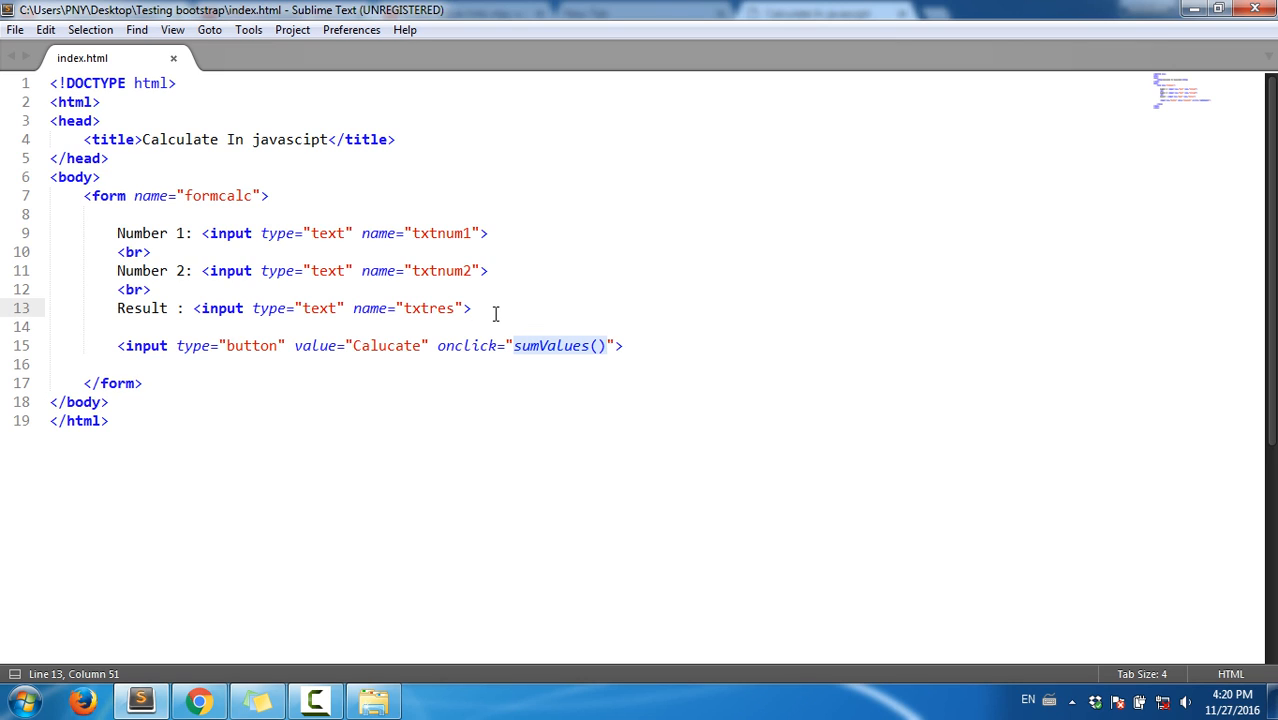
{"action": "type", "text": "<br>"}
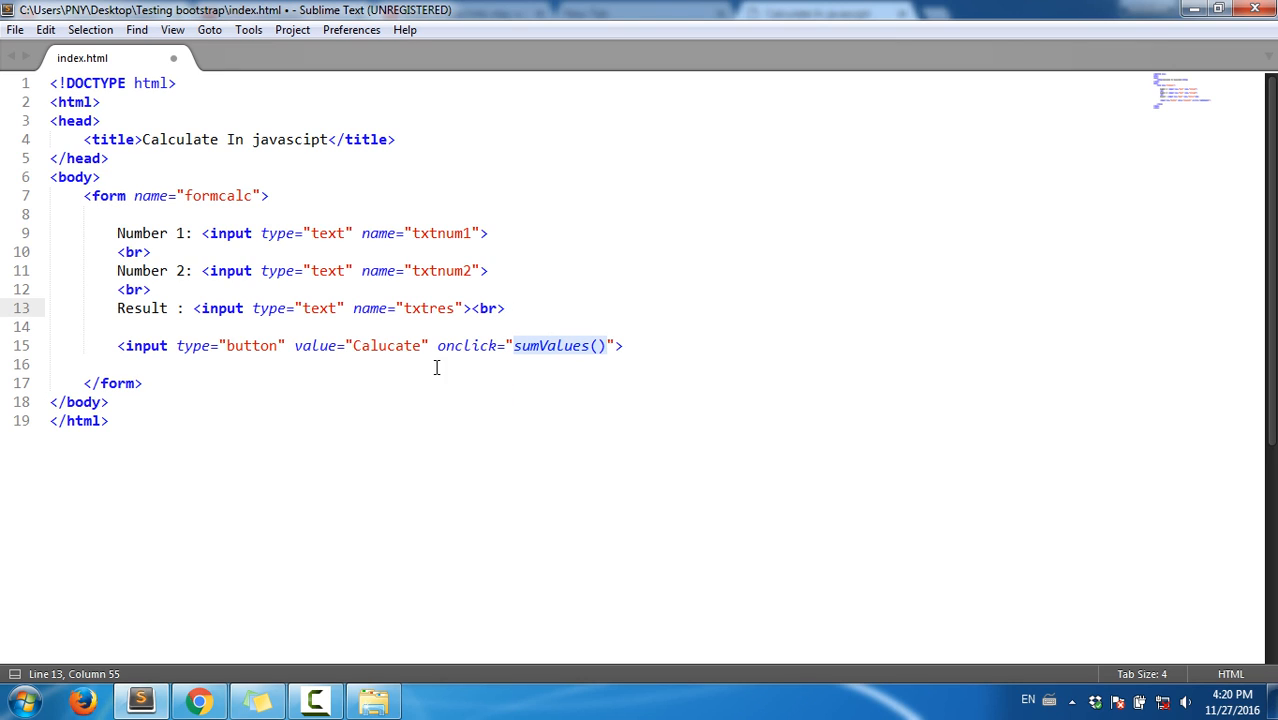
{"action": "key", "text": "ctrl+s"}
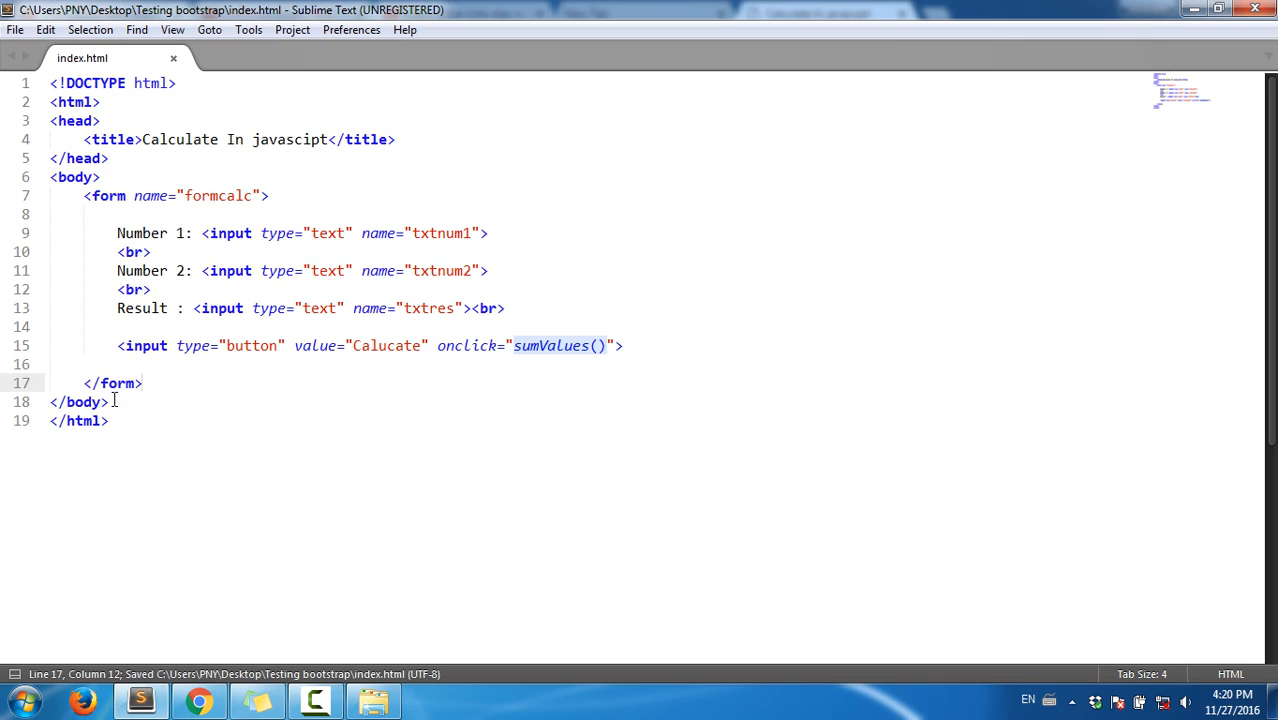
{"action": "type", "text": "<"}
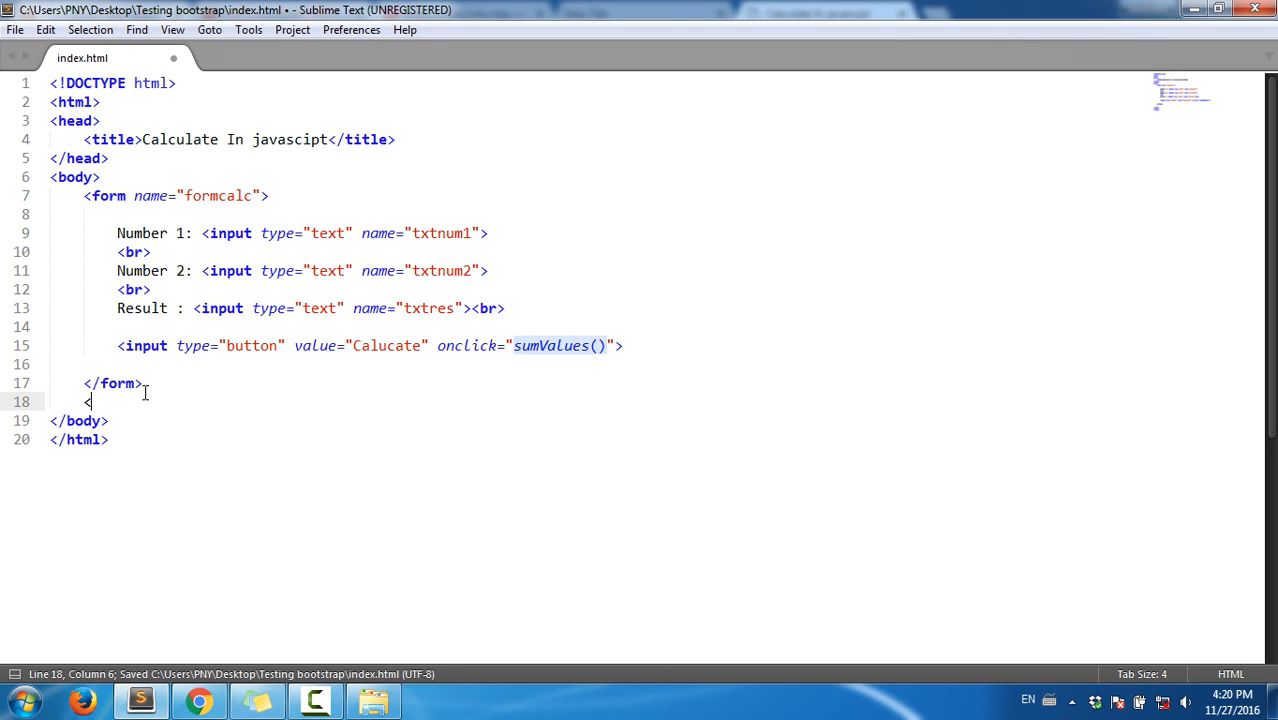
{"action": "type", "text": "script type=\"text/javascript\">"}
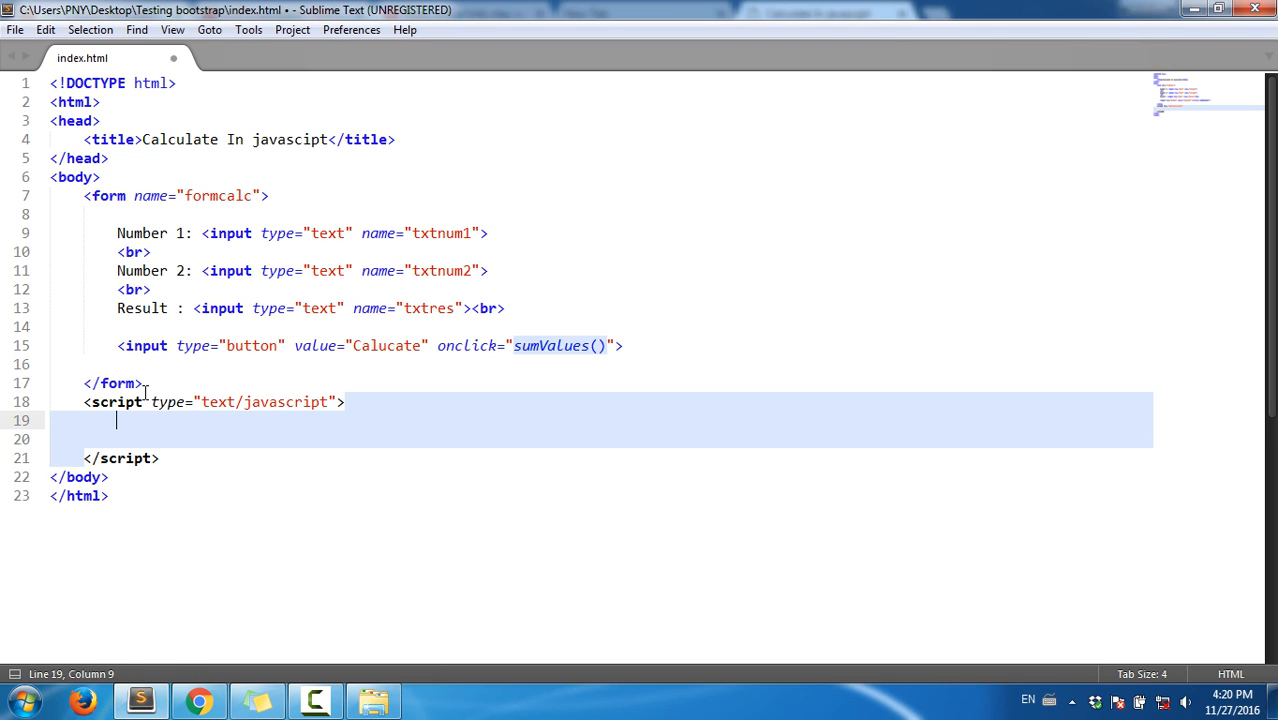
Step: Declare function sumValues() inside the script block
{"action": "key", "text": "enter"}
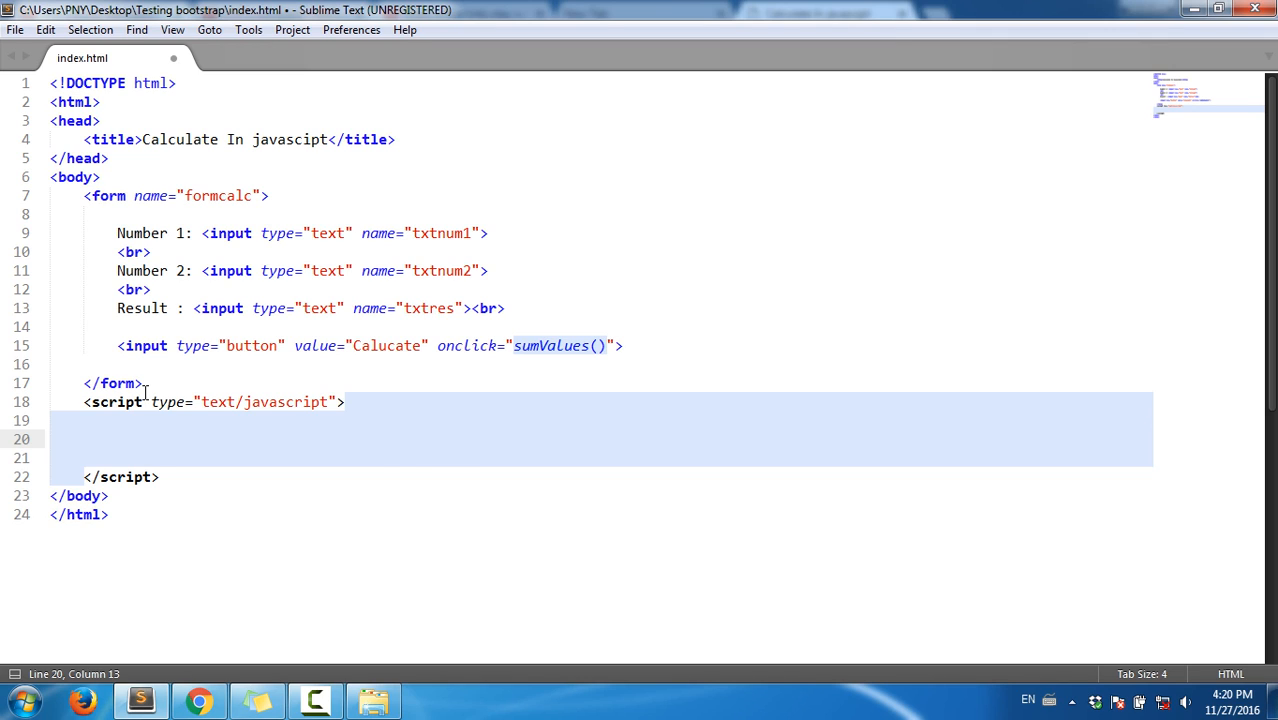
{"action": "type", "text": "function"}
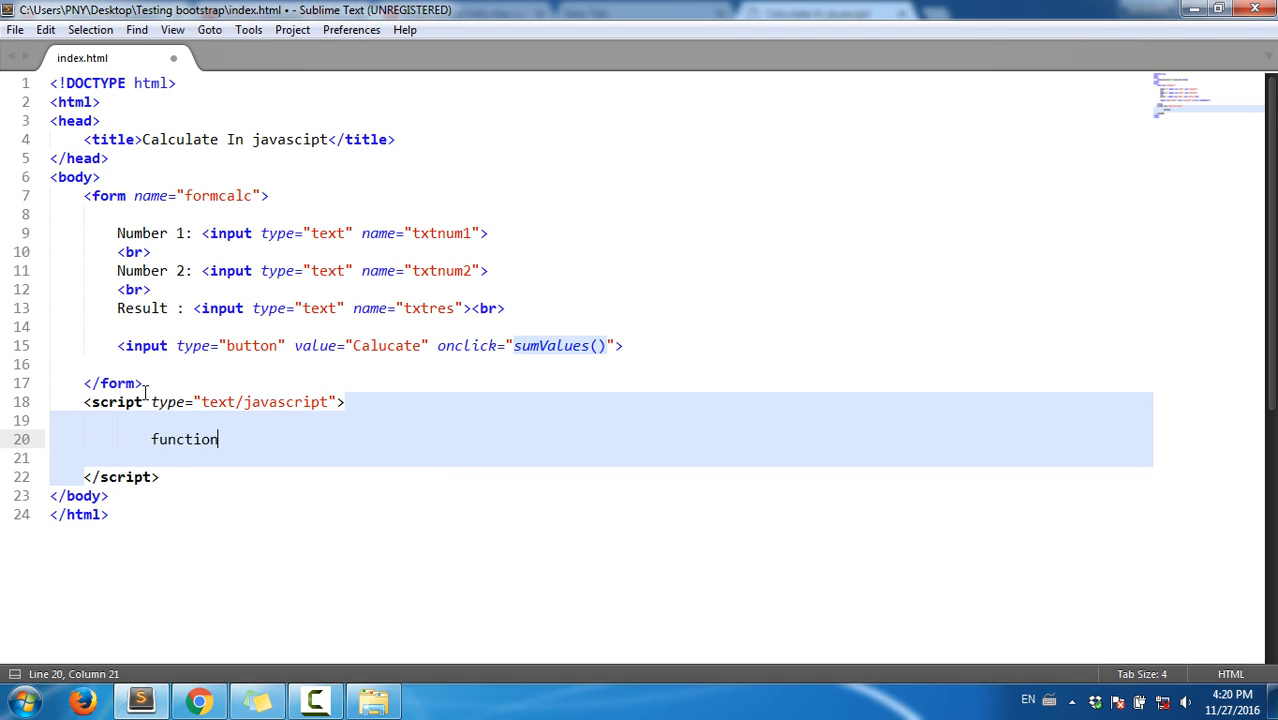
{"action": "type", "text": "a"}
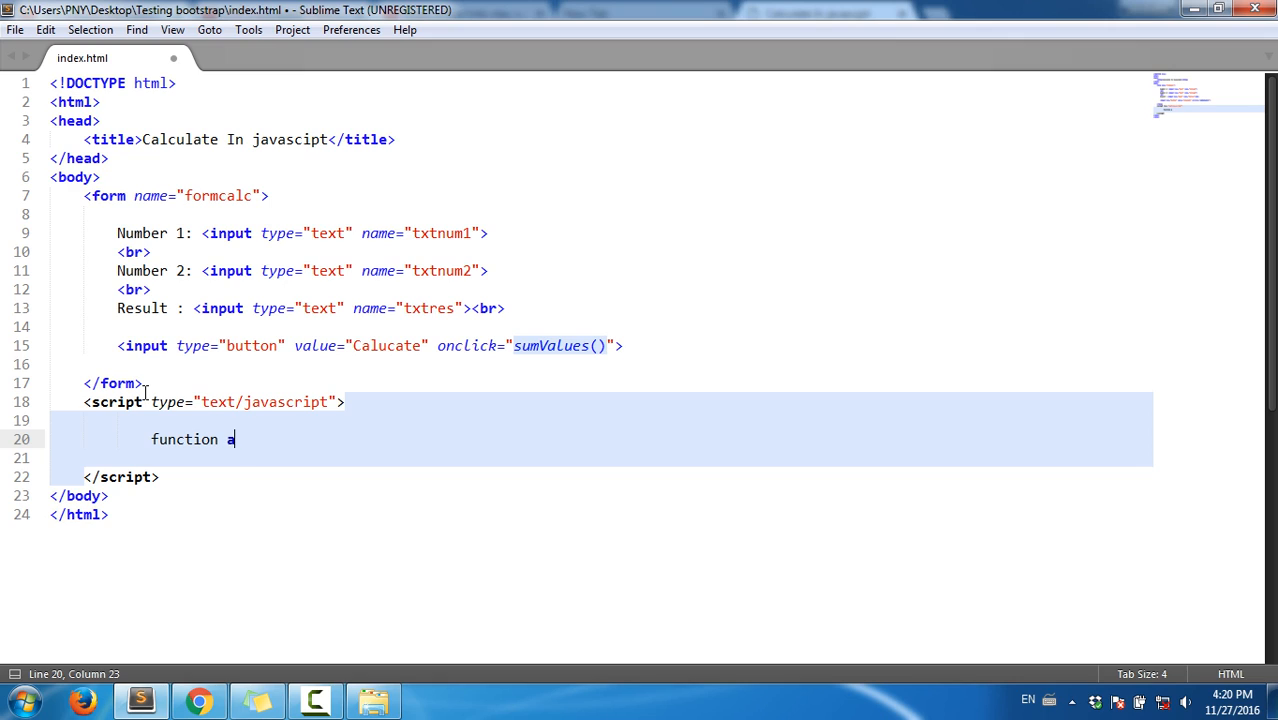
{"action": "key", "text": "backspace"}
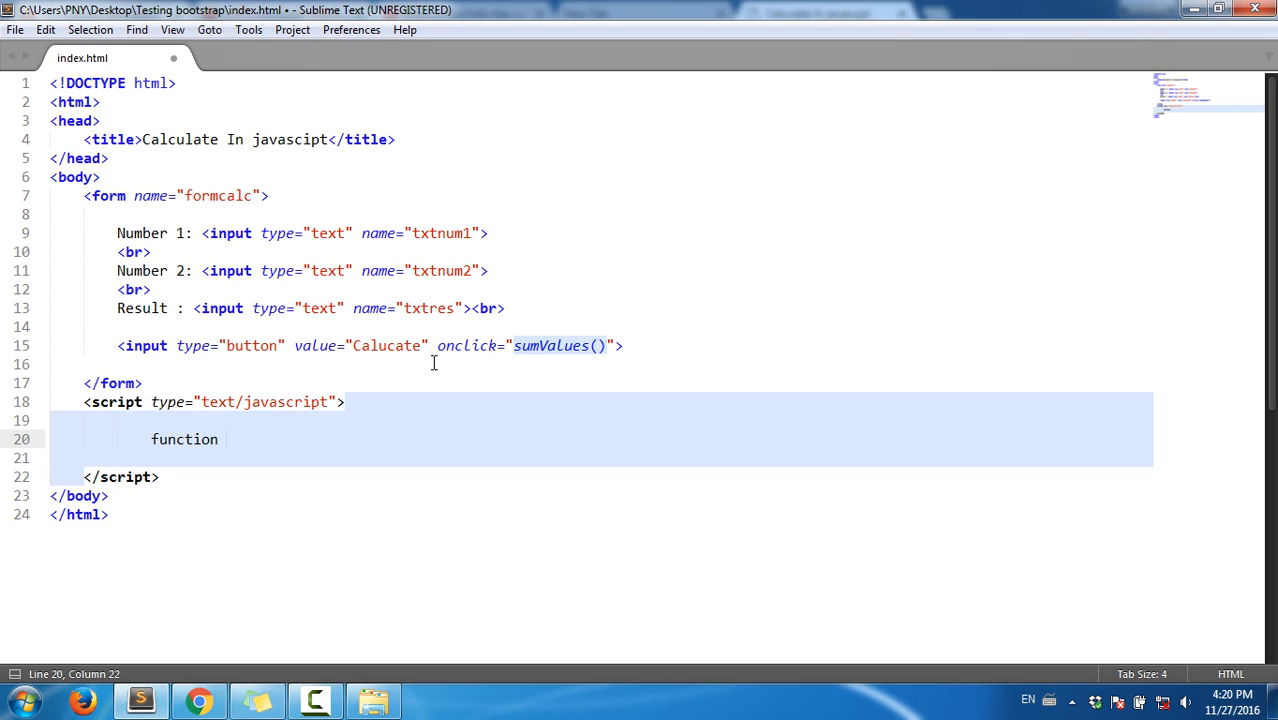
{"action": "type", "text": "sumVl"}
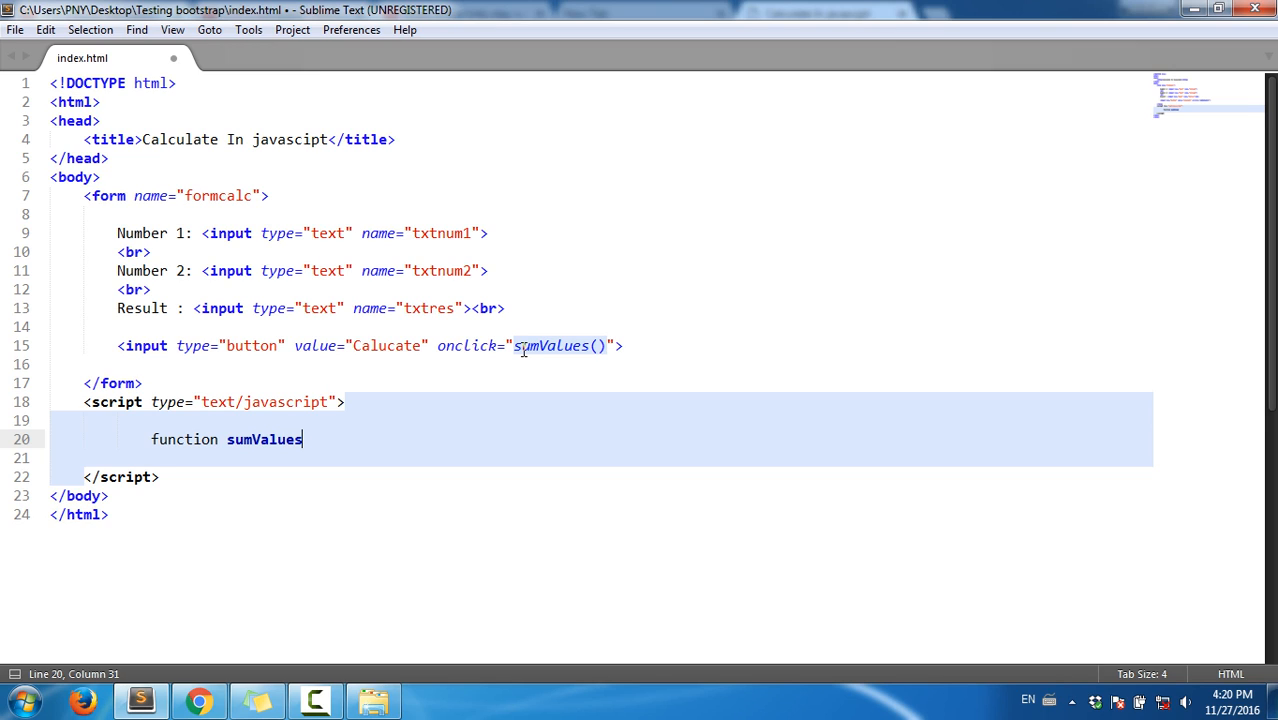
{"action": "type", "text": "()"}
{"action": "left_click", "coordinate": [600, 458]}
{"action": "type", "text": "{"}
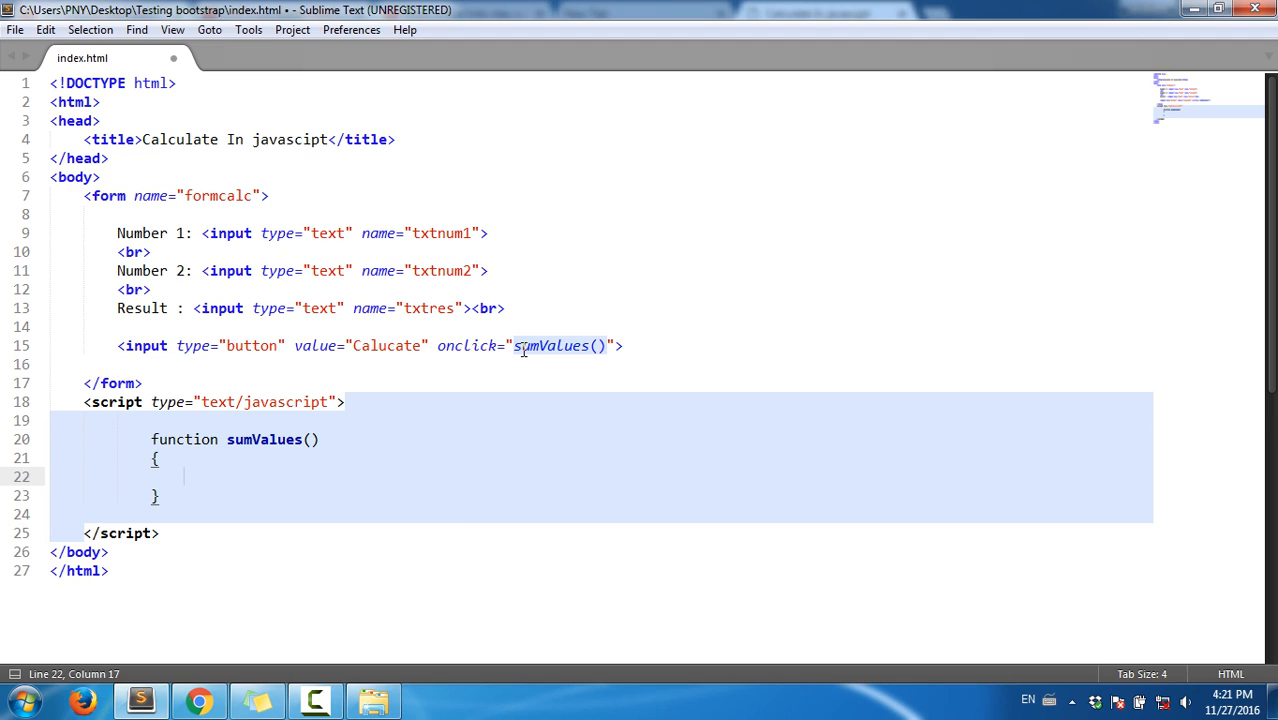
Step: Declare num1, num2, add them into the txtres field with Number() conversions, and save
{"action": "type", "text": "var"}
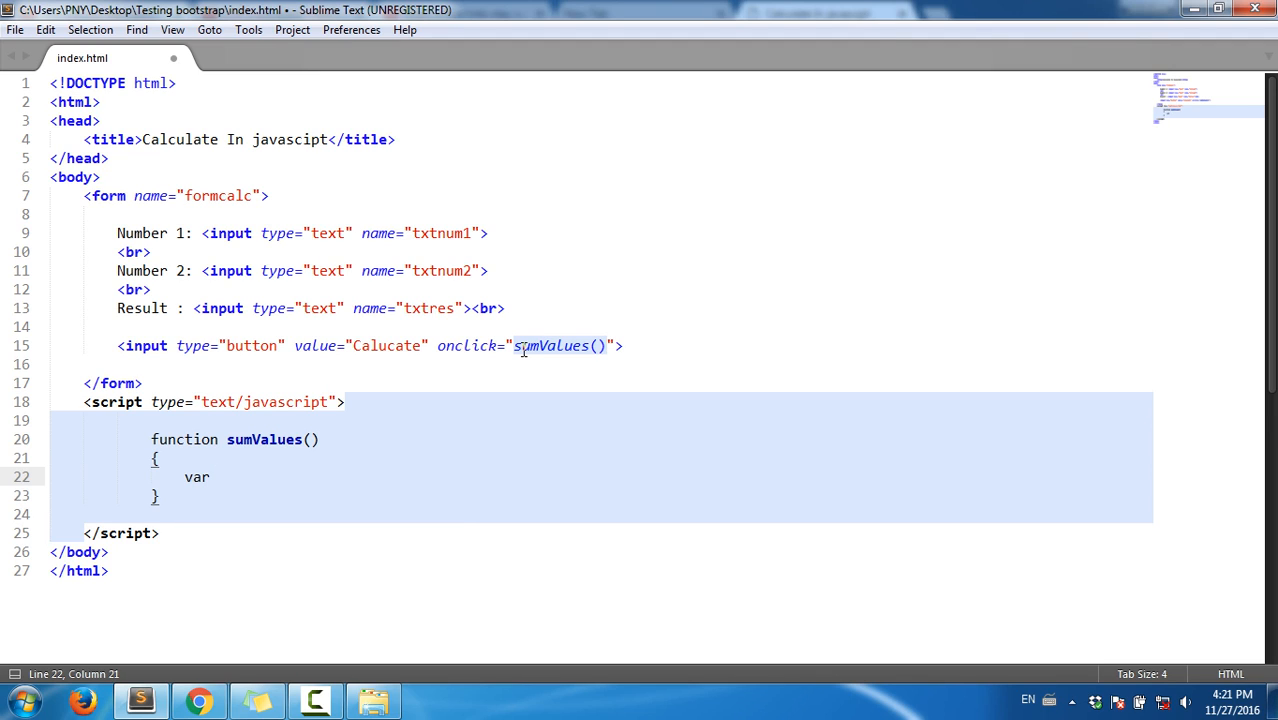
{"action": "type", "text": "num1,"}
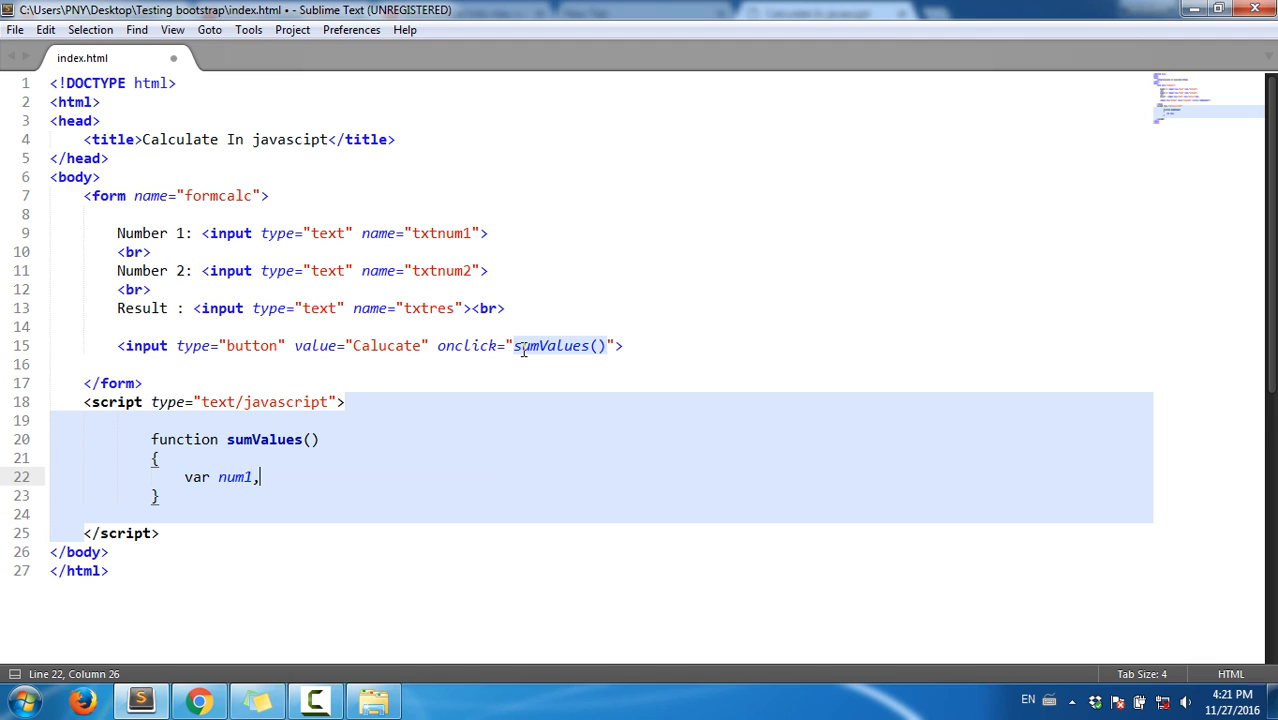
{"action": "type", "text": "num1, r"}
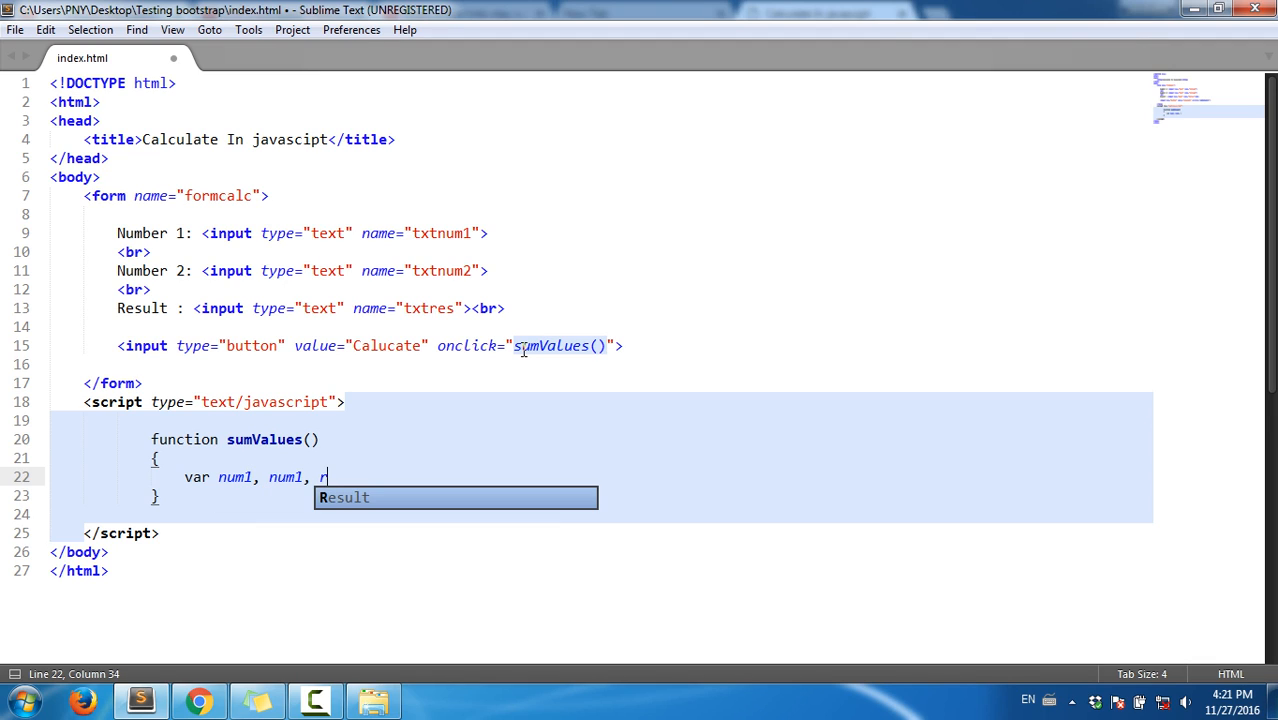
{"action": "type", "text": "es"}
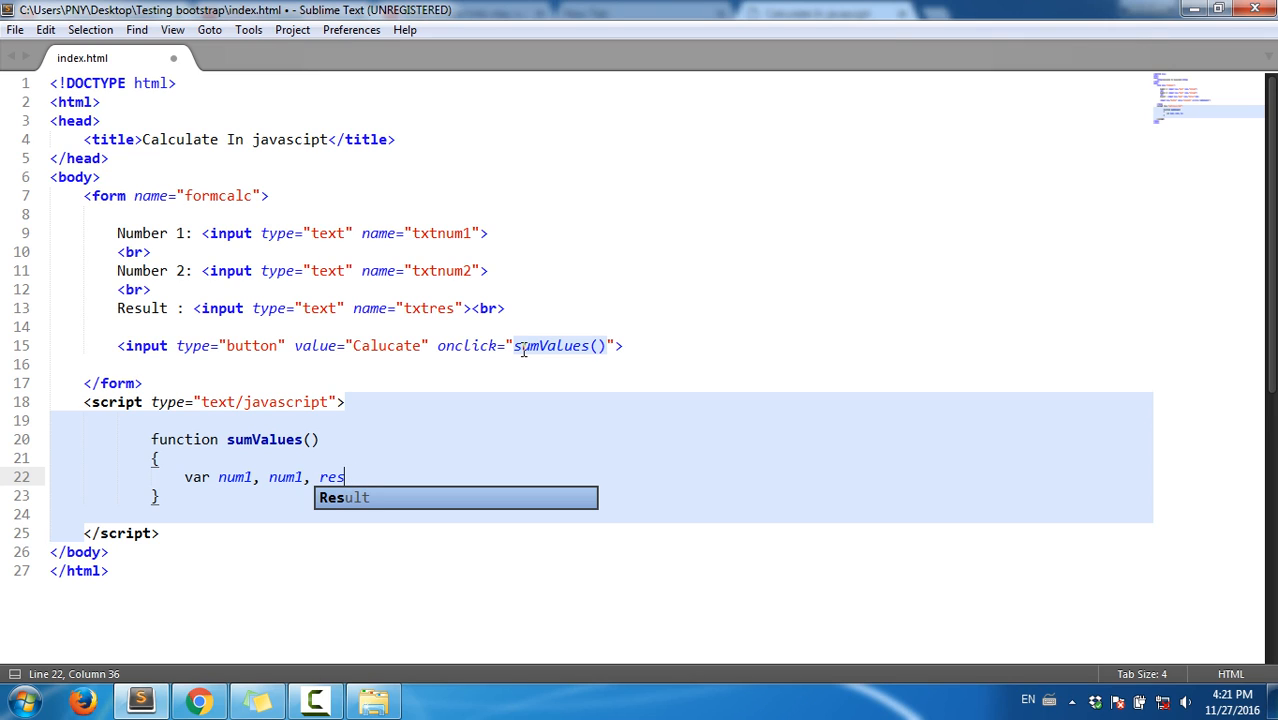
{"action": "type", "text": ";"}
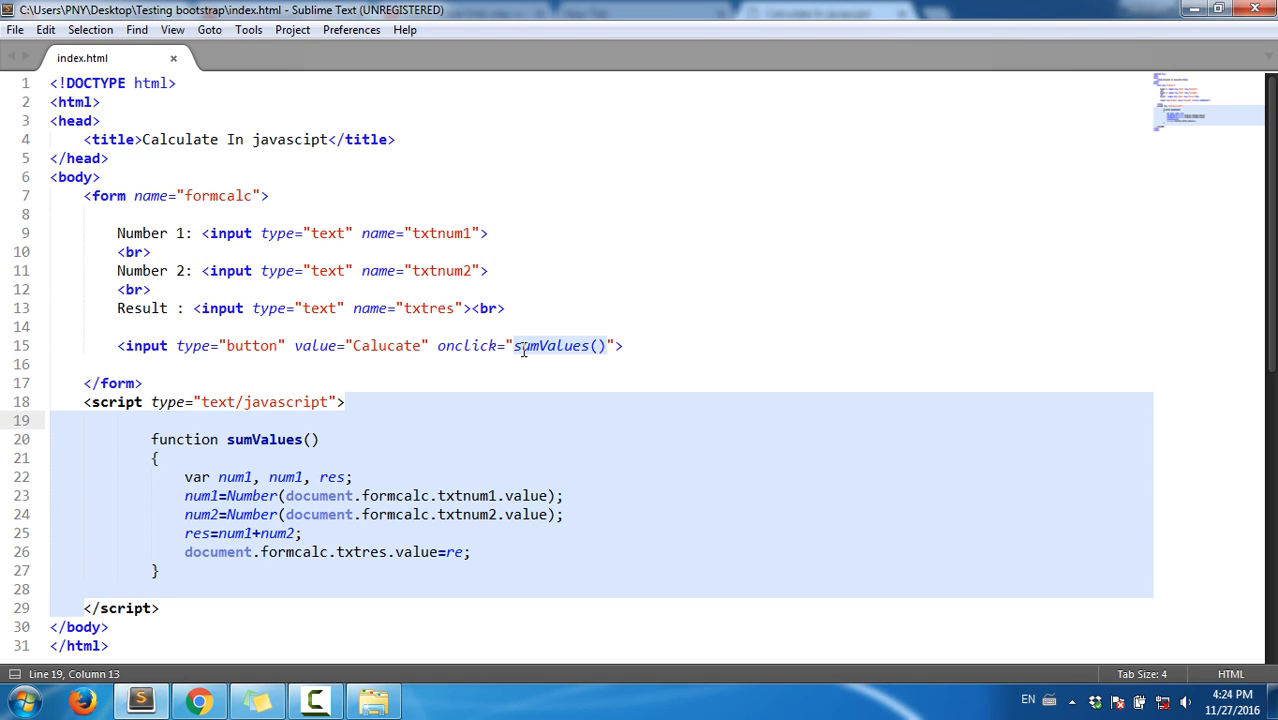
{"action": "key", "text": "ctrl+s"}
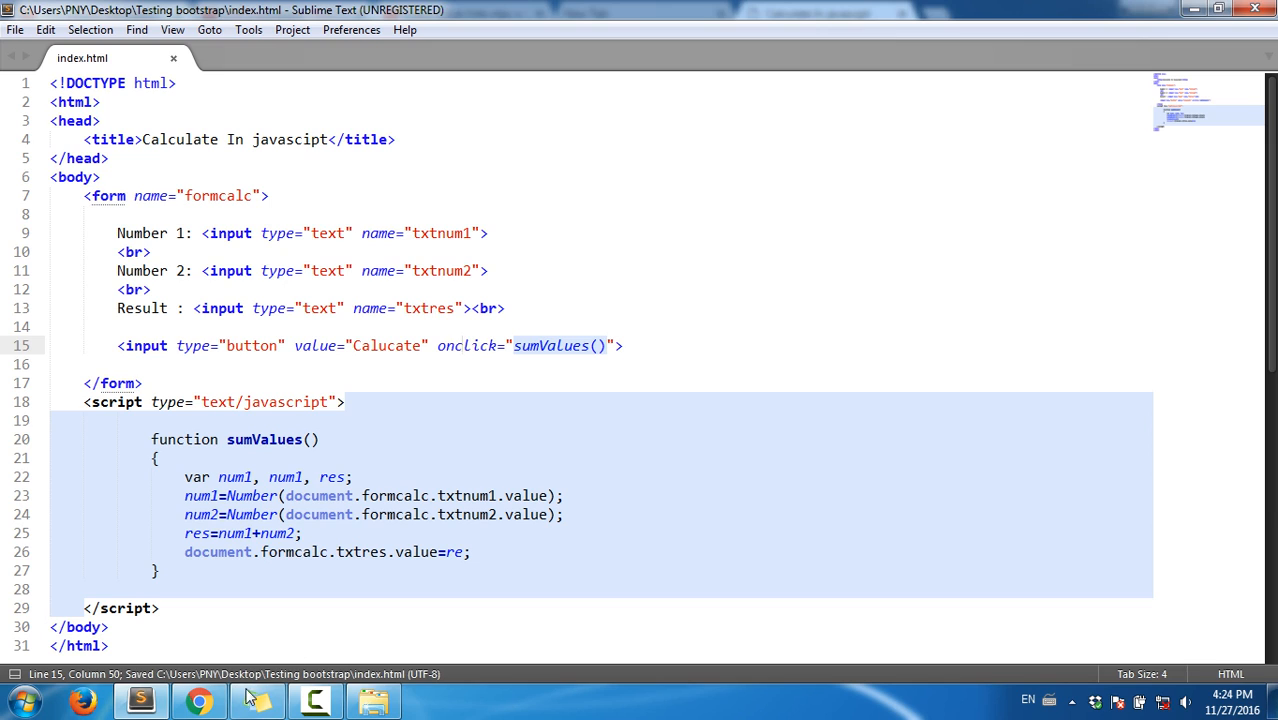
Step: Test the page in Chrome by summing 2 and 1 with the Calucate button
{"action": "left_click", "coordinate": [198, 698]}
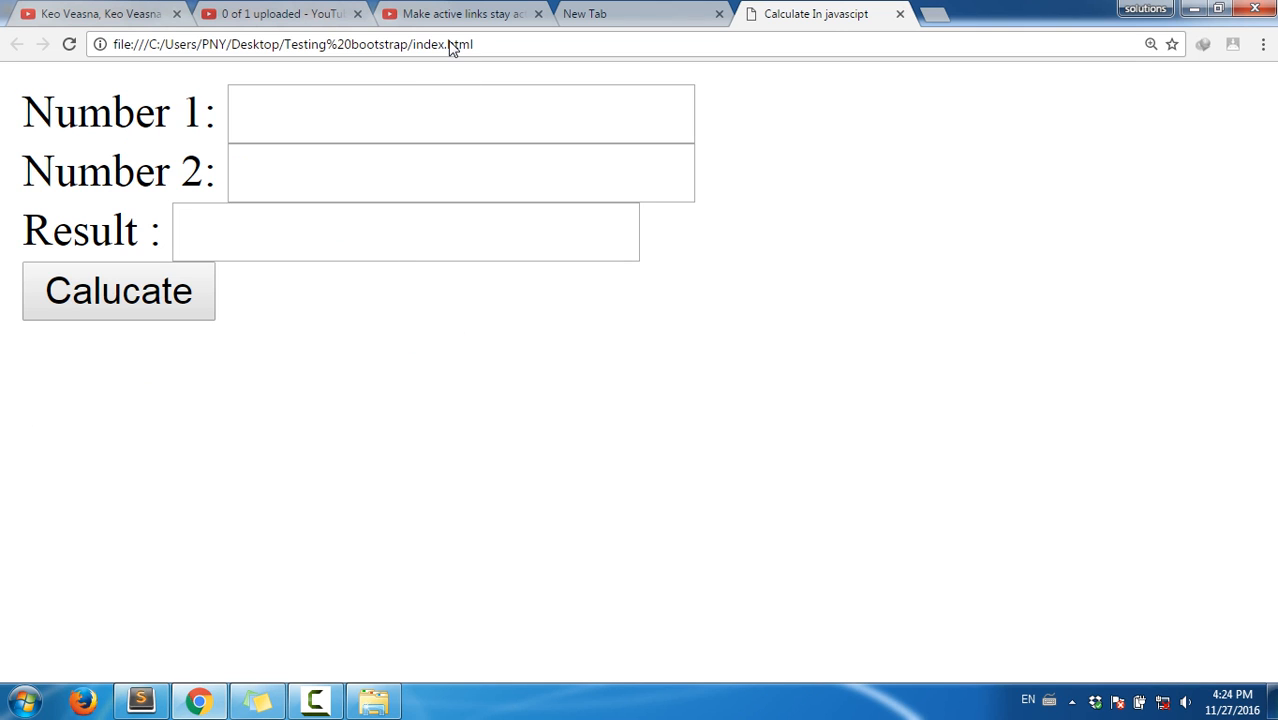
{"action": "type", "text": "2"}
{"action": "type", "text": "1"}
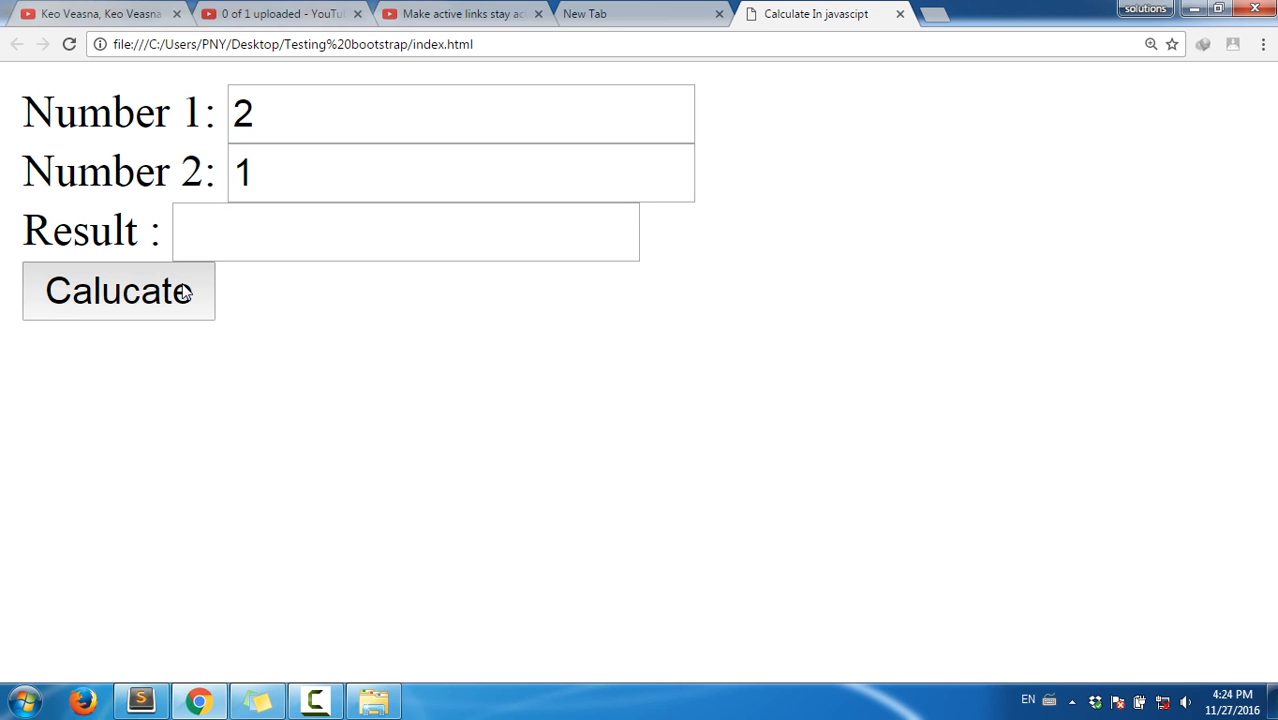
{"action": "left_click", "coordinate": [140, 700]}
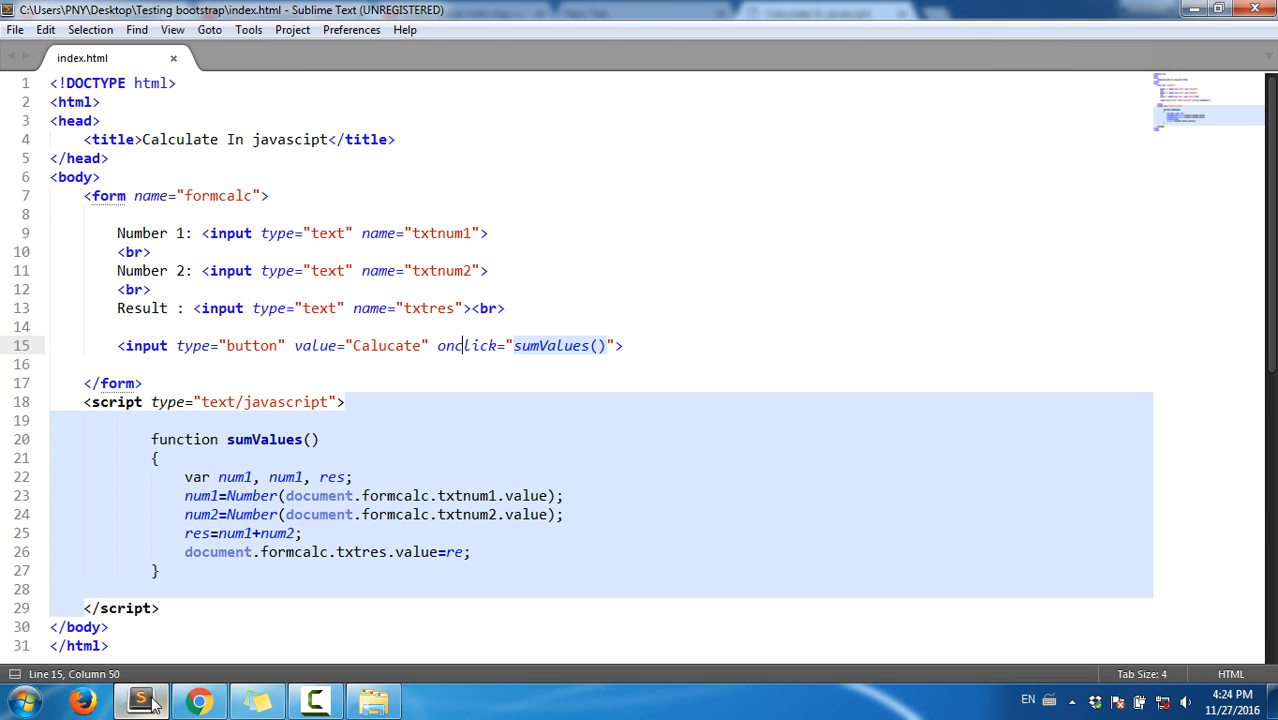
{"action": "mouse_move", "coordinate": [432, 420]}
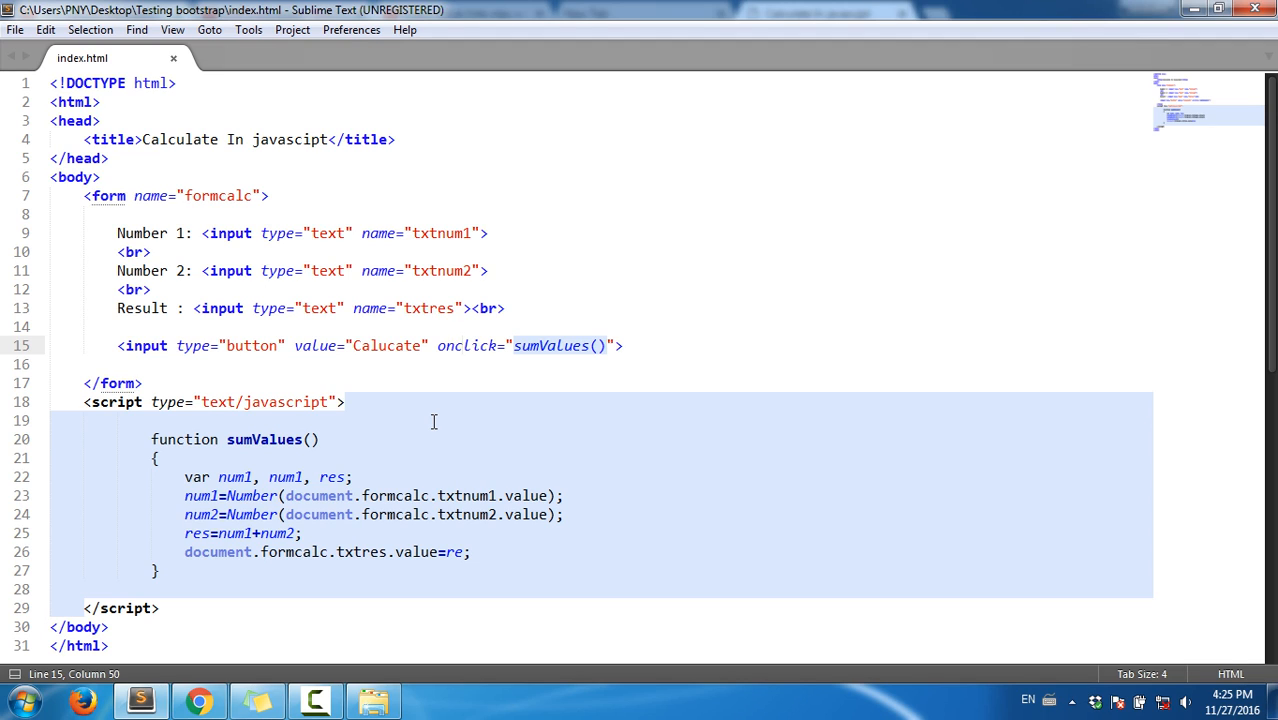
{"action": "left_click", "coordinate": [464, 344]}
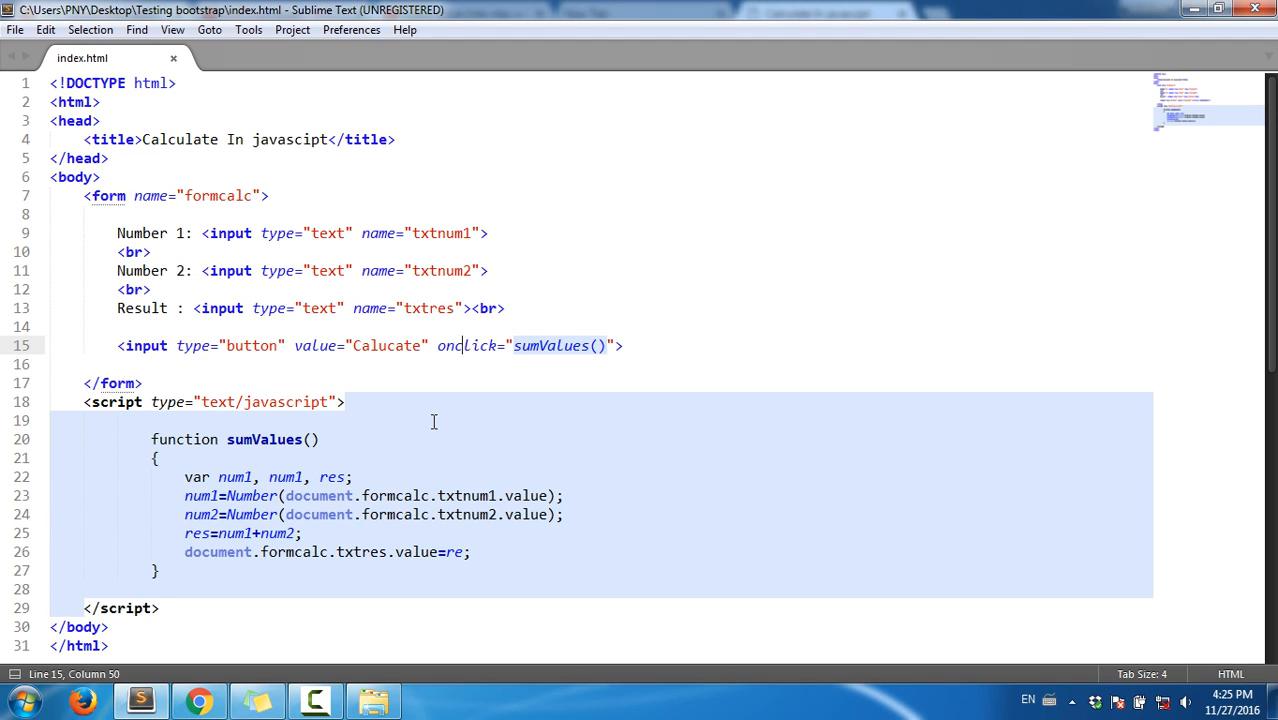